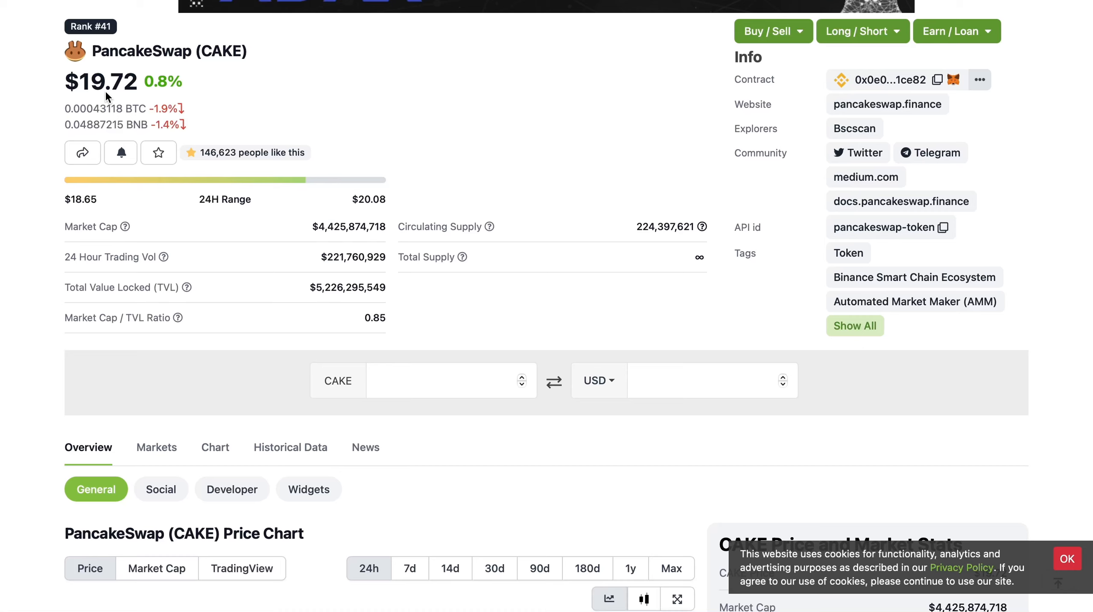
pyautogui.moveTo(391, 89)
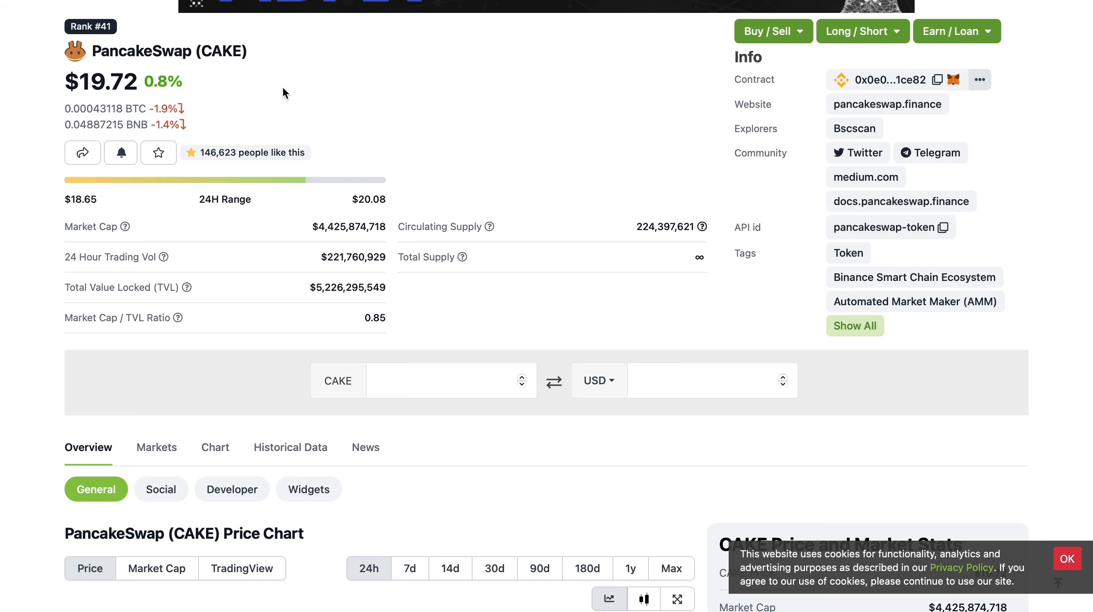
# - Scroll through CAKE's price, market cap, trading volume and supply stats on CoinGecko
pyautogui.scroll(-3)
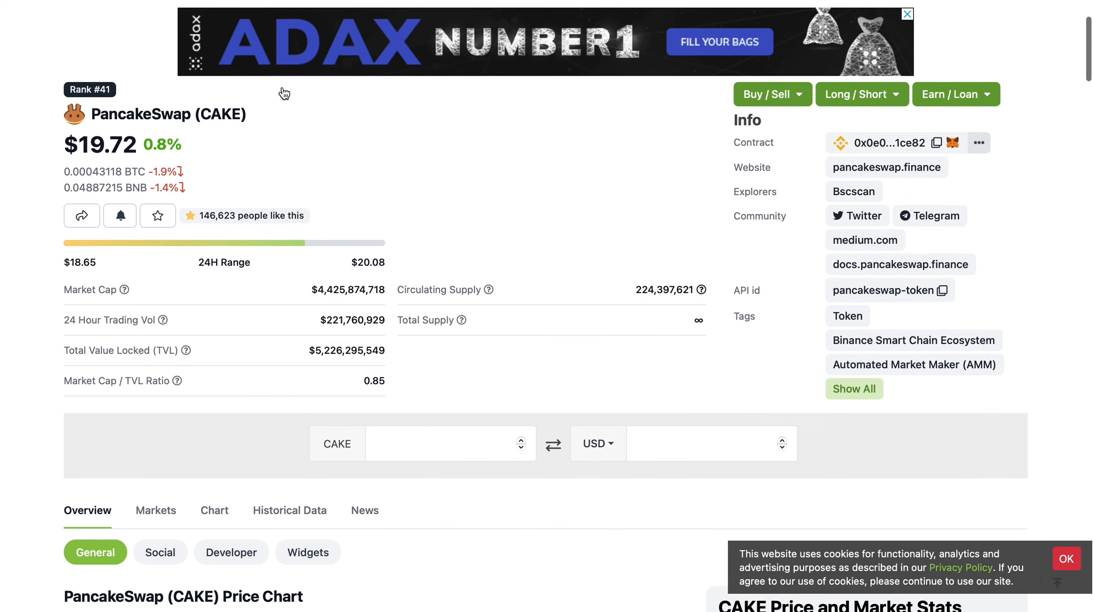
pyautogui.scroll(-3)
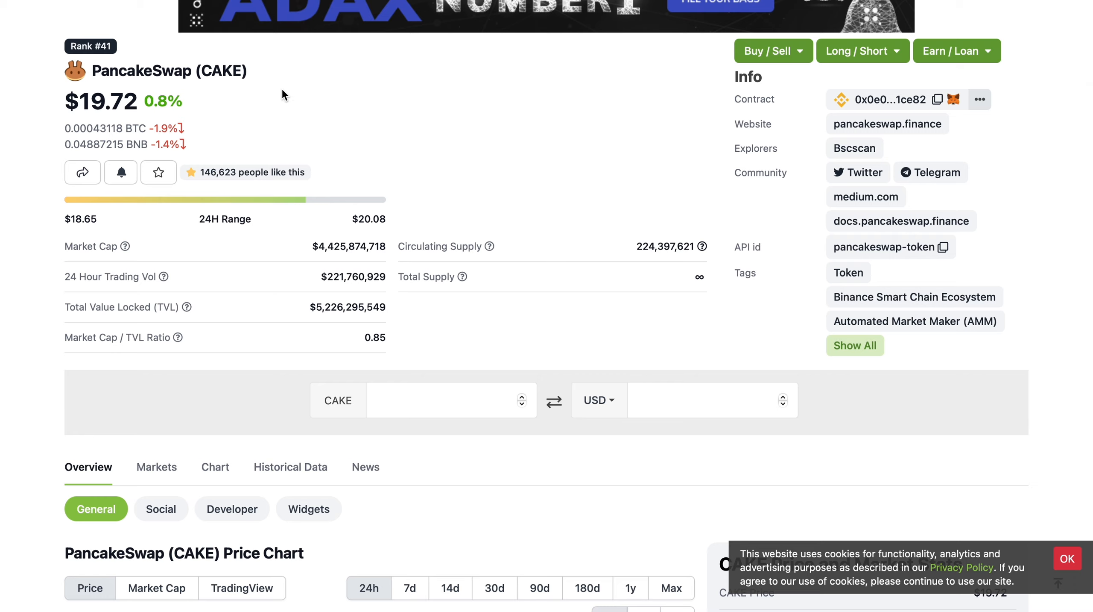
pyautogui.moveTo(274, 106)
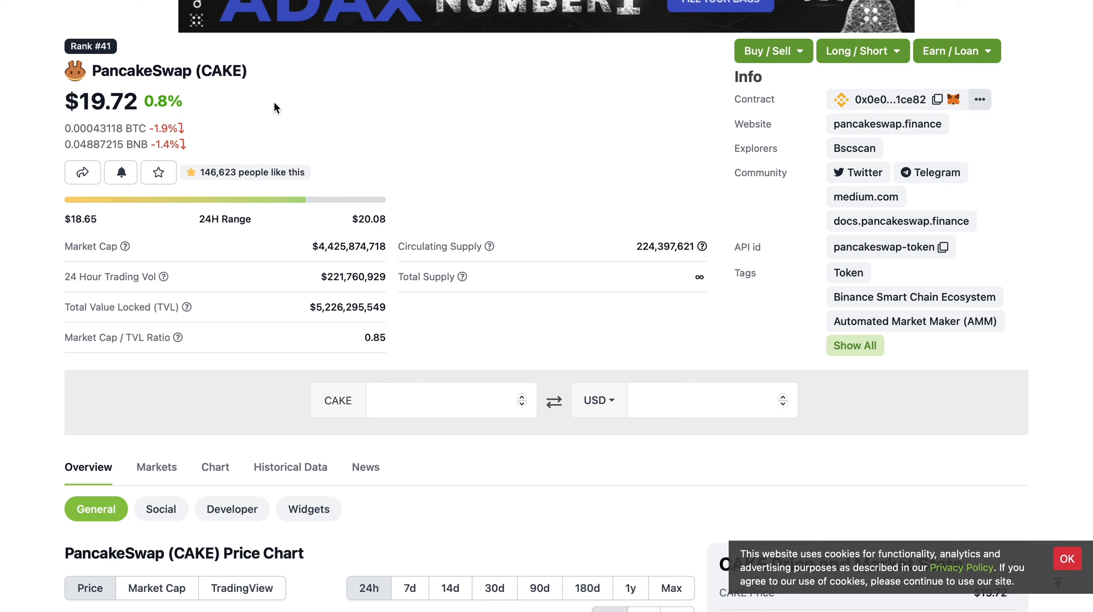
pyautogui.moveTo(323, 164)
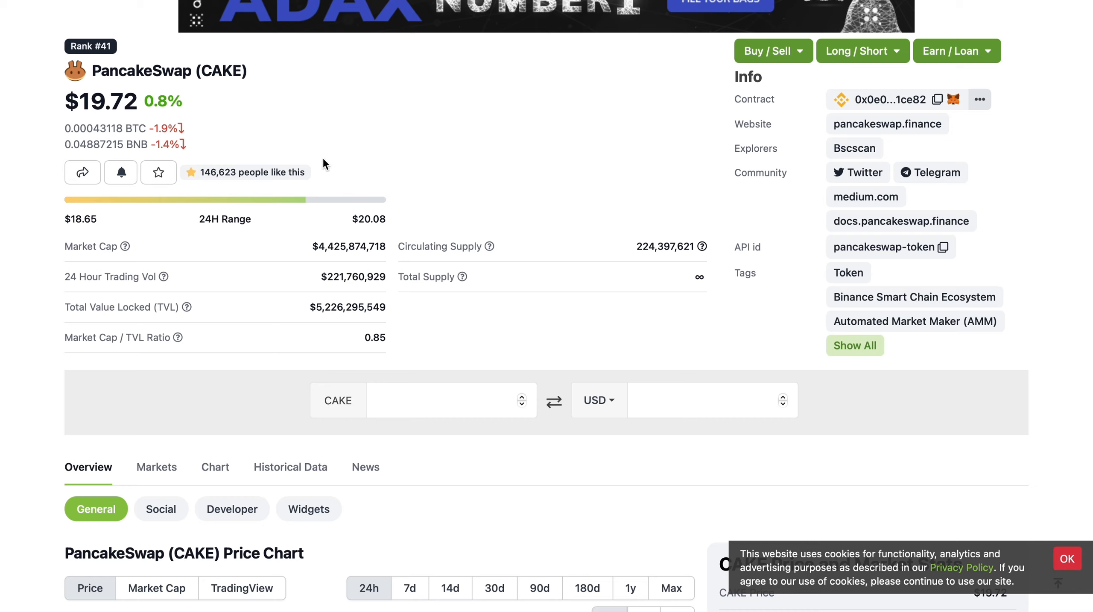
pyautogui.moveTo(195, 96)
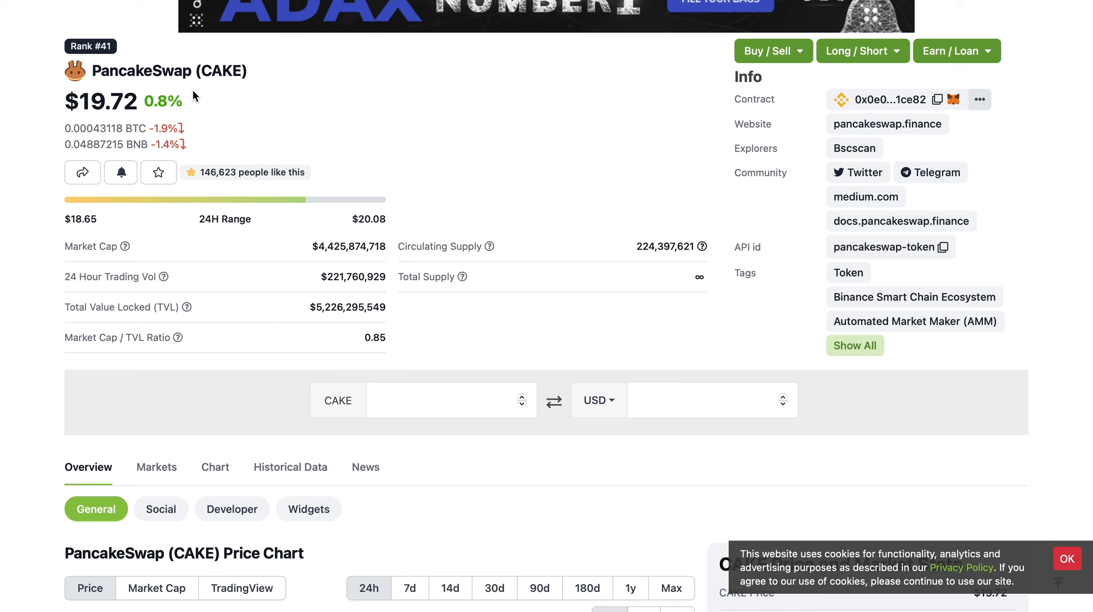
pyautogui.moveTo(313, 236)
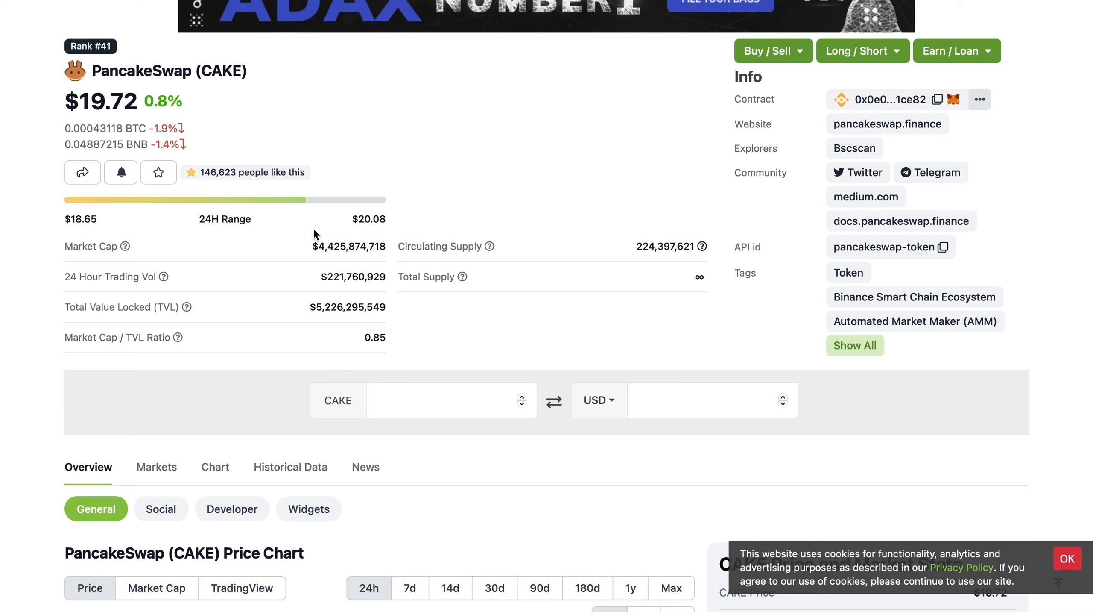
pyautogui.moveTo(192, 173)
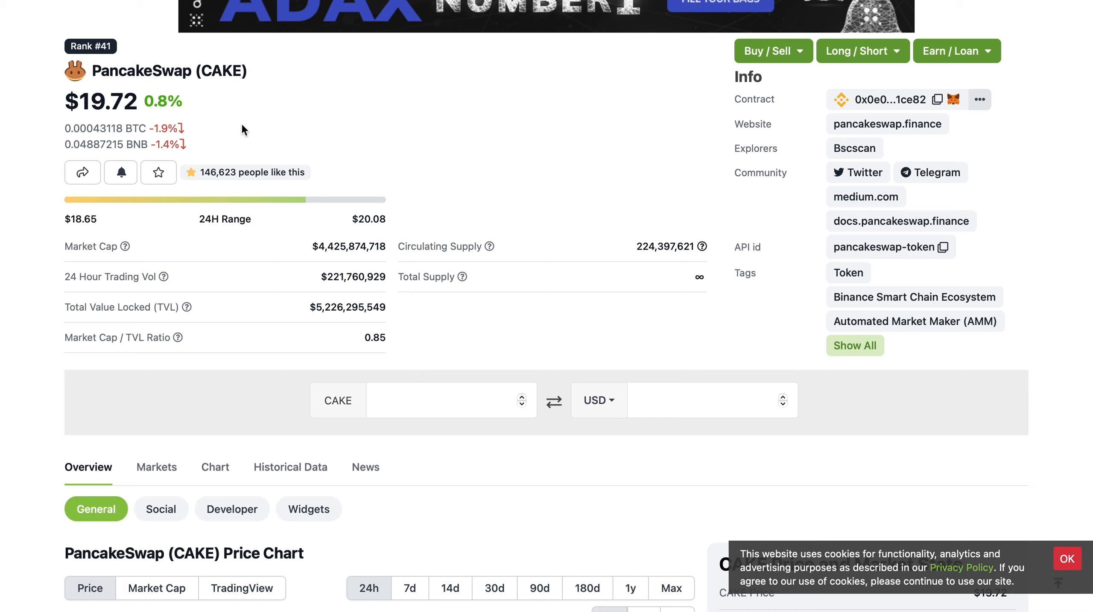
pyautogui.moveTo(262, 154)
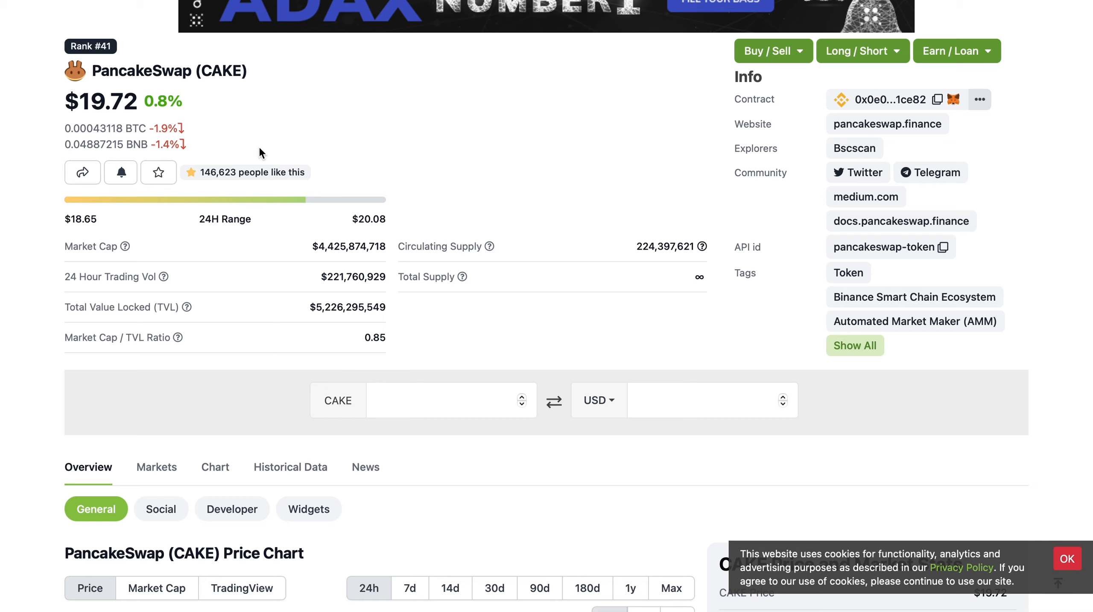
pyautogui.moveTo(280, 172)
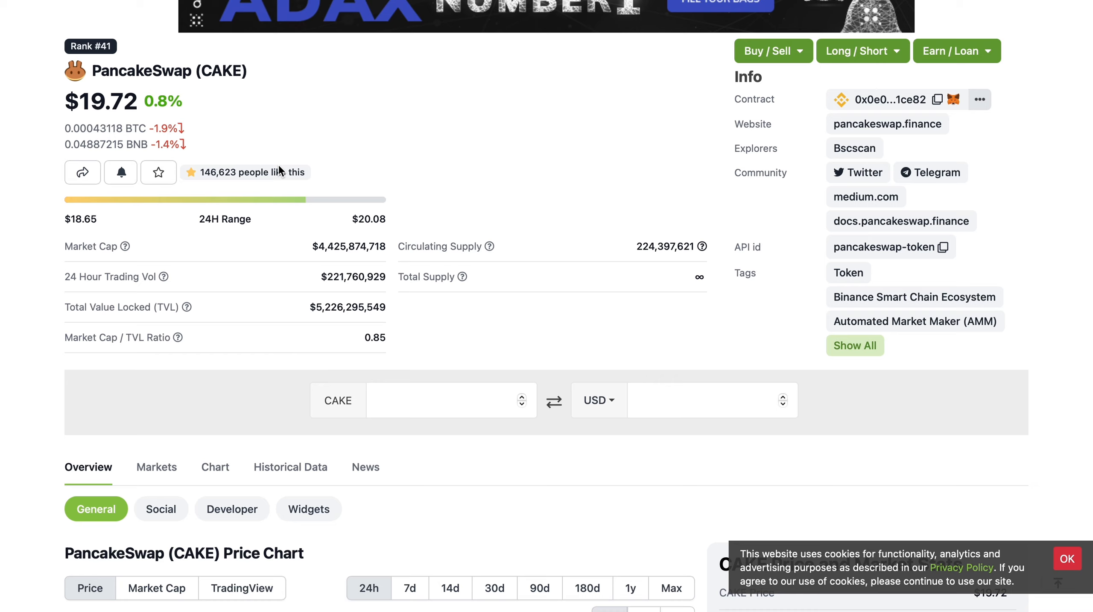
pyautogui.moveTo(439, 174)
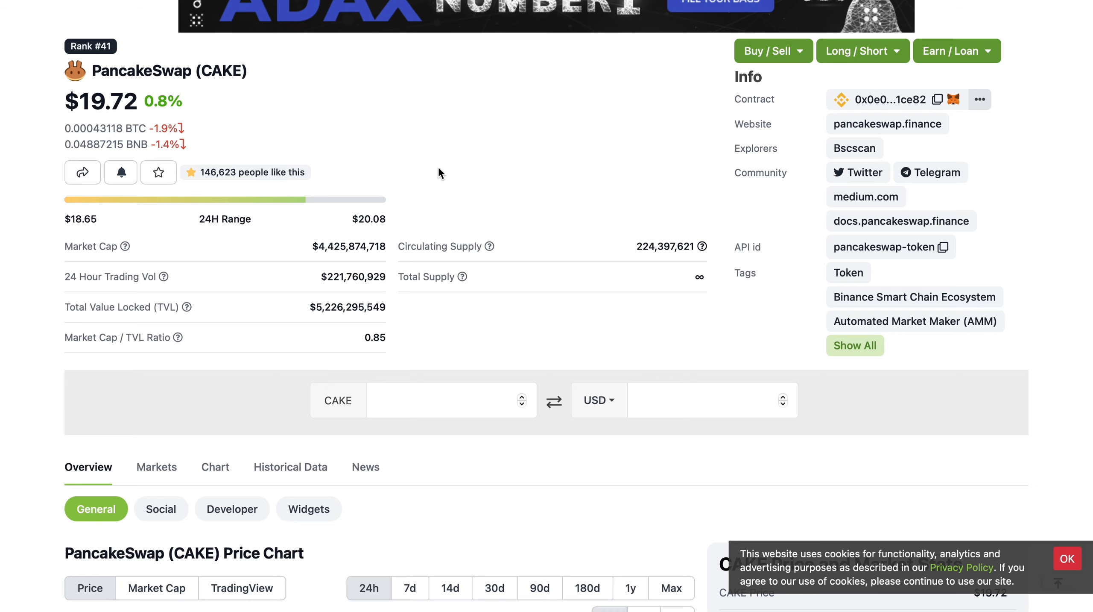
pyautogui.moveTo(350, 128)
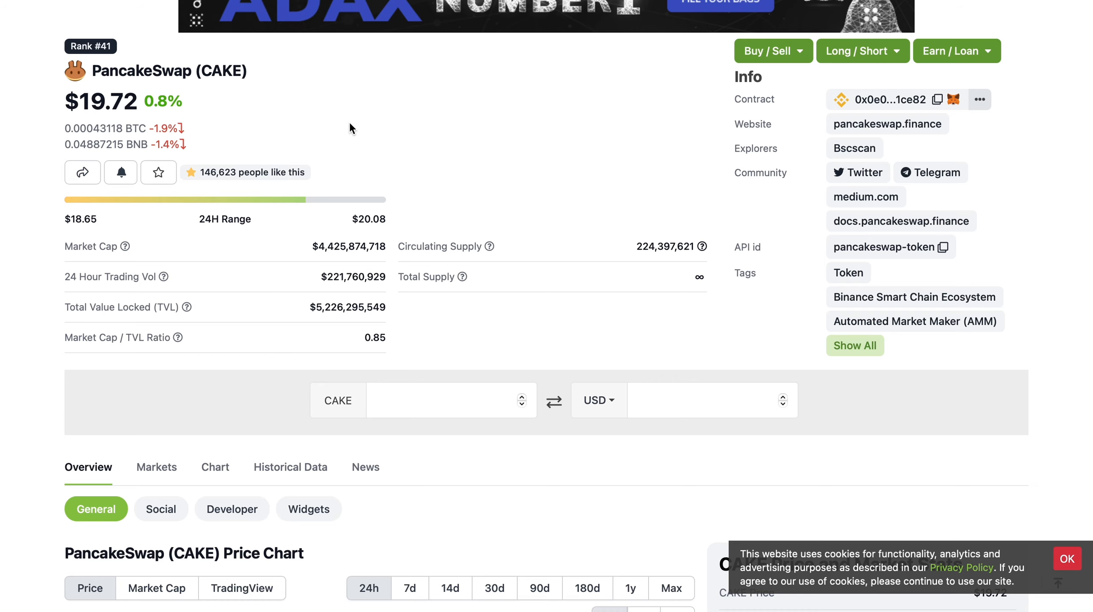
pyautogui.scroll(-3)
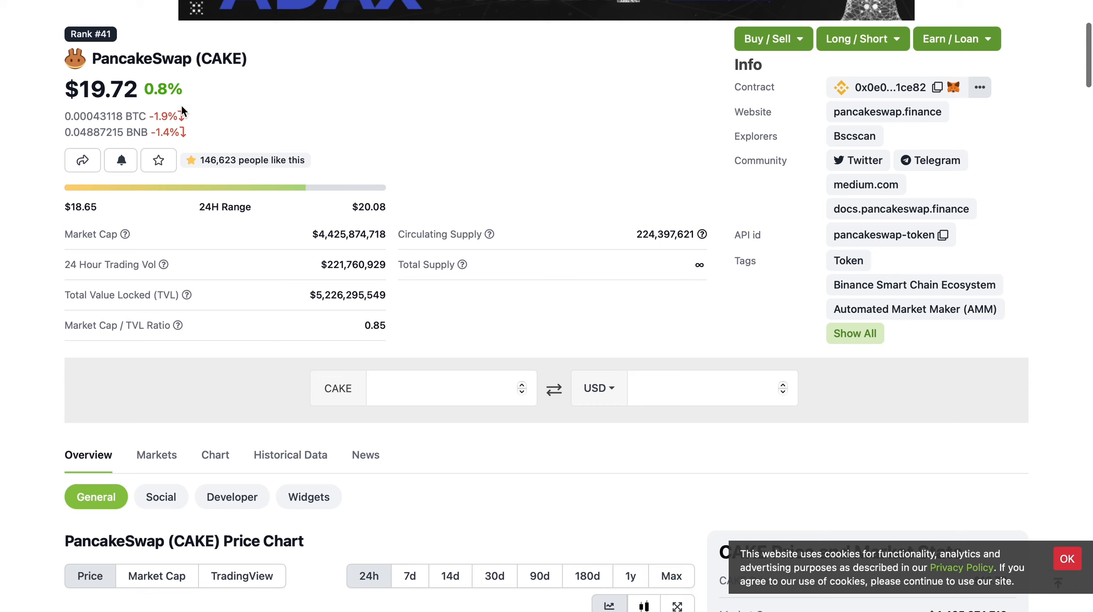
pyautogui.moveTo(219, 146)
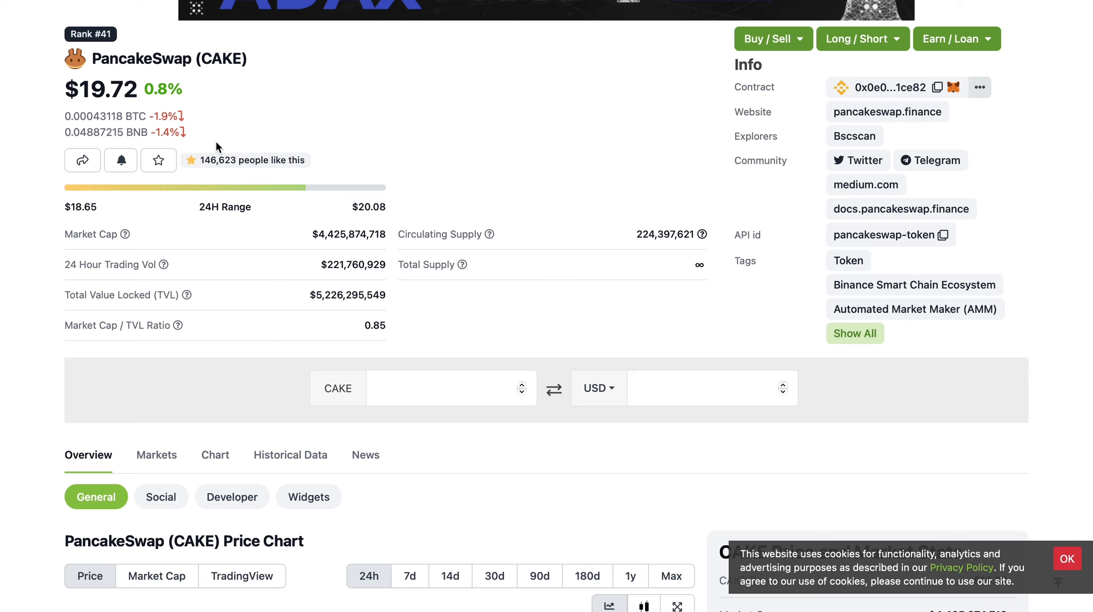
pyautogui.moveTo(120, 88)
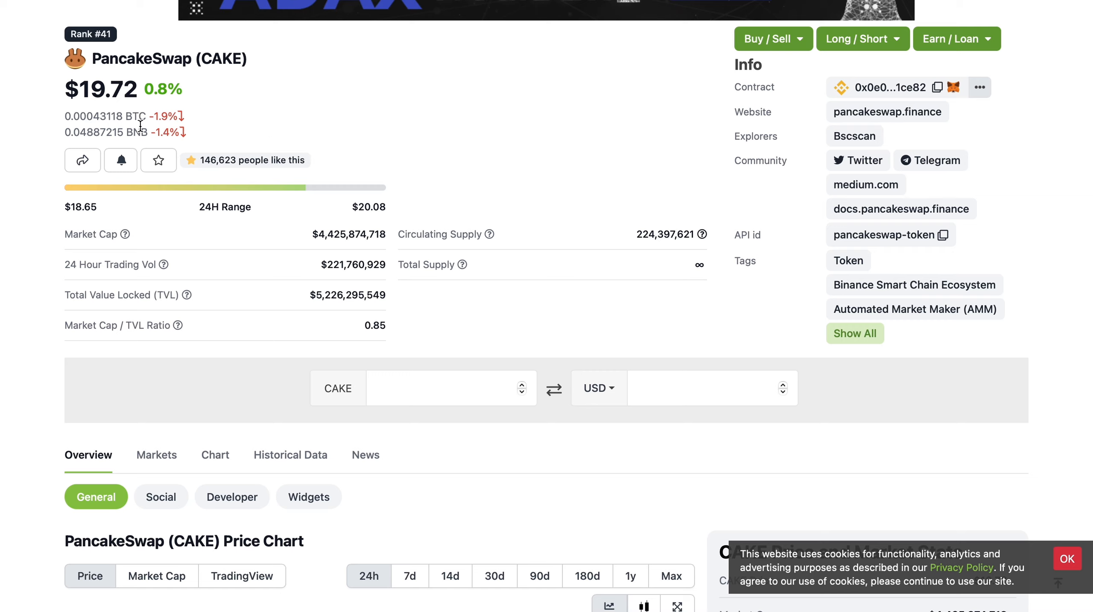
pyautogui.moveTo(319, 256)
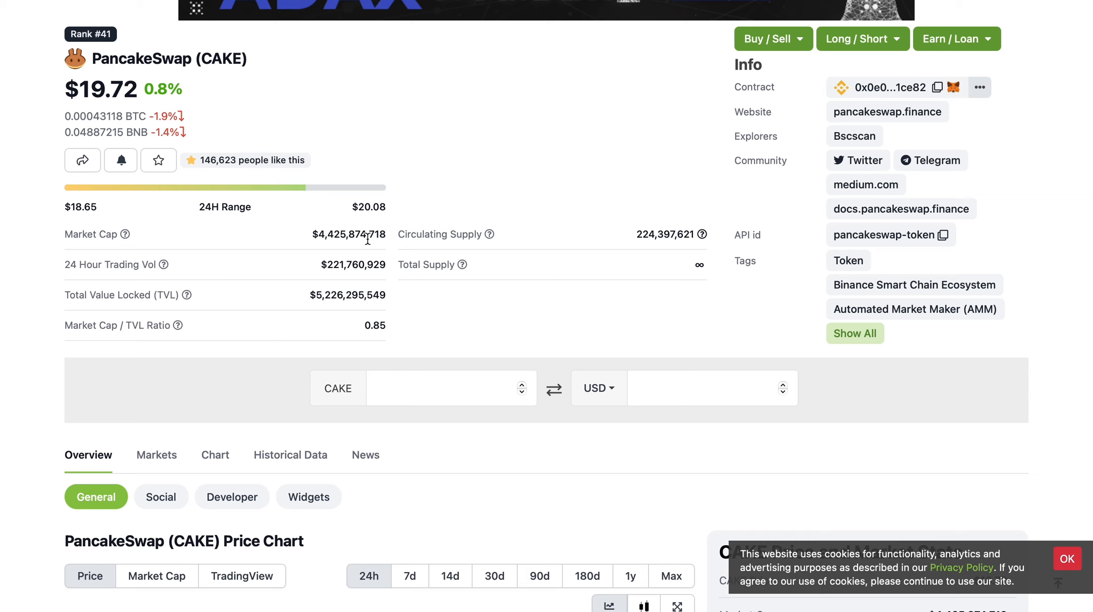
pyautogui.moveTo(653, 249)
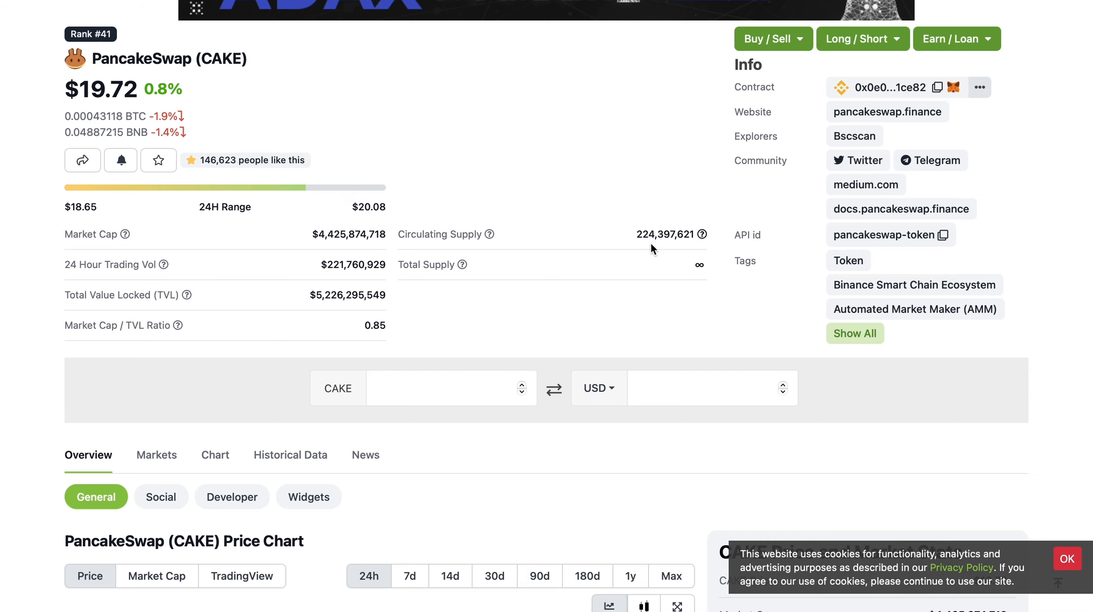
pyautogui.moveTo(648, 250)
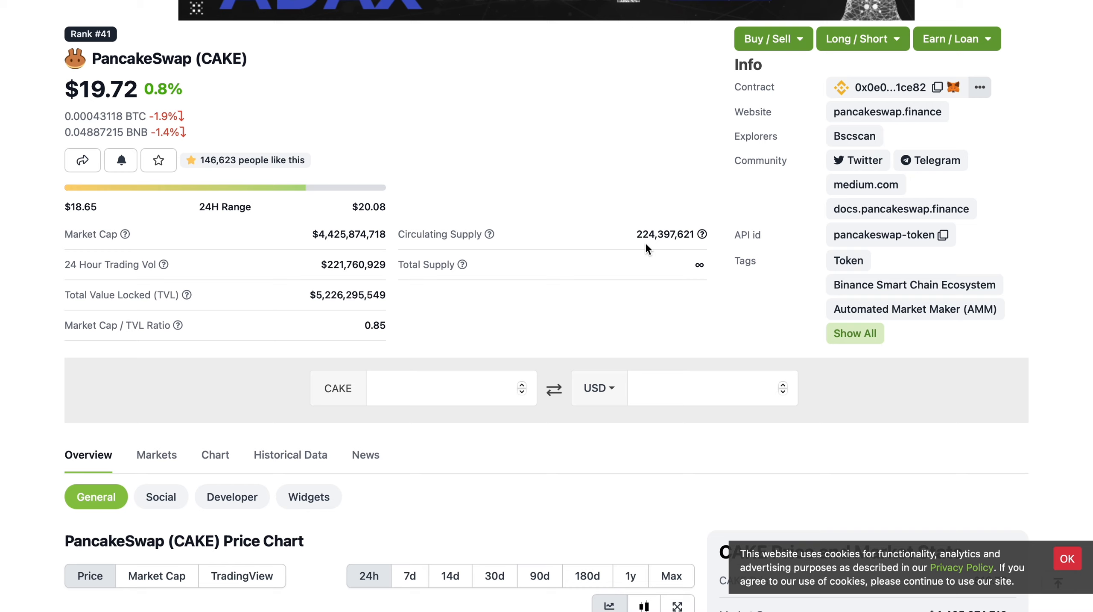
pyautogui.moveTo(656, 237)
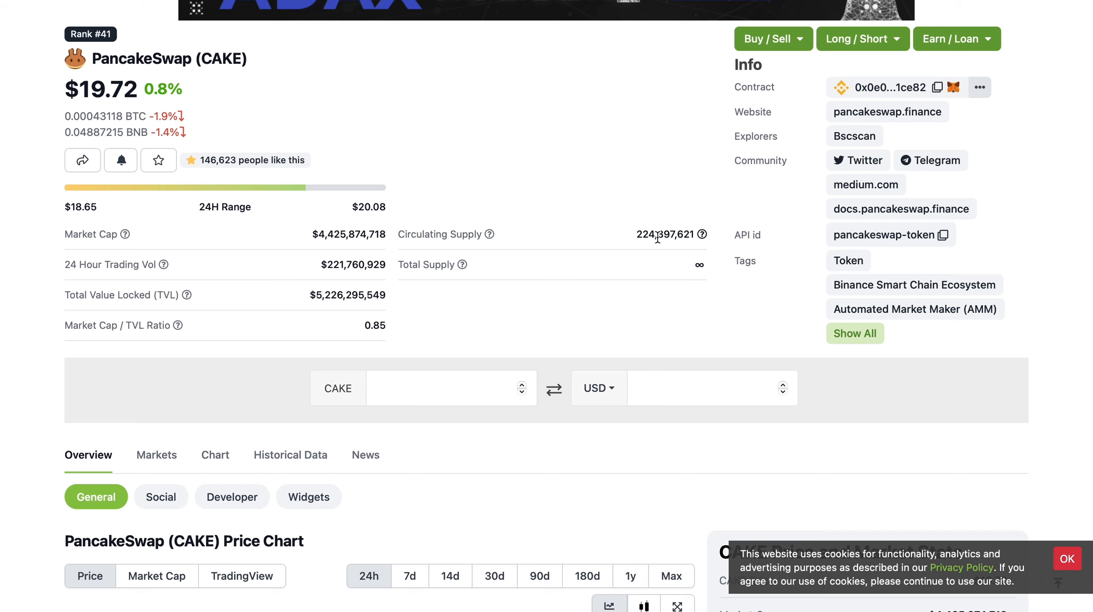
pyautogui.scroll(-3)
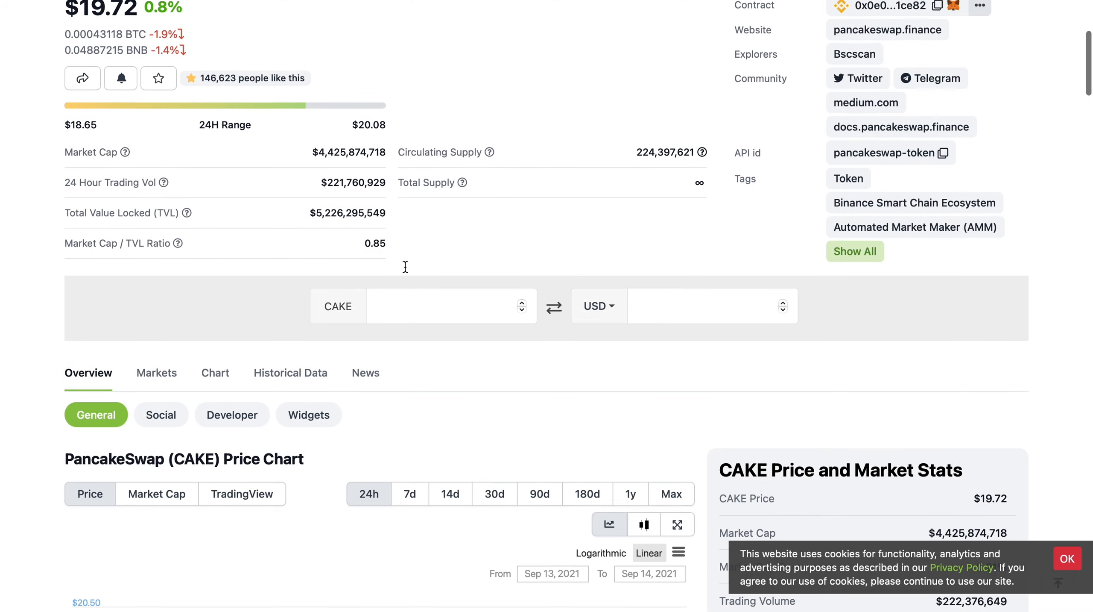
pyautogui.scroll(-3)
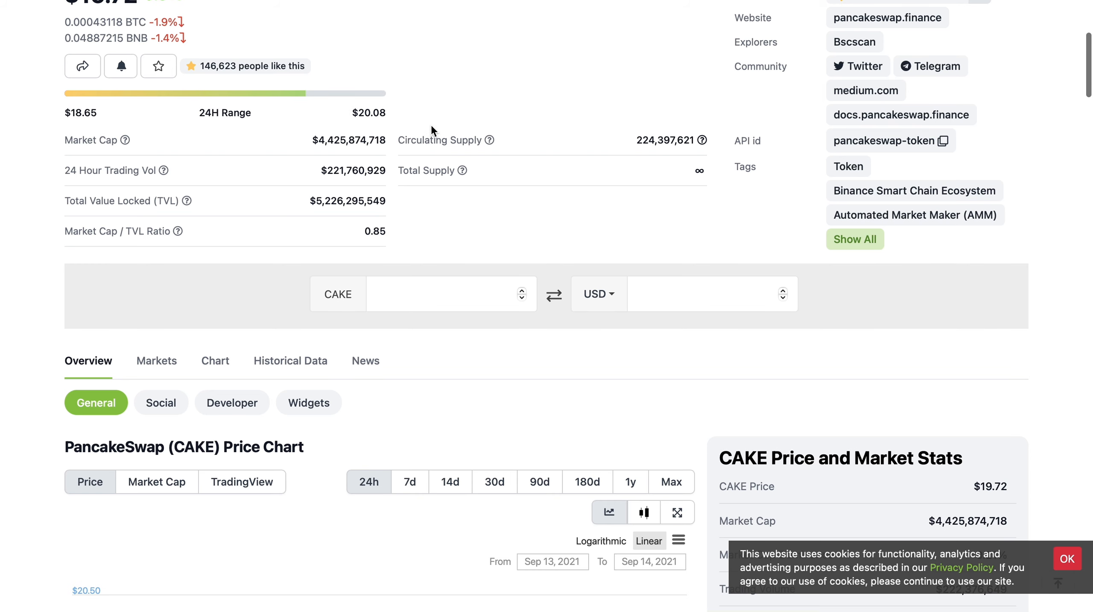
pyautogui.scroll(-3)
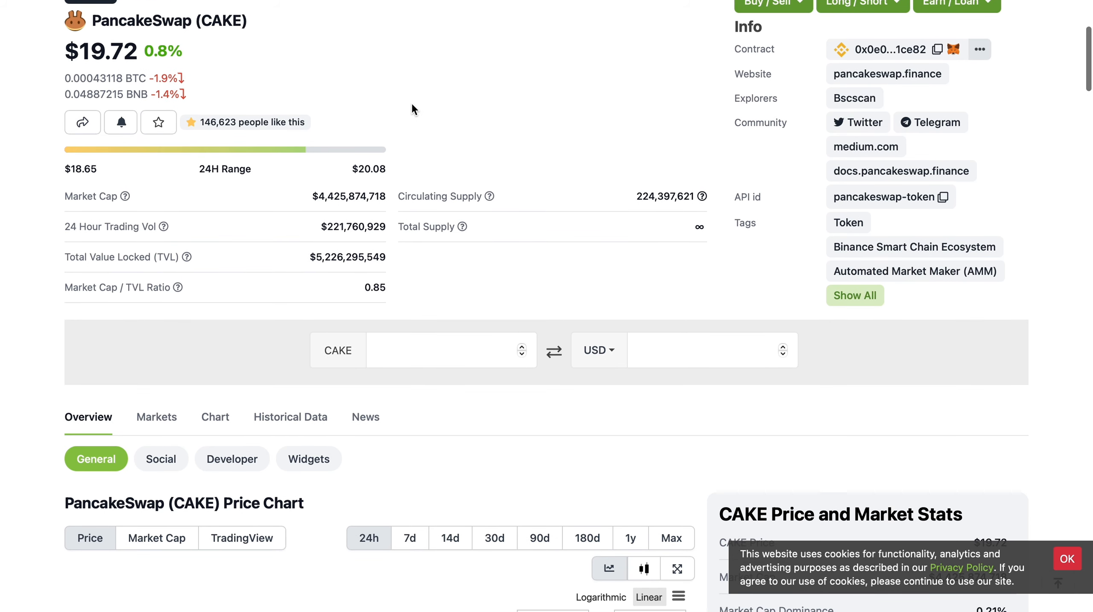
pyautogui.scroll(-3)
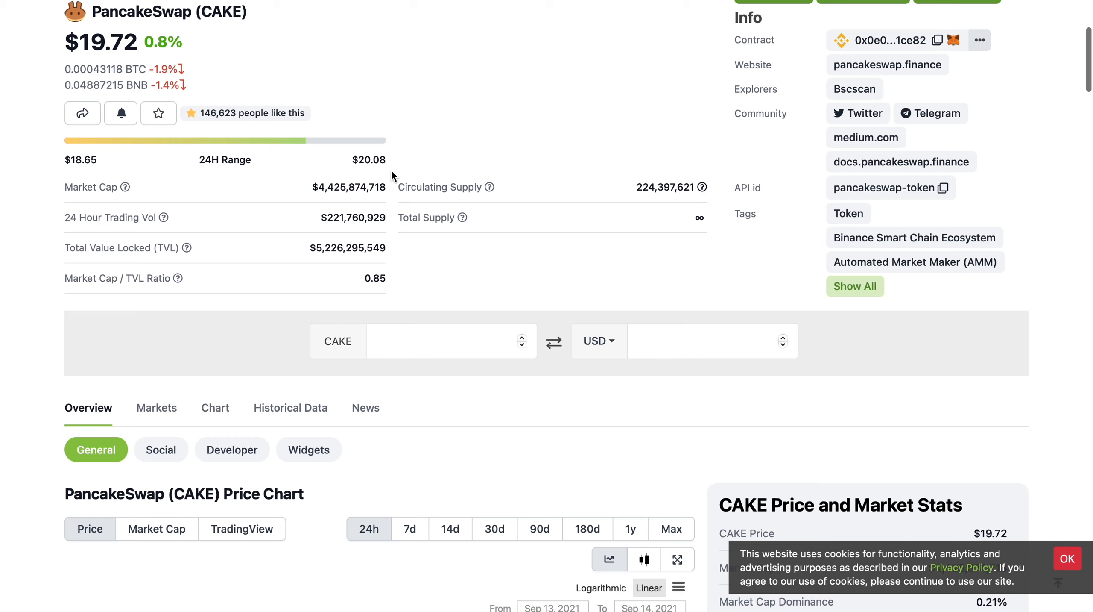
pyautogui.moveTo(380, 148)
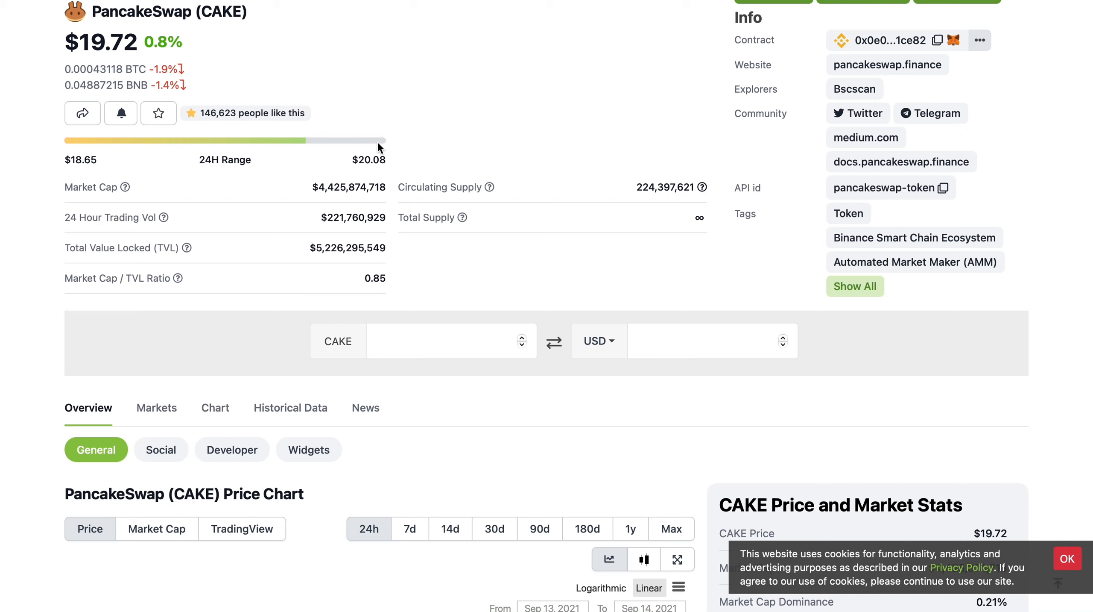
pyautogui.moveTo(364, 176)
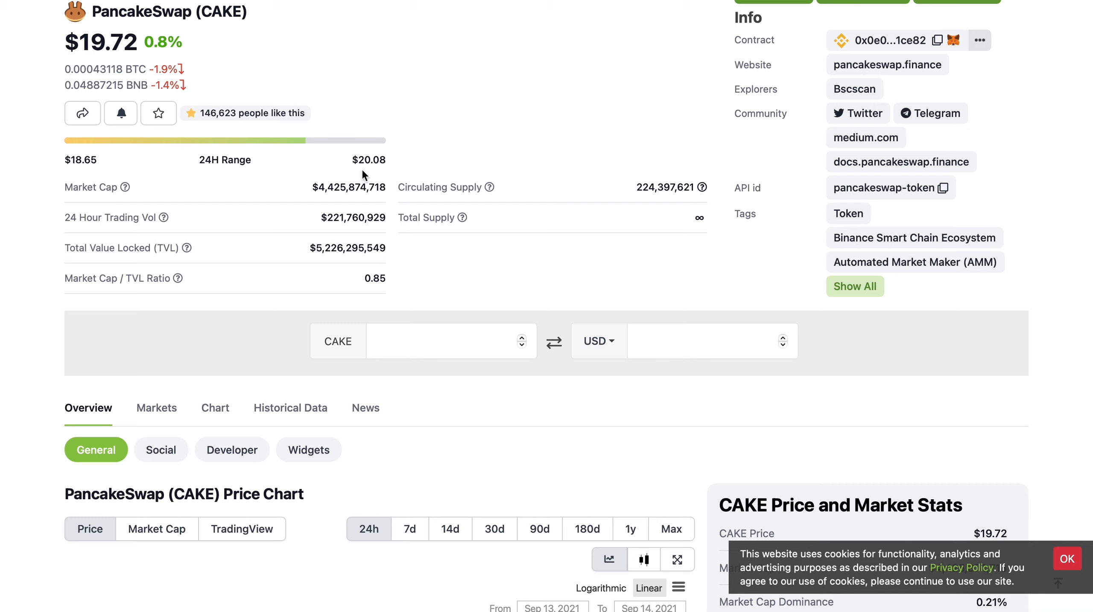
pyautogui.moveTo(466, 162)
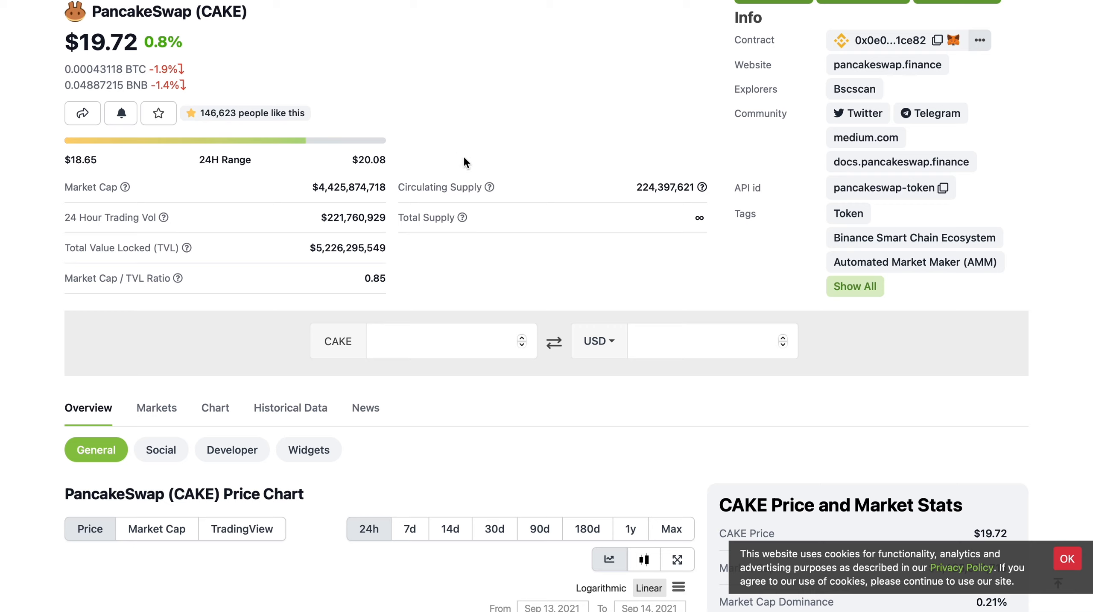
pyautogui.moveTo(492, 187)
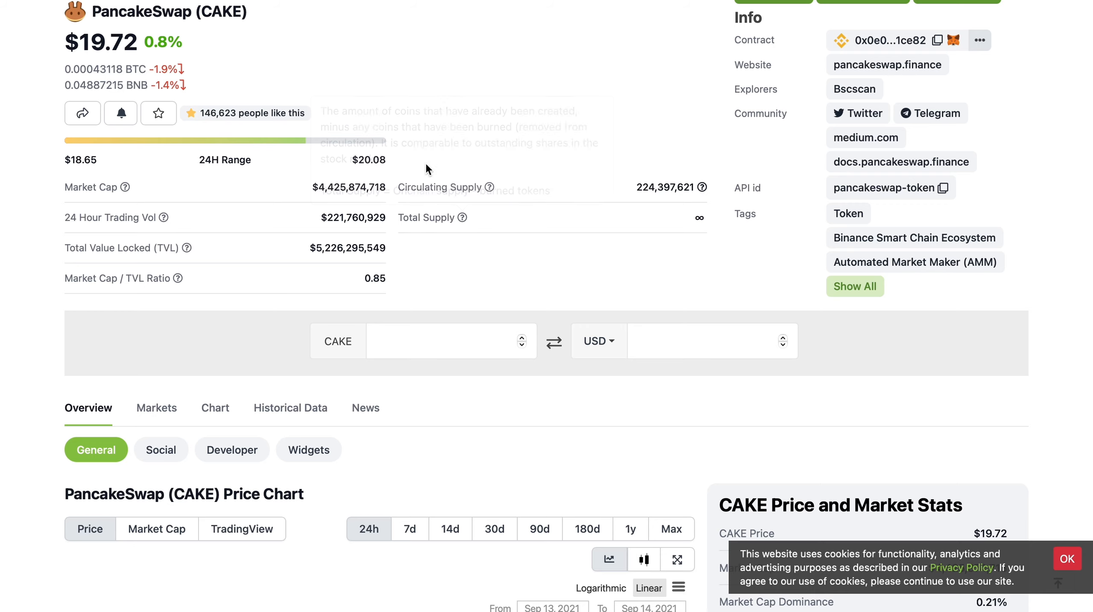
pyautogui.moveTo(359, 127)
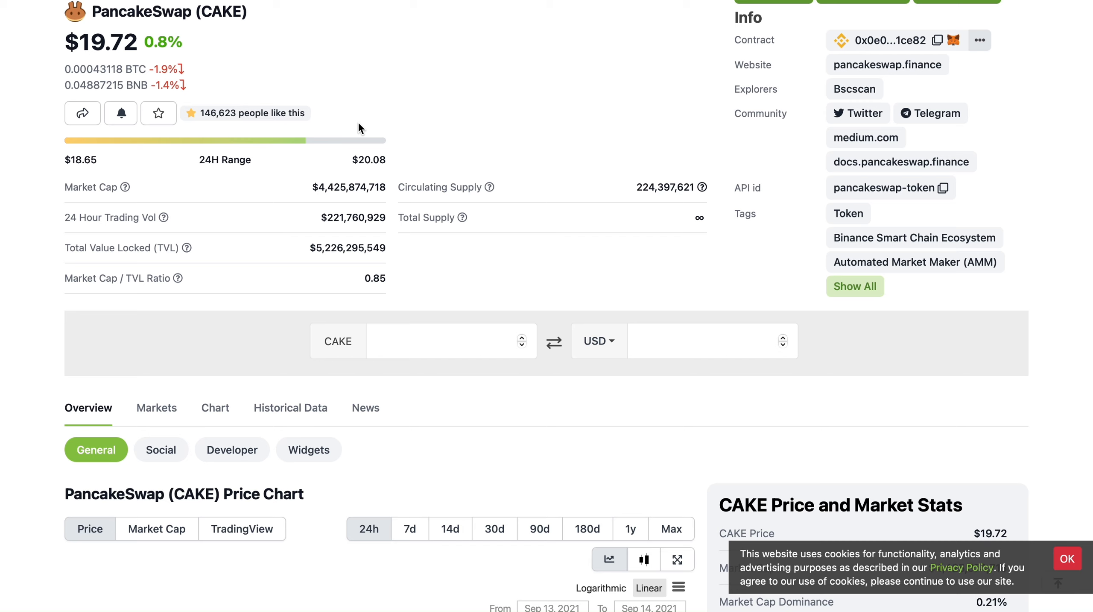
pyautogui.moveTo(399, 285)
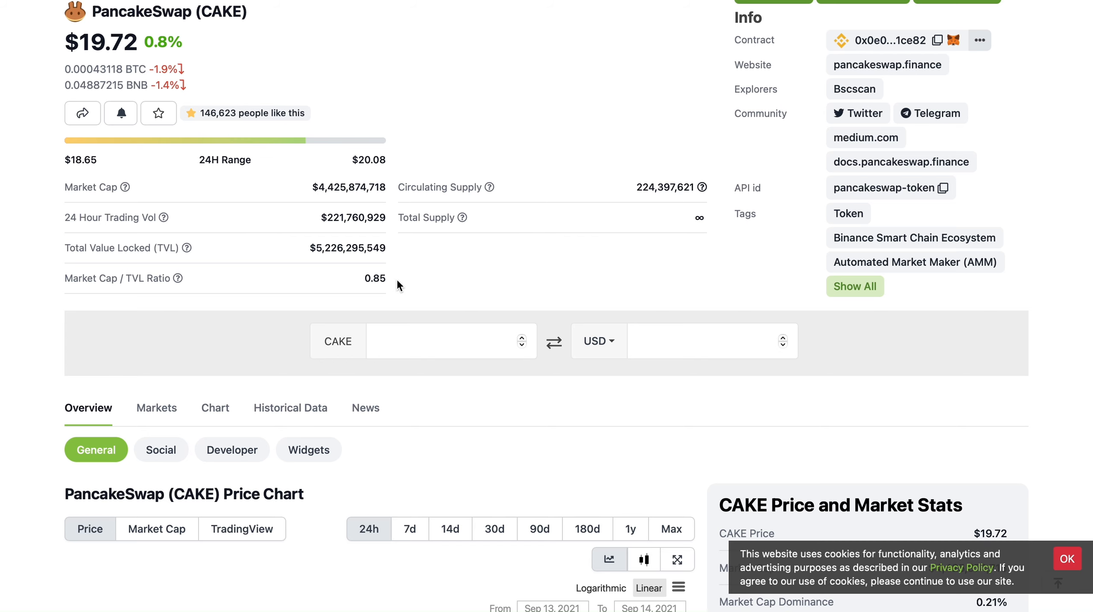
pyautogui.scroll(-3)
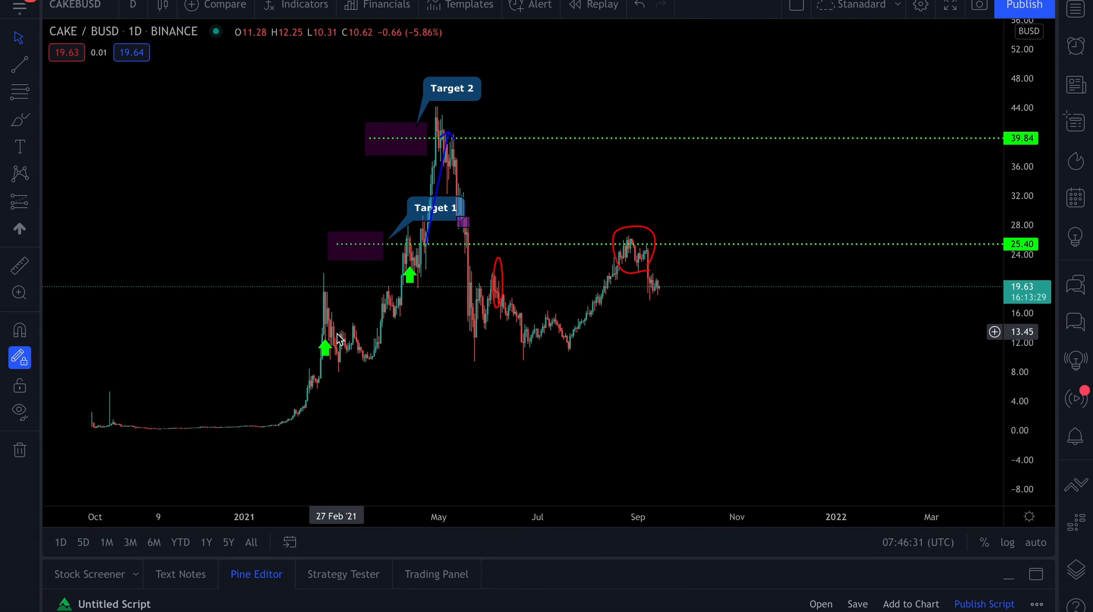
pyautogui.moveTo(330, 297)
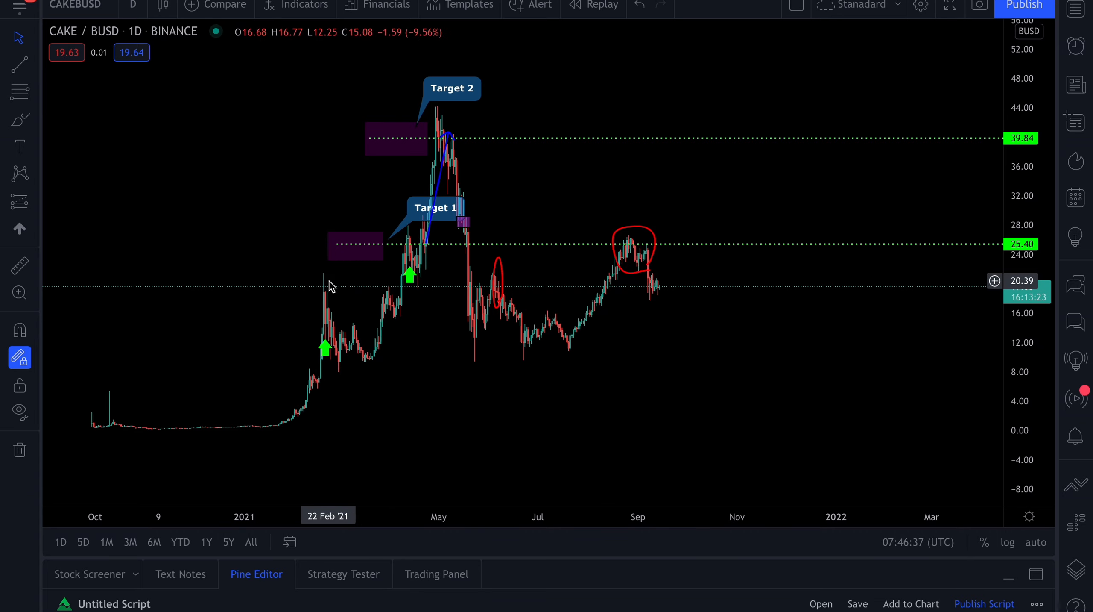
pyautogui.moveTo(322, 329)
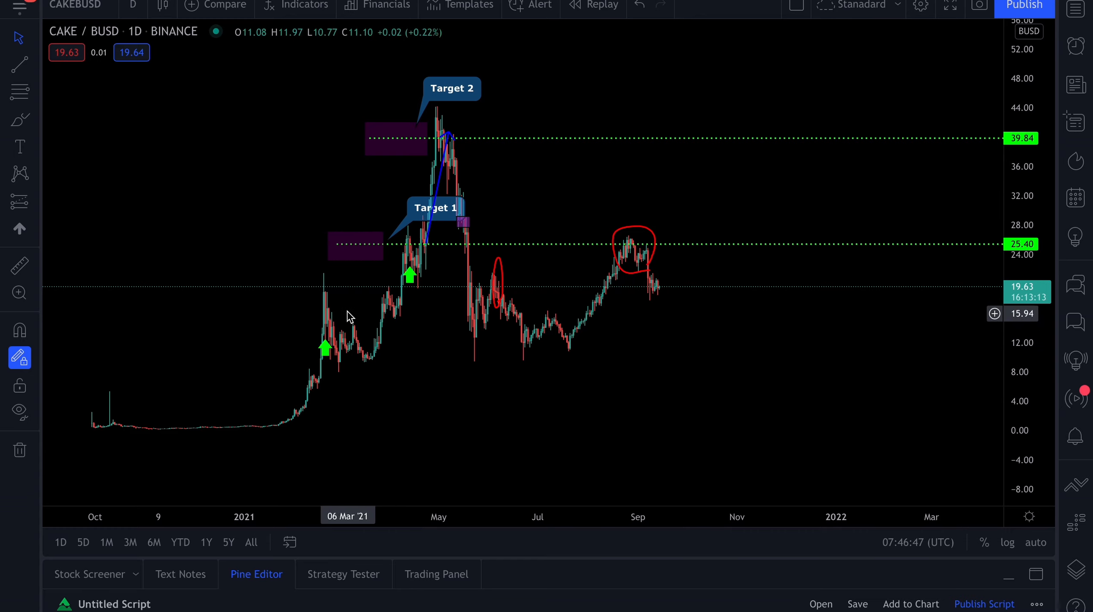
pyautogui.moveTo(352, 360)
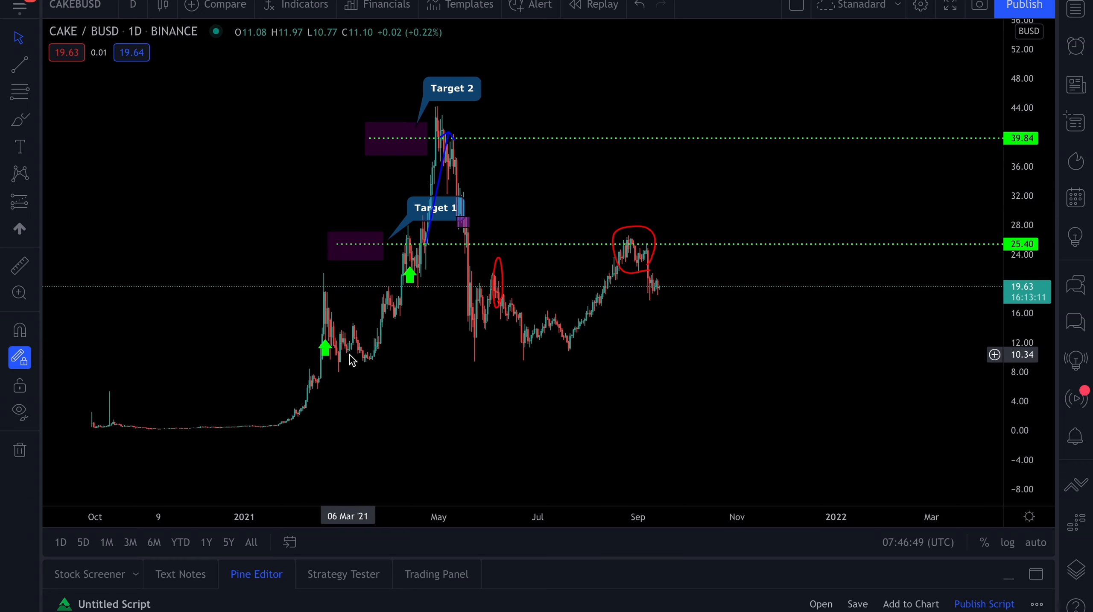
pyautogui.moveTo(454, 115)
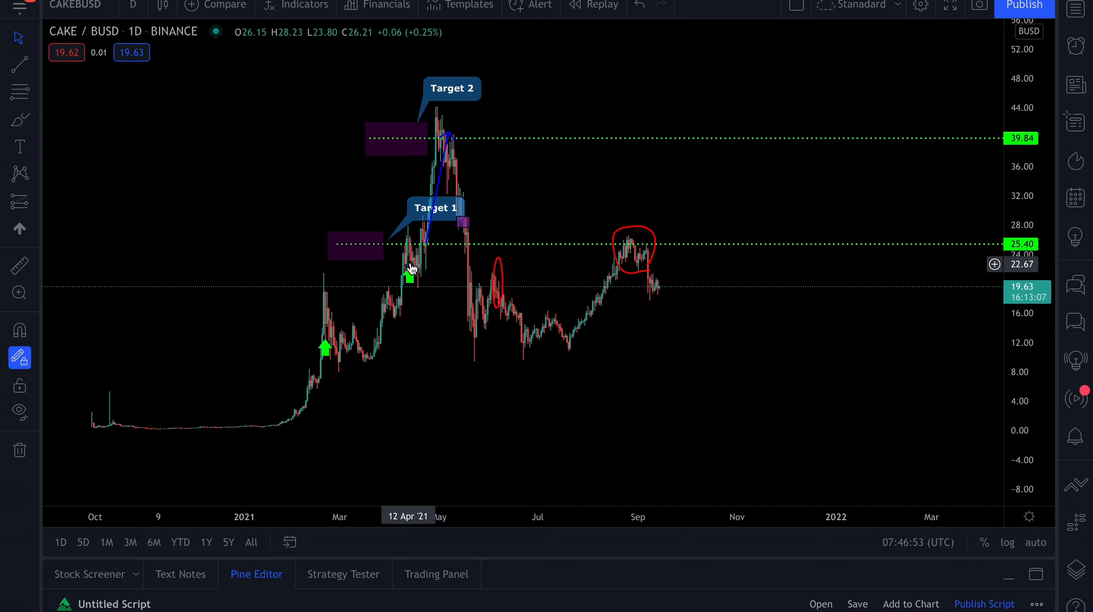
pyautogui.moveTo(412, 249)
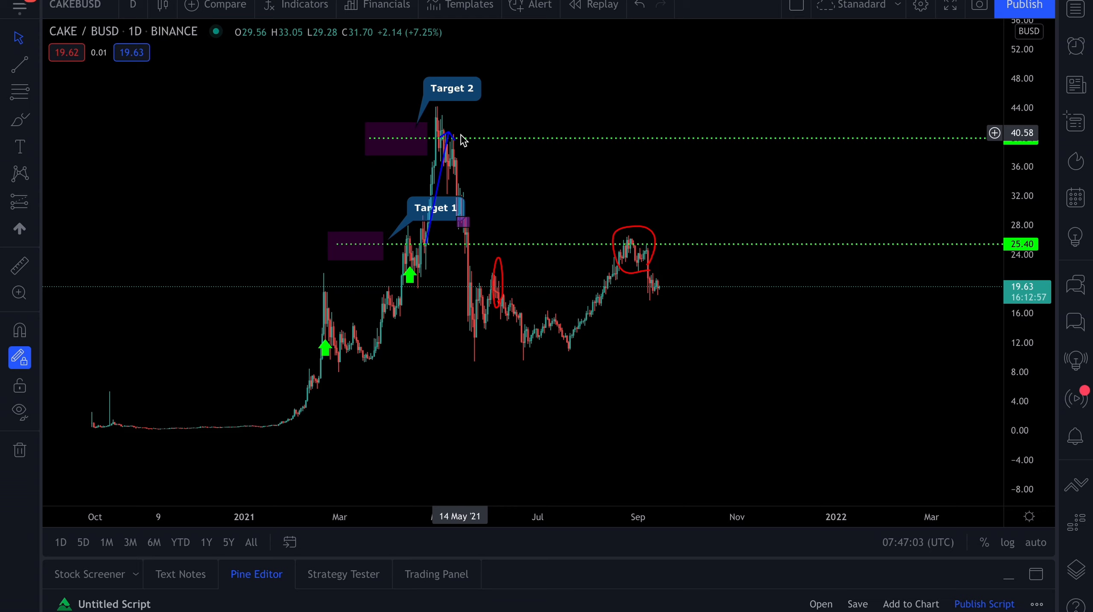
pyautogui.moveTo(486, 228)
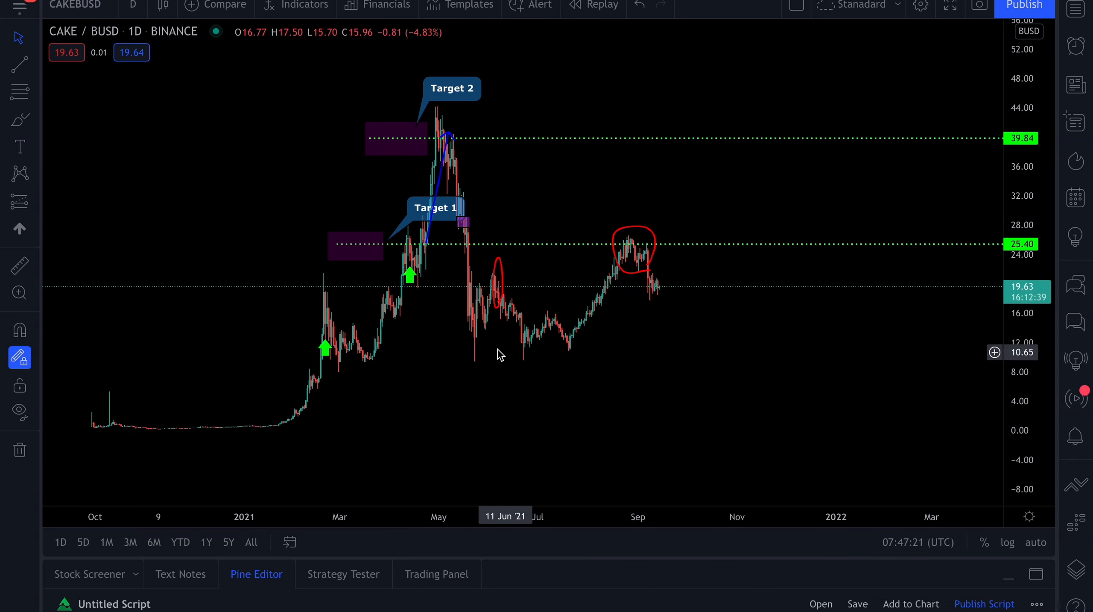
pyautogui.moveTo(436, 251)
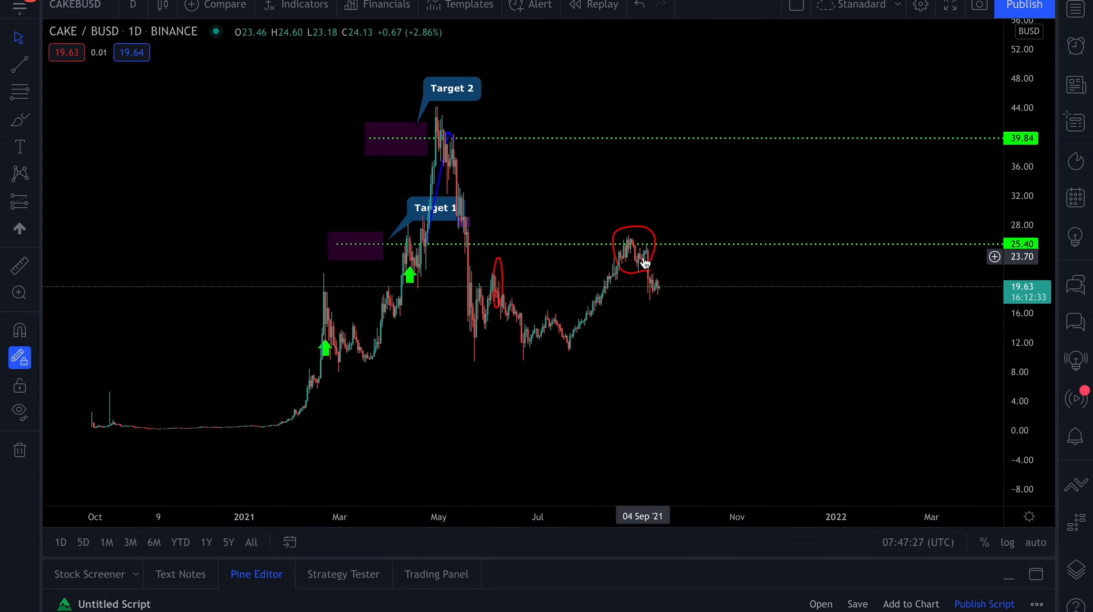
pyautogui.moveTo(702, 292)
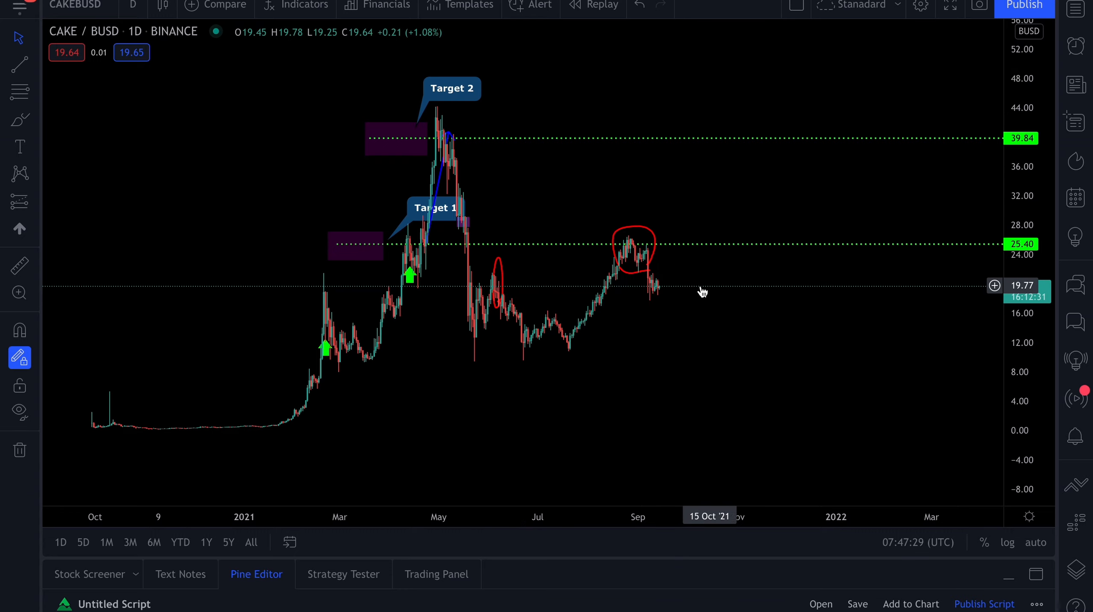
pyautogui.moveTo(690, 256)
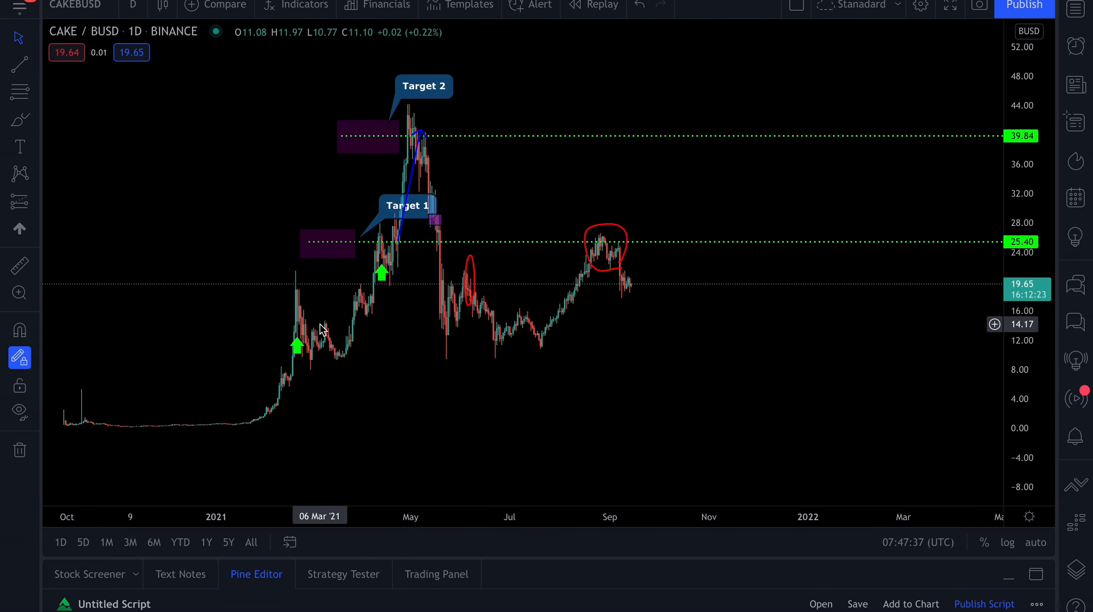
pyautogui.moveTo(410, 328)
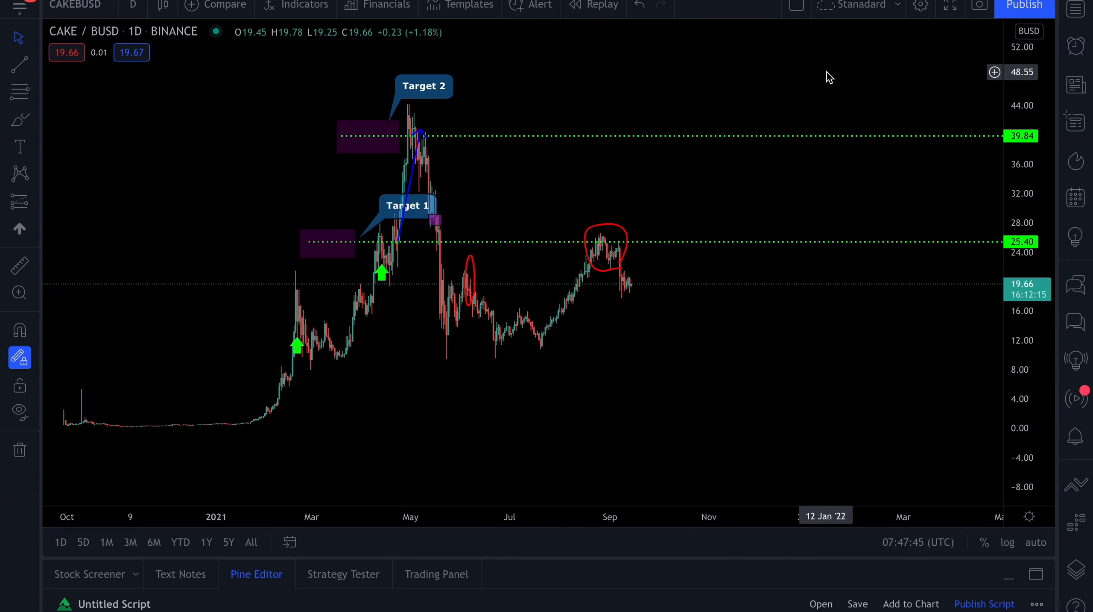
pyautogui.moveTo(927, 90)
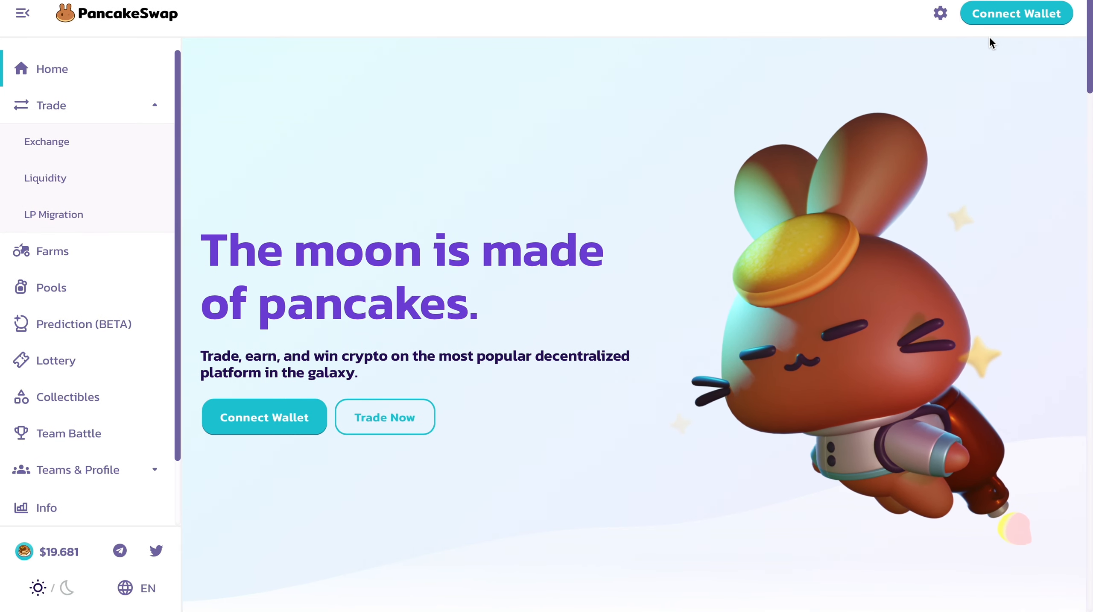
pyautogui.moveTo(773, 114)
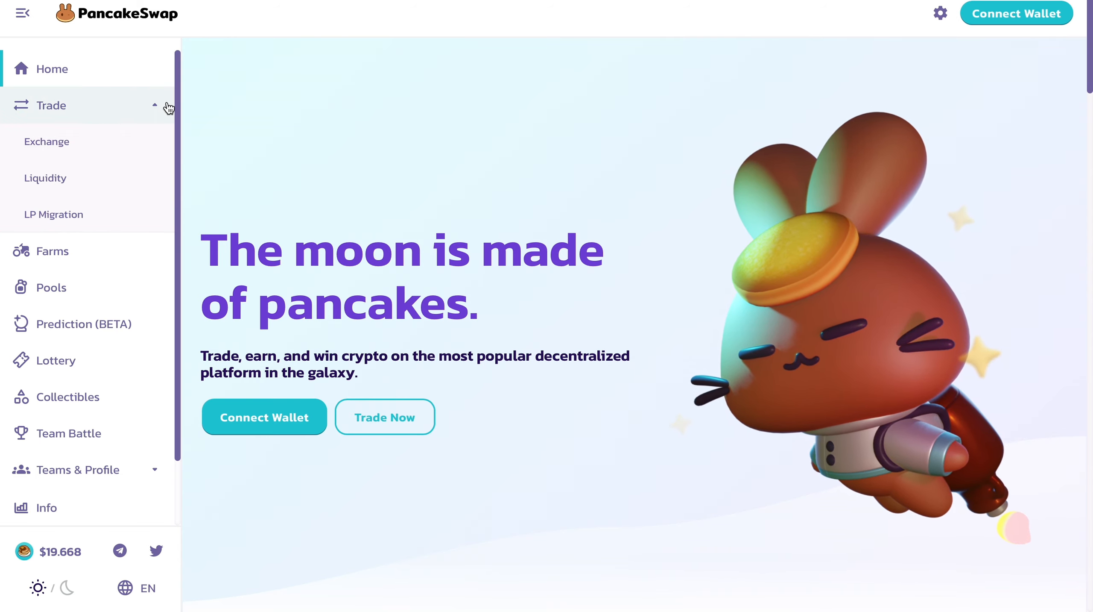
pyautogui.moveTo(67, 146)
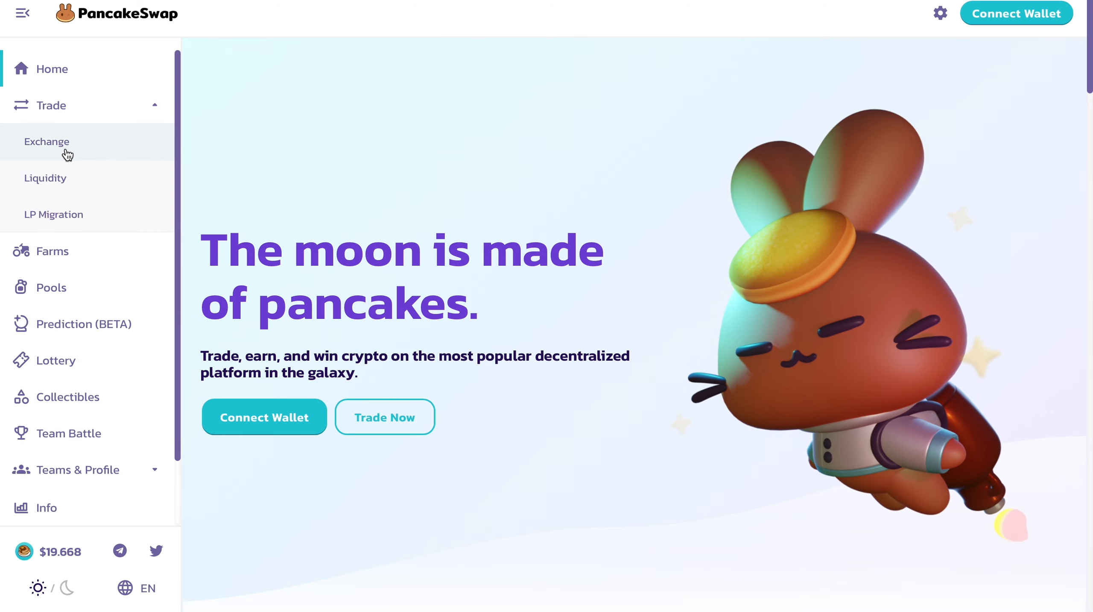
pyautogui.moveTo(309, 112)
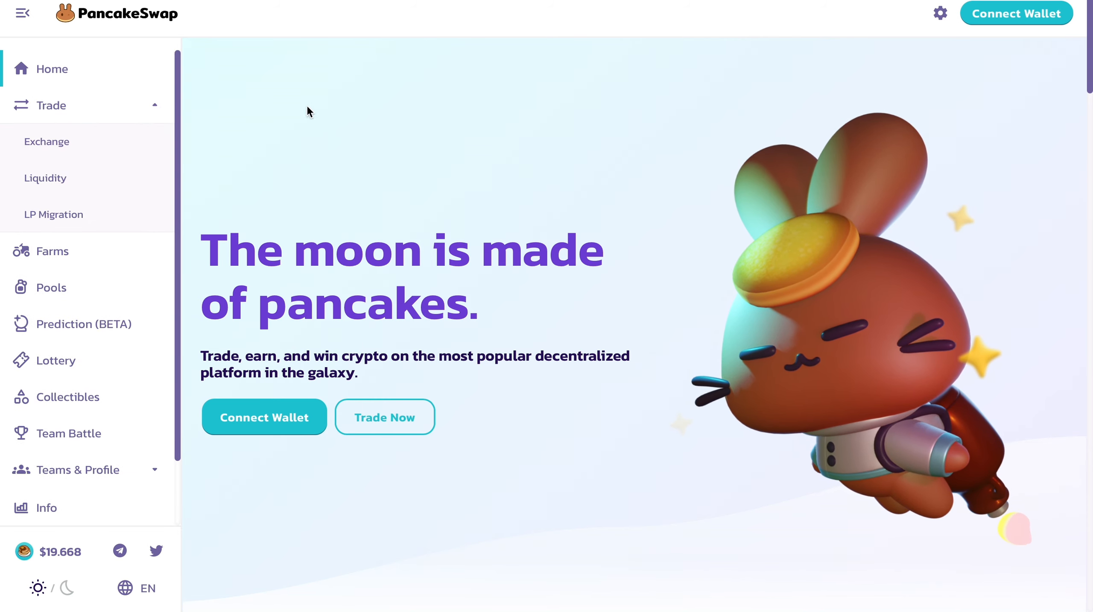
pyautogui.moveTo(214, 130)
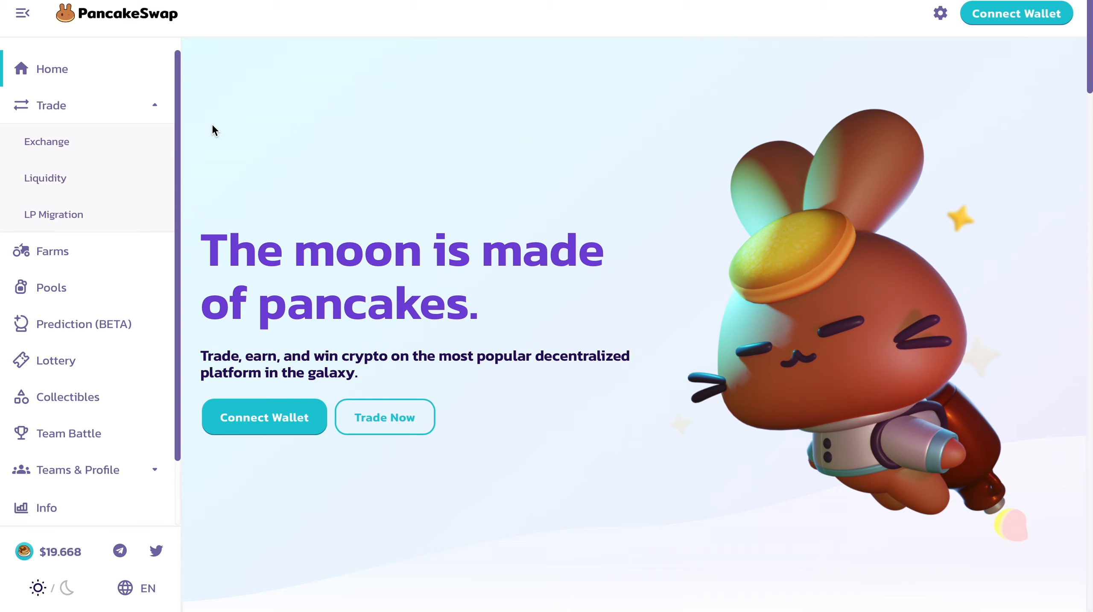
pyautogui.moveTo(243, 102)
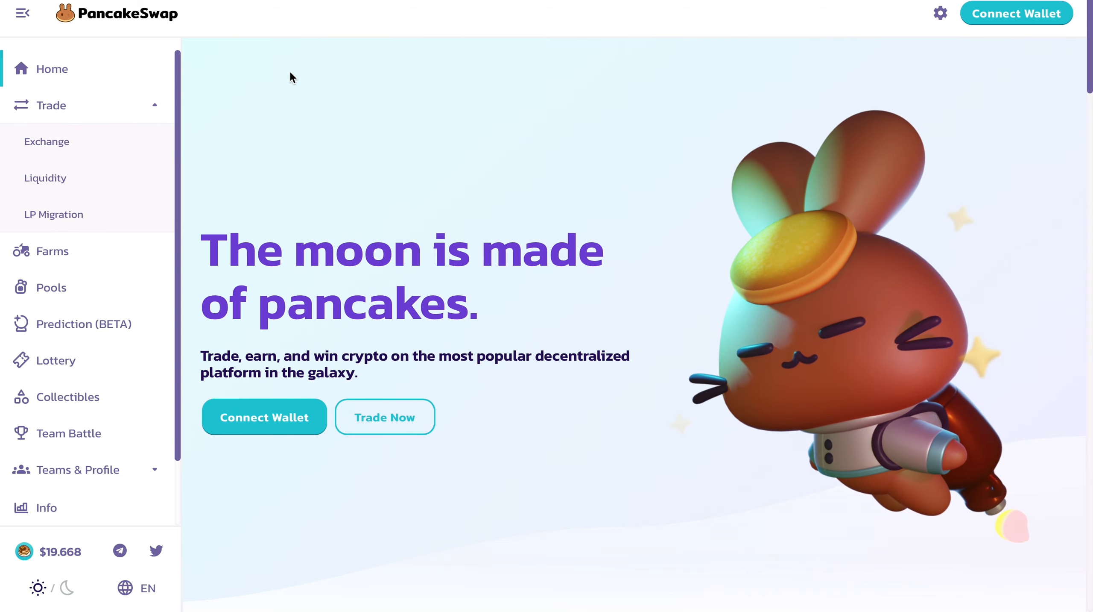
pyautogui.moveTo(338, 113)
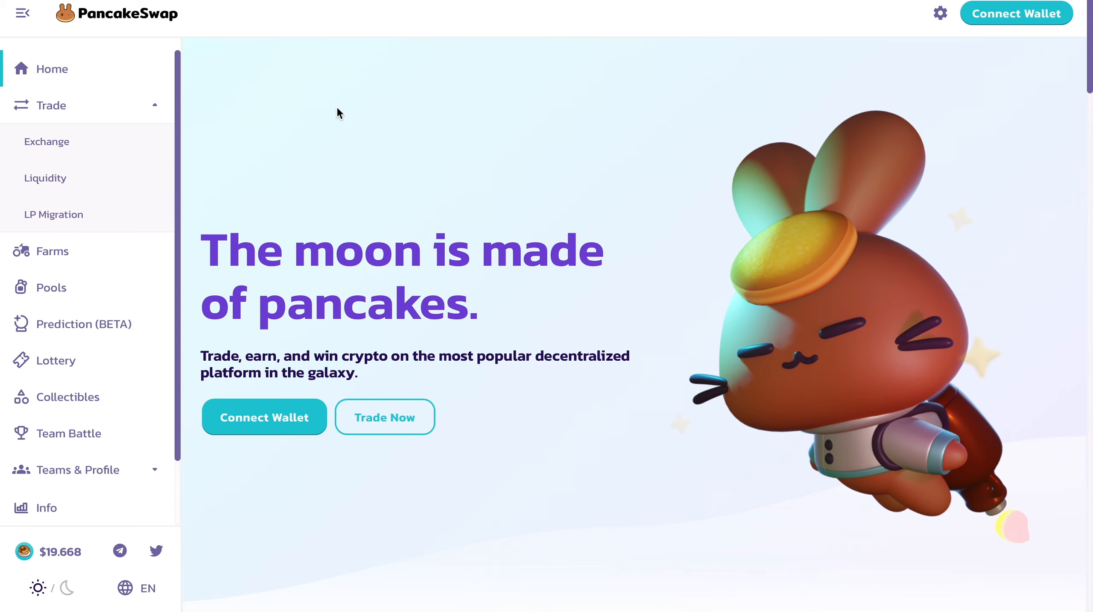
pyautogui.moveTo(206, 128)
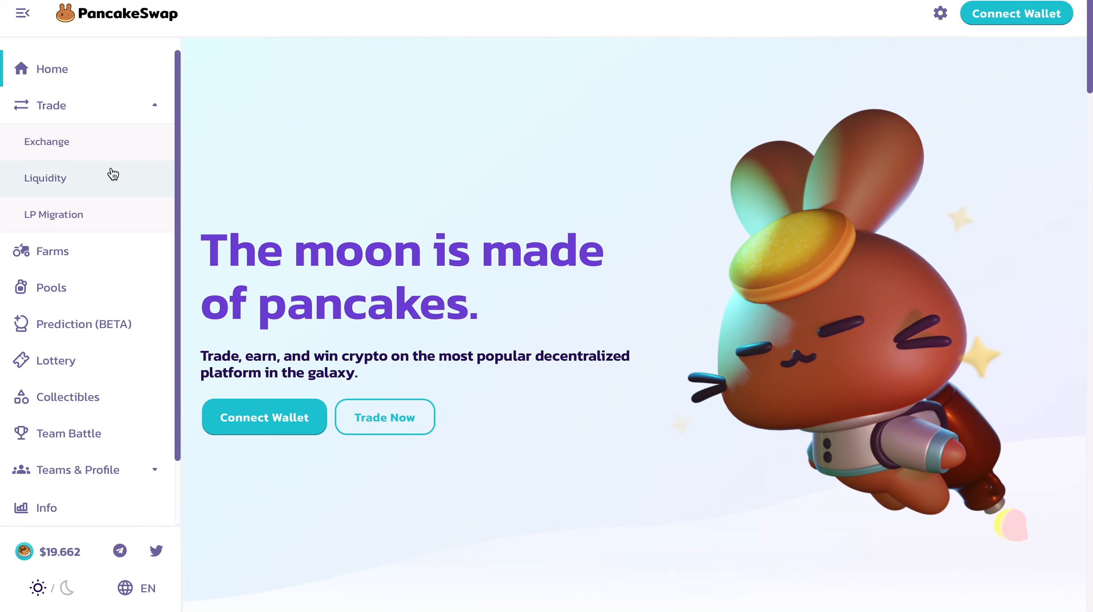
# - Reach the Syrup Pools page listing Auto CAKE and Manual CAKE staking pools
pyautogui.scroll(-3)
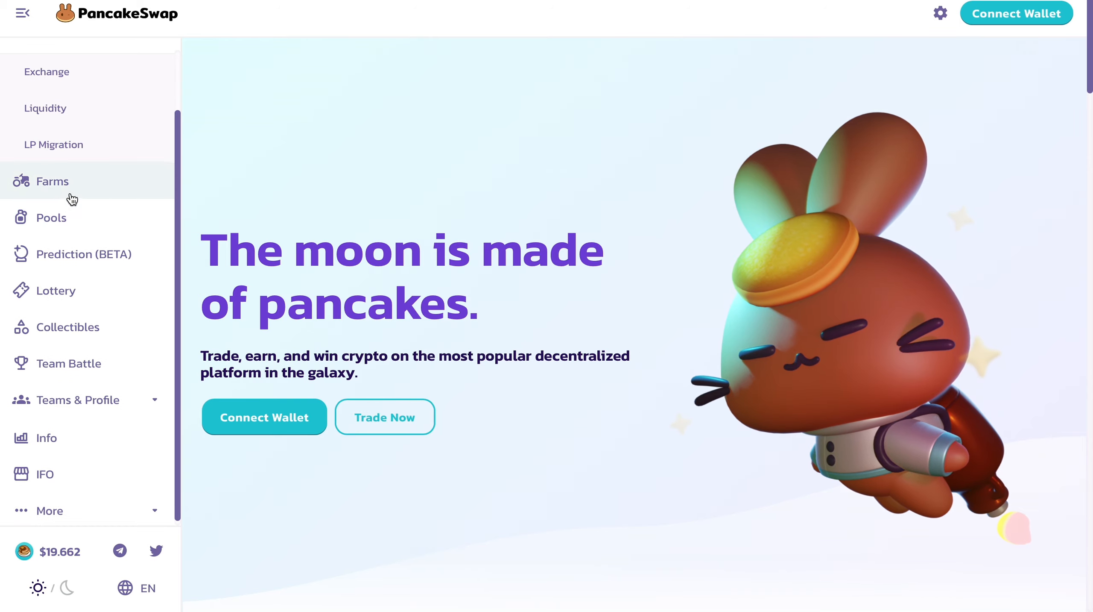
pyautogui.click(51, 217)
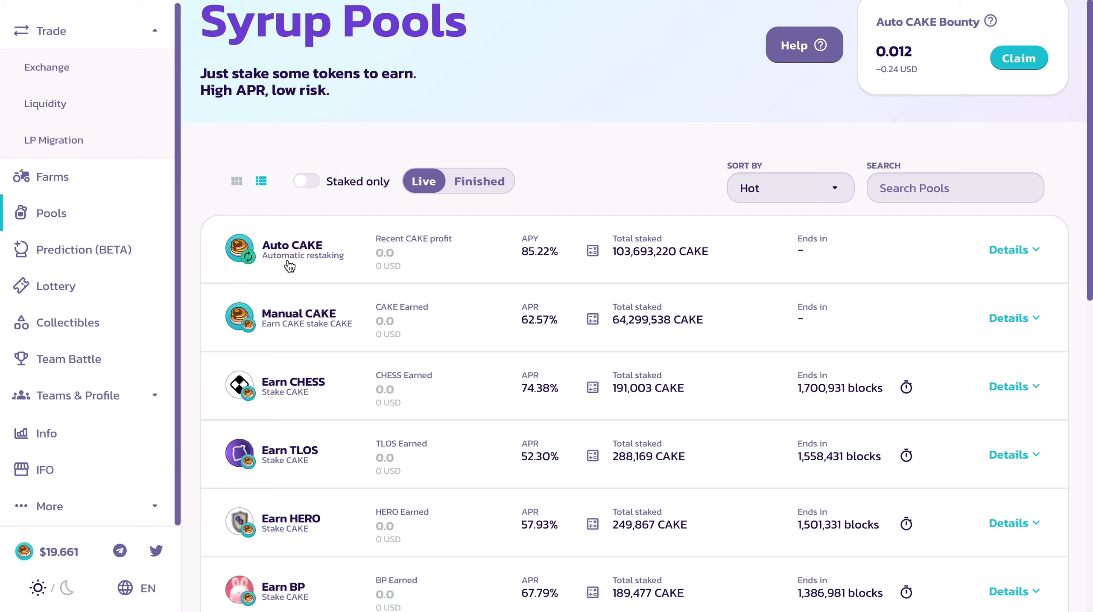
pyautogui.moveTo(551, 293)
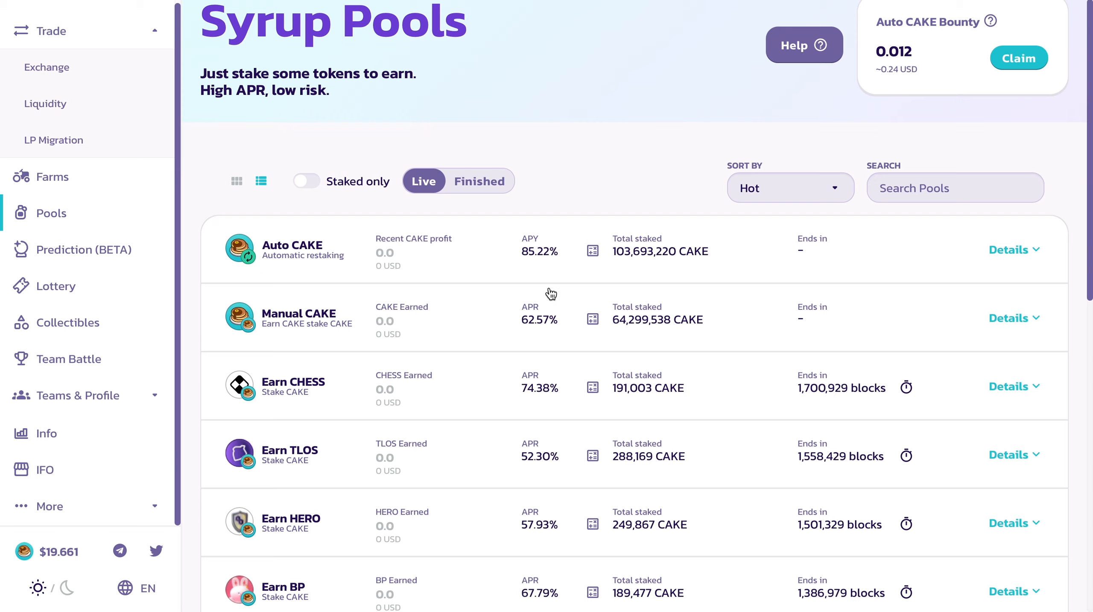
pyautogui.moveTo(531, 296)
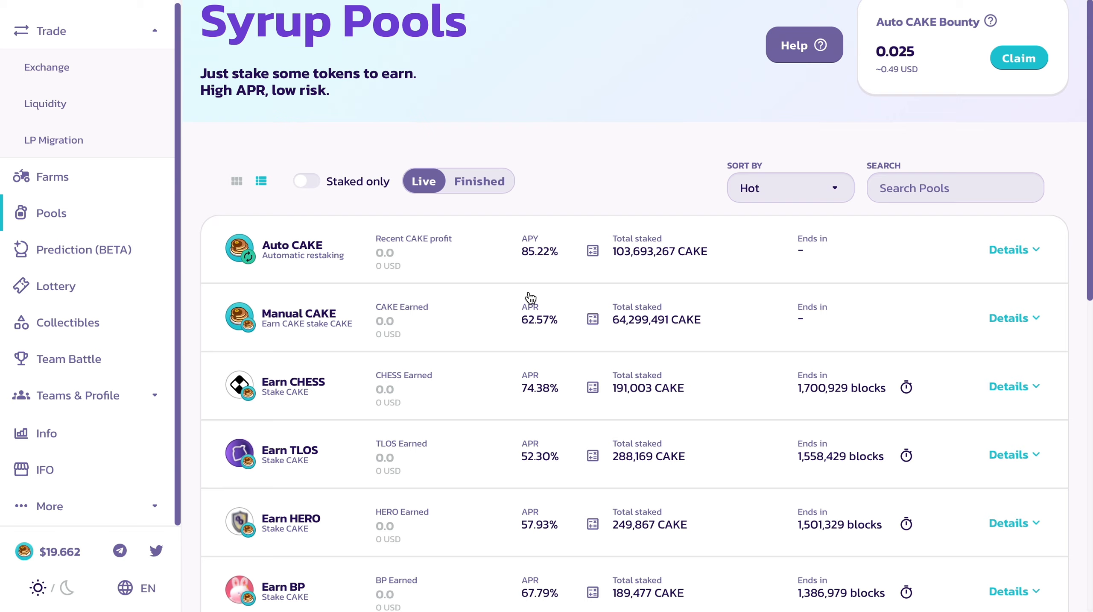
pyautogui.moveTo(347, 272)
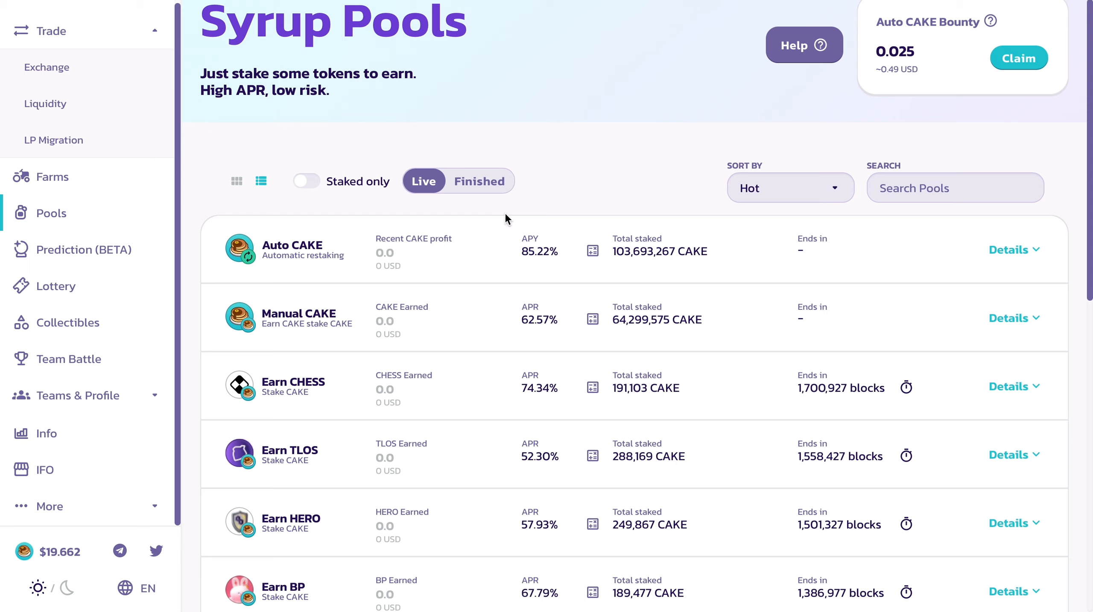
pyautogui.moveTo(829, 256)
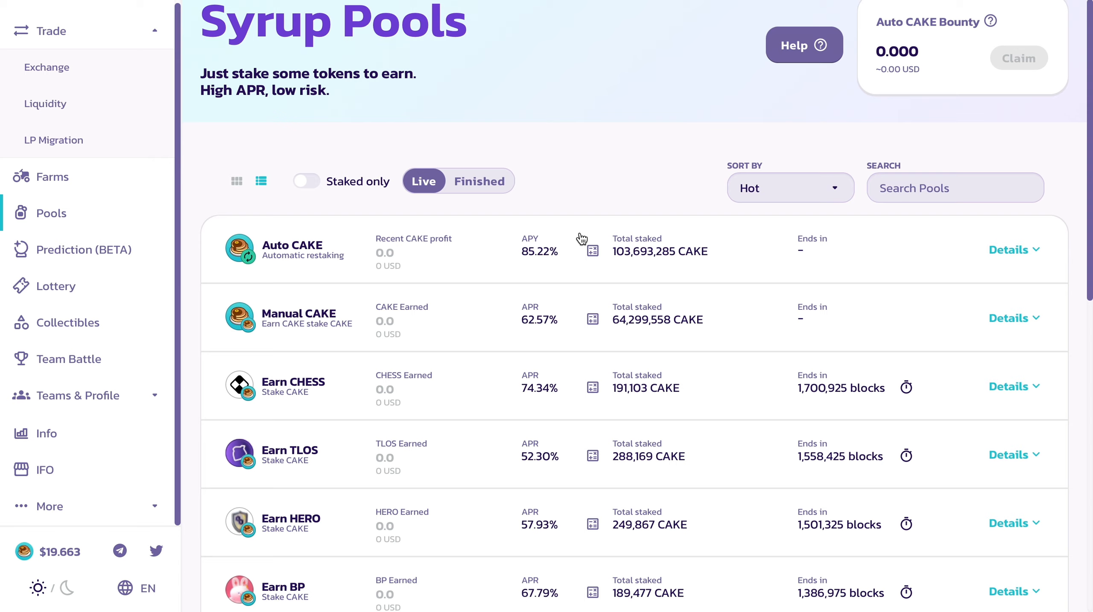
pyautogui.moveTo(428, 221)
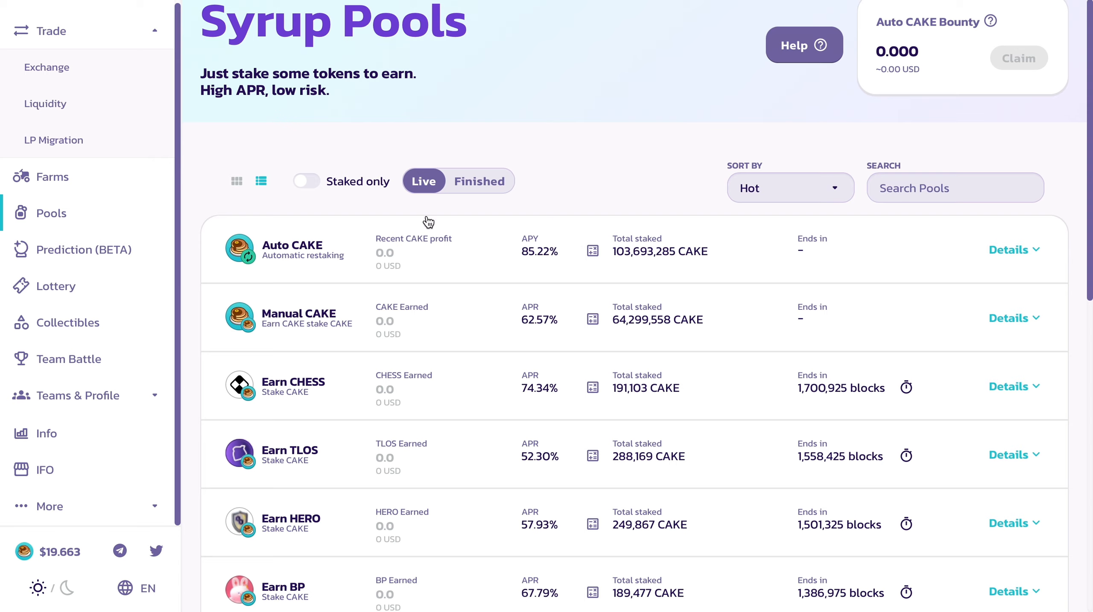
pyautogui.moveTo(815, 252)
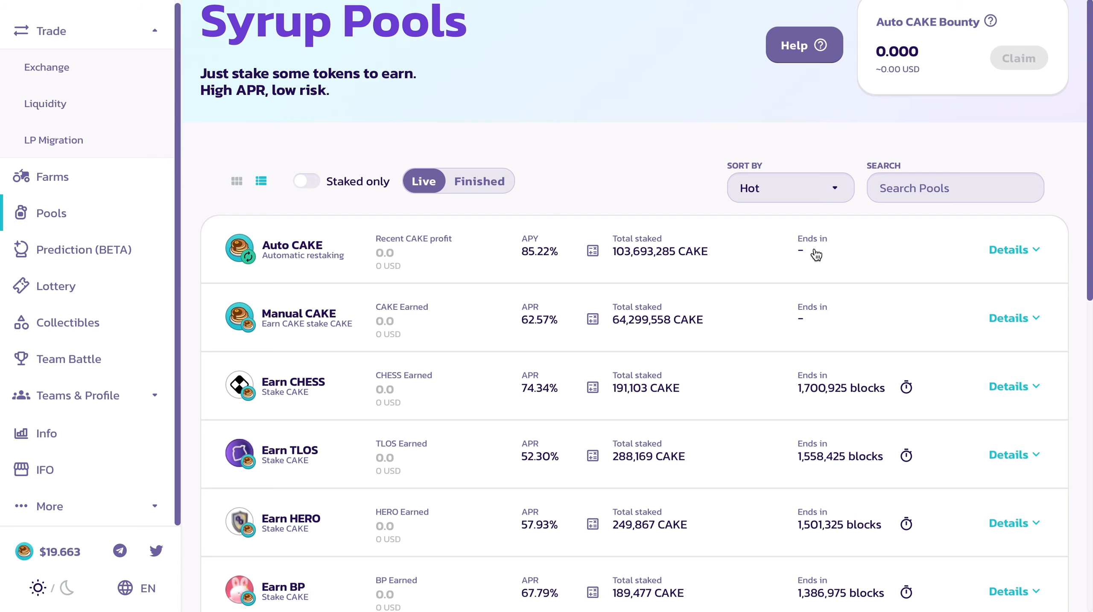
pyautogui.moveTo(388, 324)
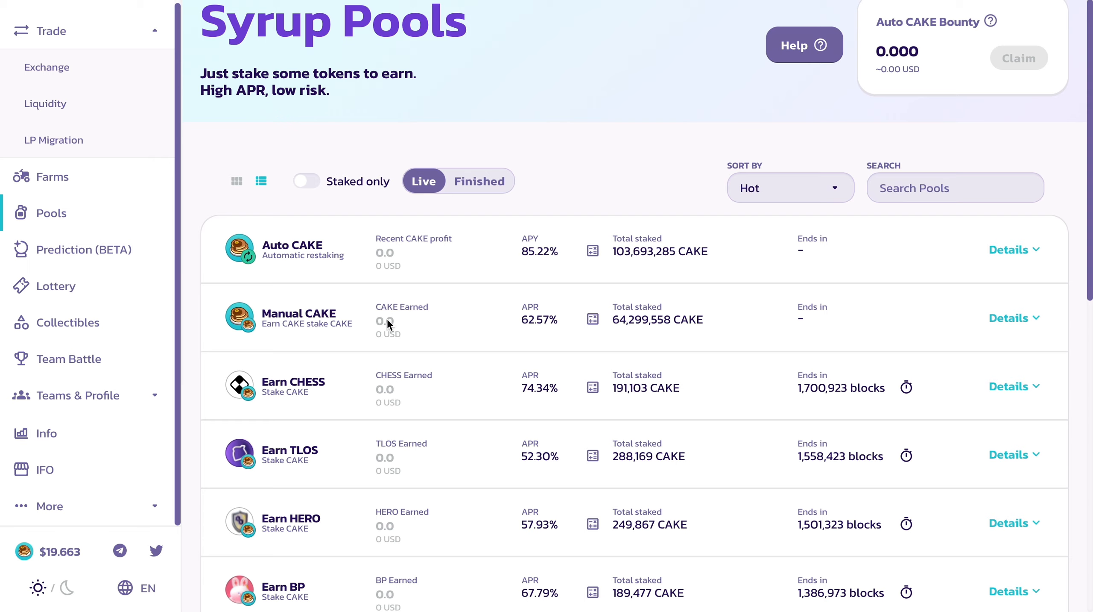
pyautogui.moveTo(385, 328)
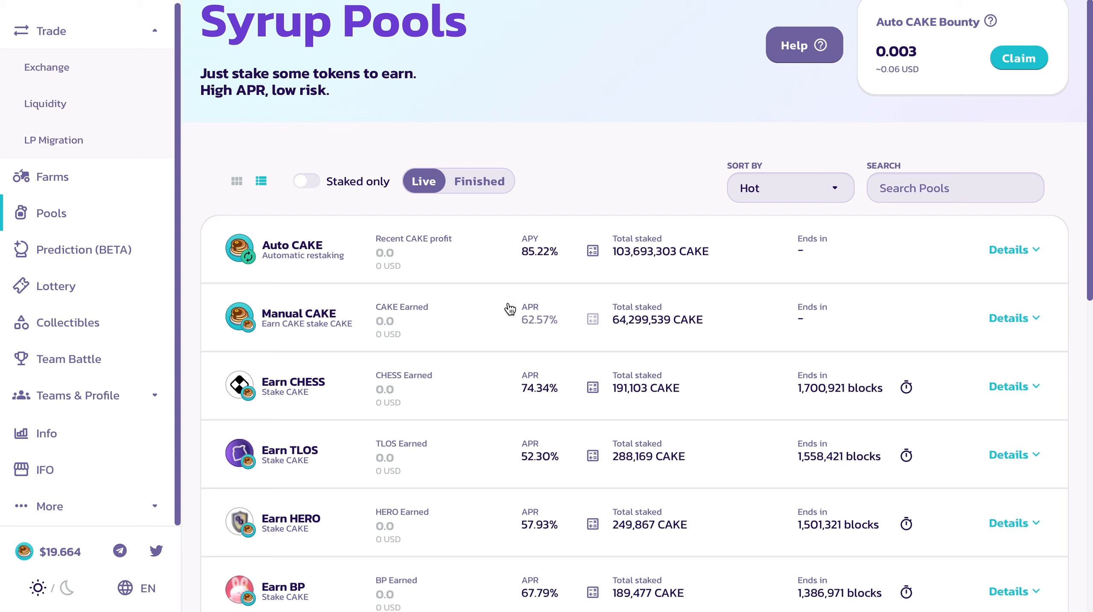
pyautogui.moveTo(314, 250)
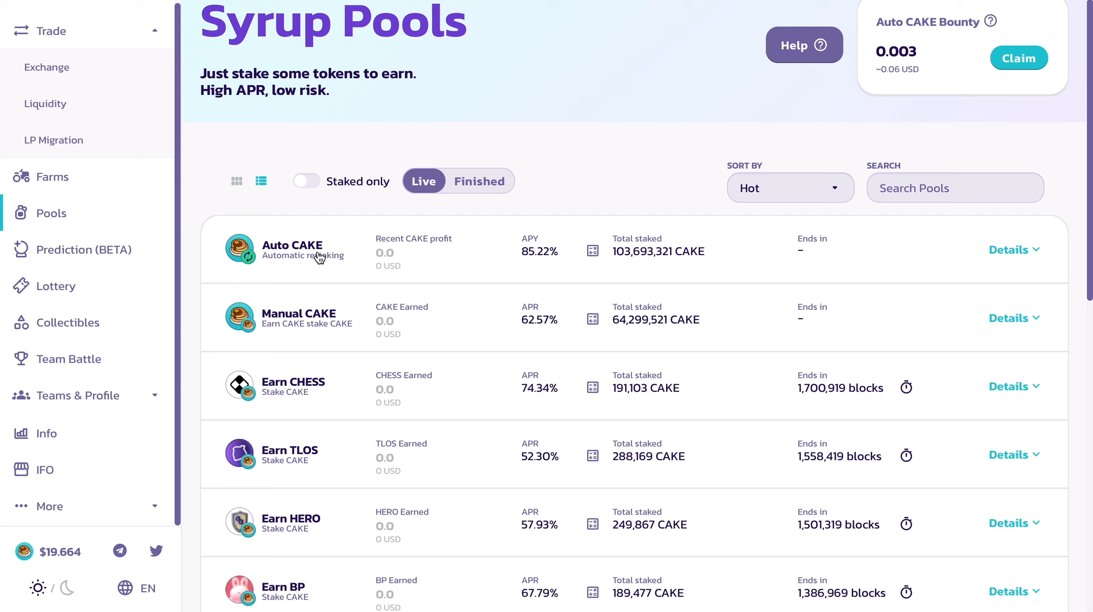
pyautogui.moveTo(474, 284)
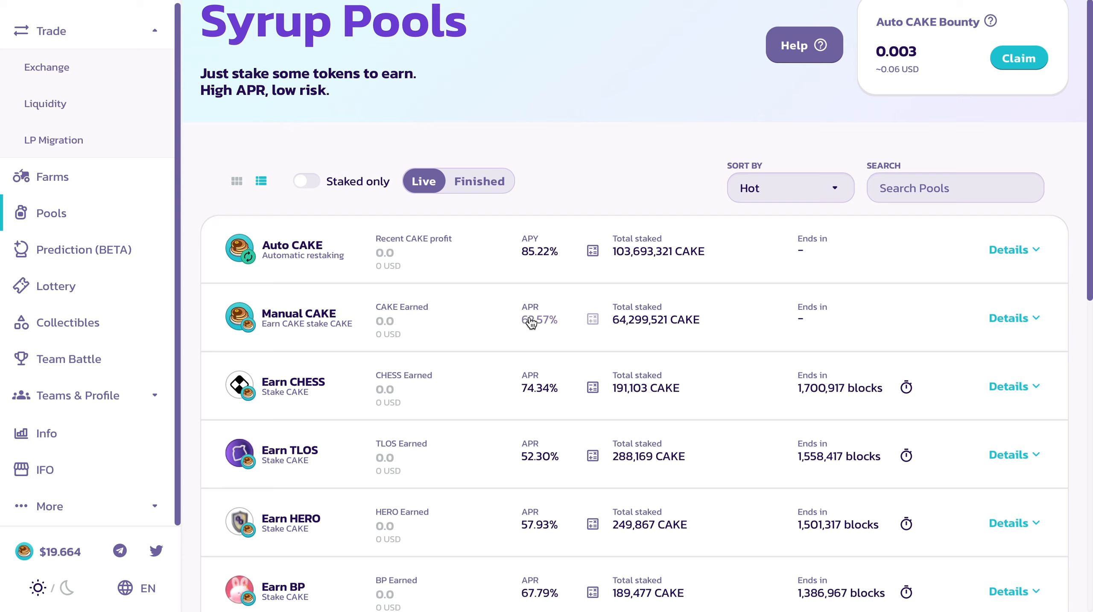
pyautogui.moveTo(415, 250)
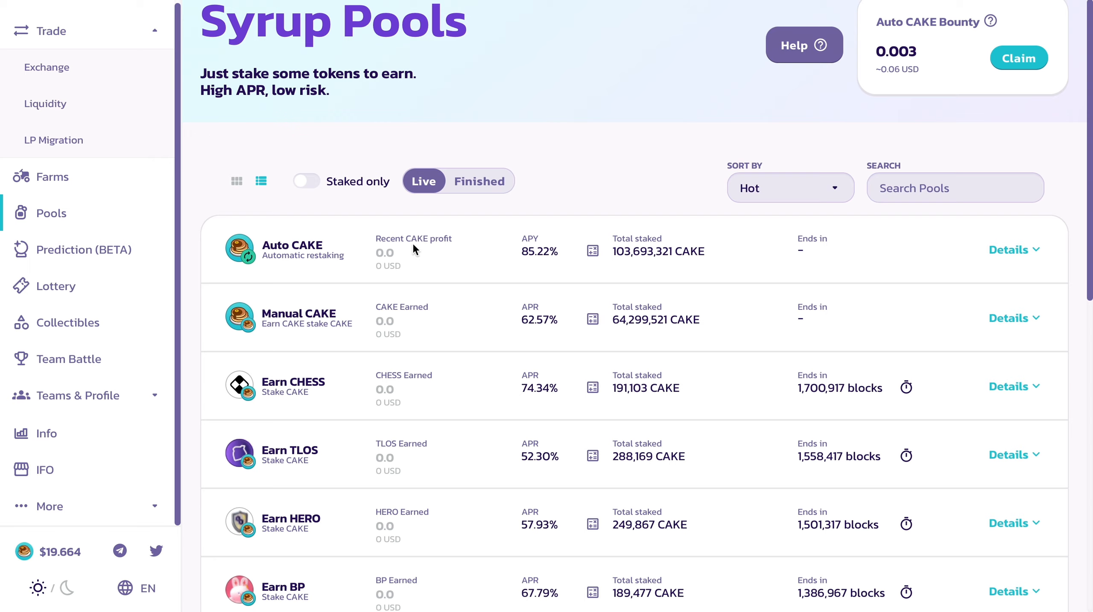
pyautogui.moveTo(676, 173)
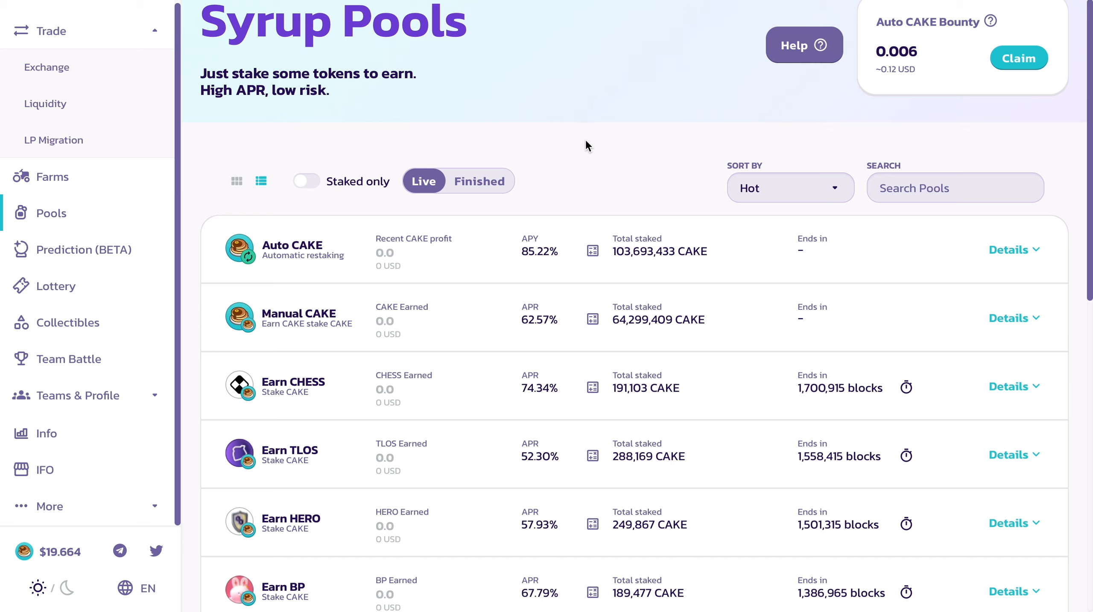
pyautogui.moveTo(633, 218)
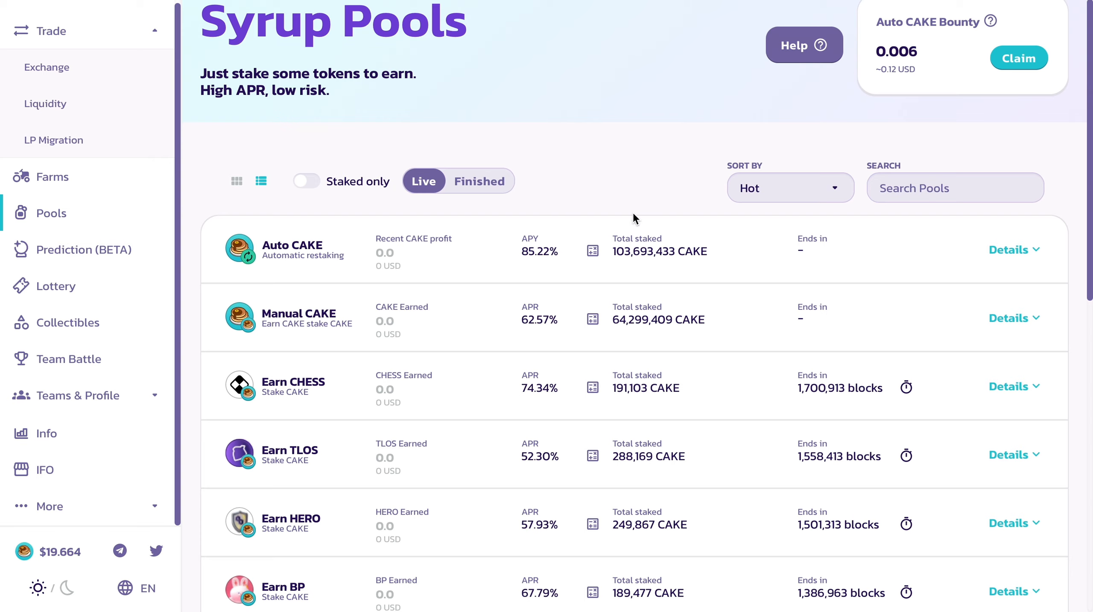
pyautogui.moveTo(579, 248)
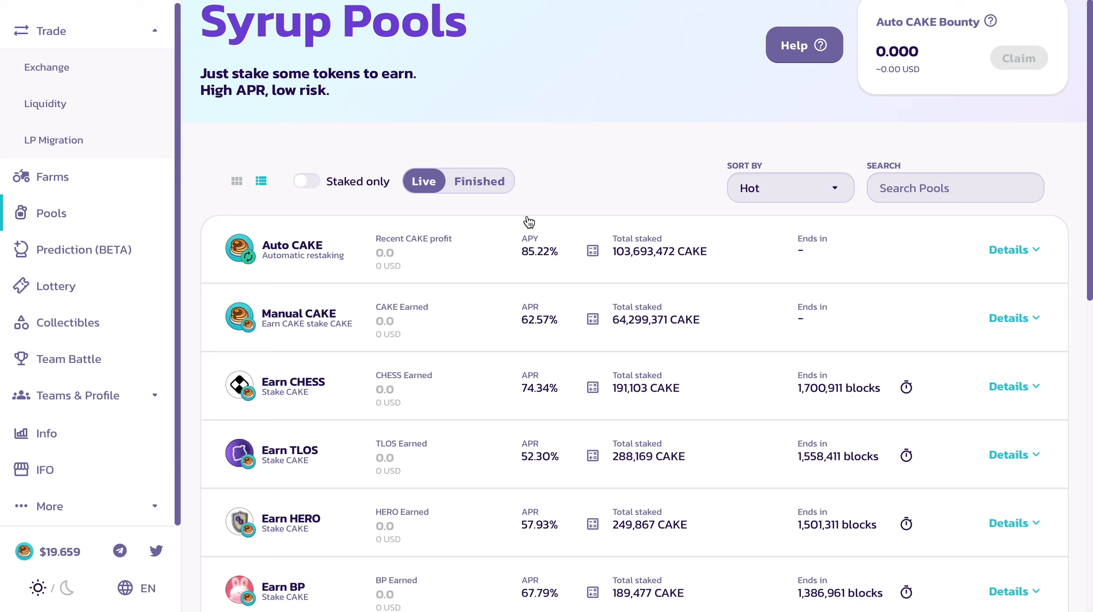
pyautogui.moveTo(553, 198)
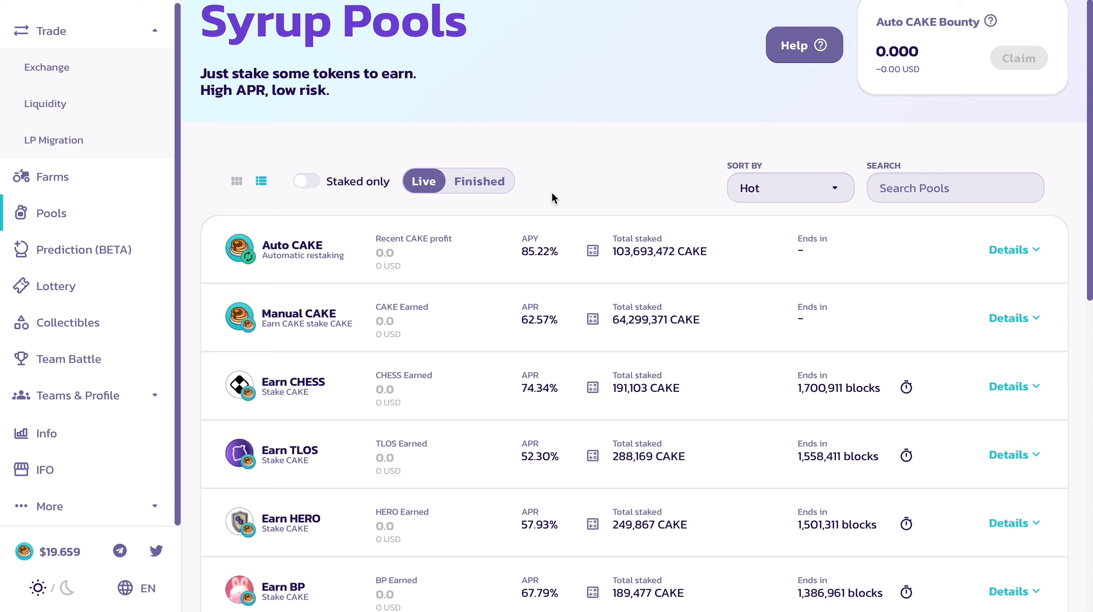
pyautogui.moveTo(554, 251)
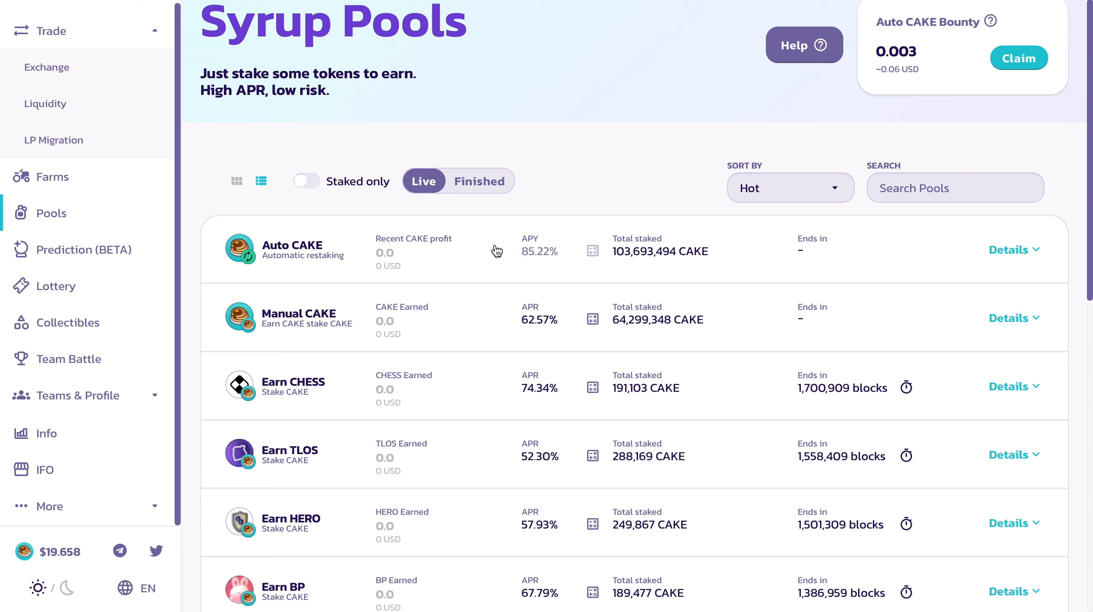
pyautogui.moveTo(542, 274)
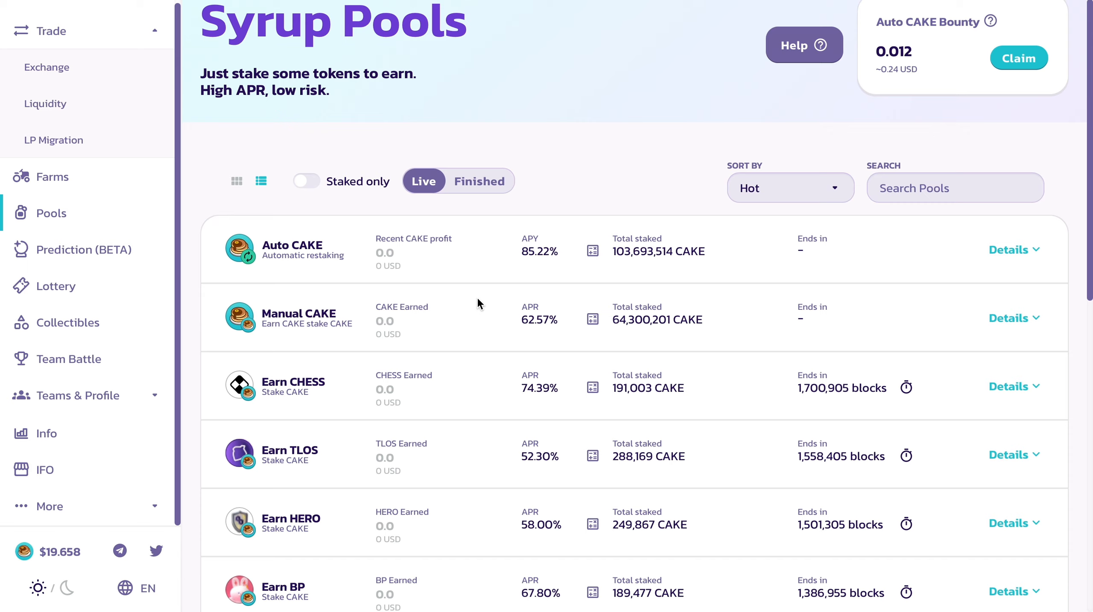
pyautogui.moveTo(567, 275)
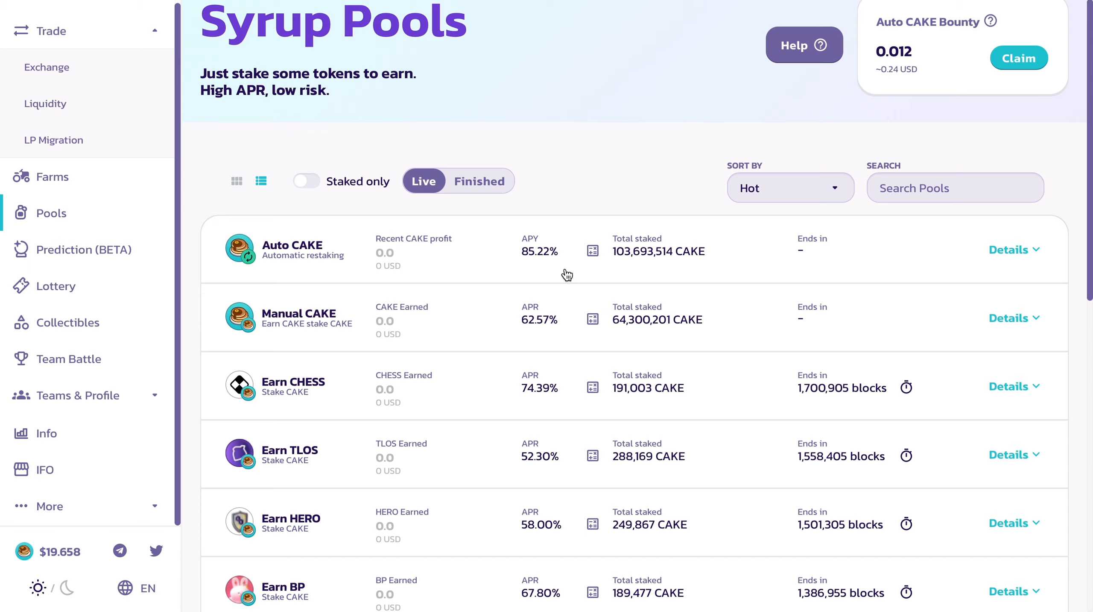
pyautogui.moveTo(538, 274)
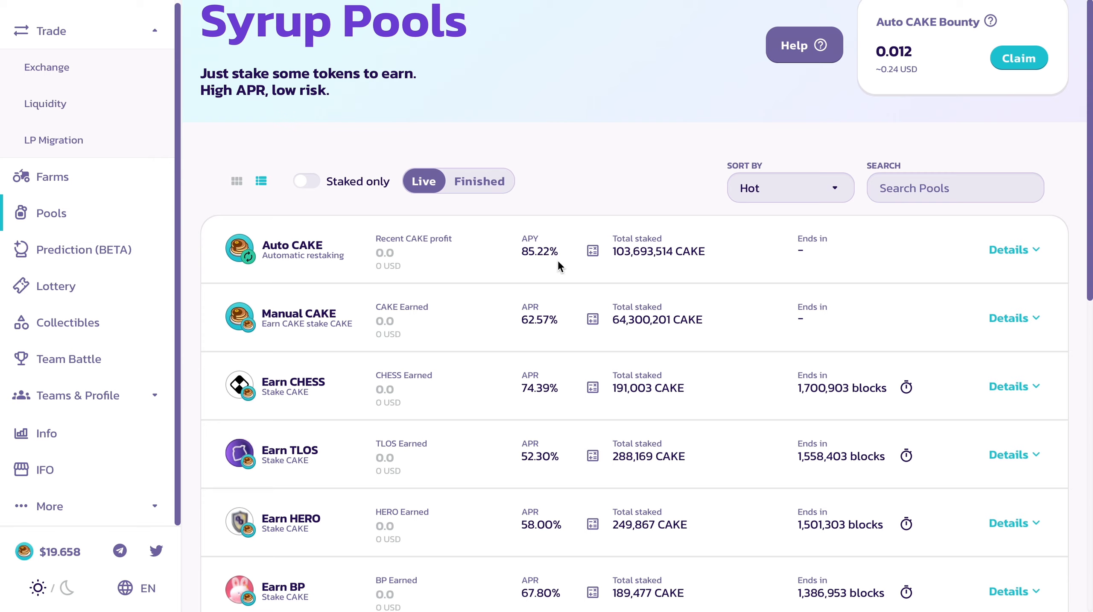
pyautogui.click(1018, 58)
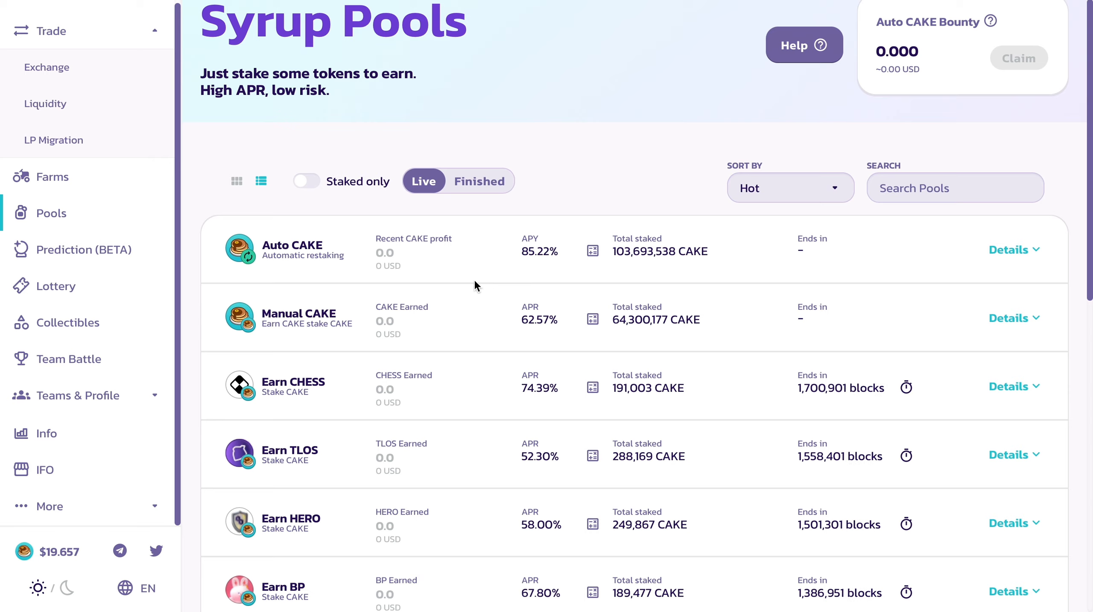
pyautogui.moveTo(438, 266)
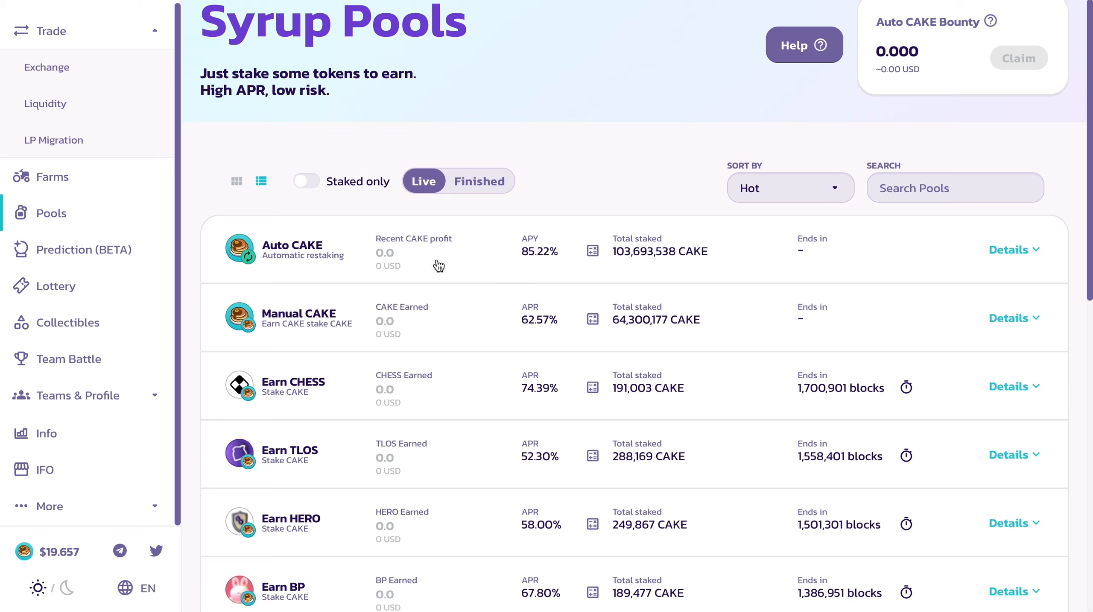
pyautogui.moveTo(498, 313)
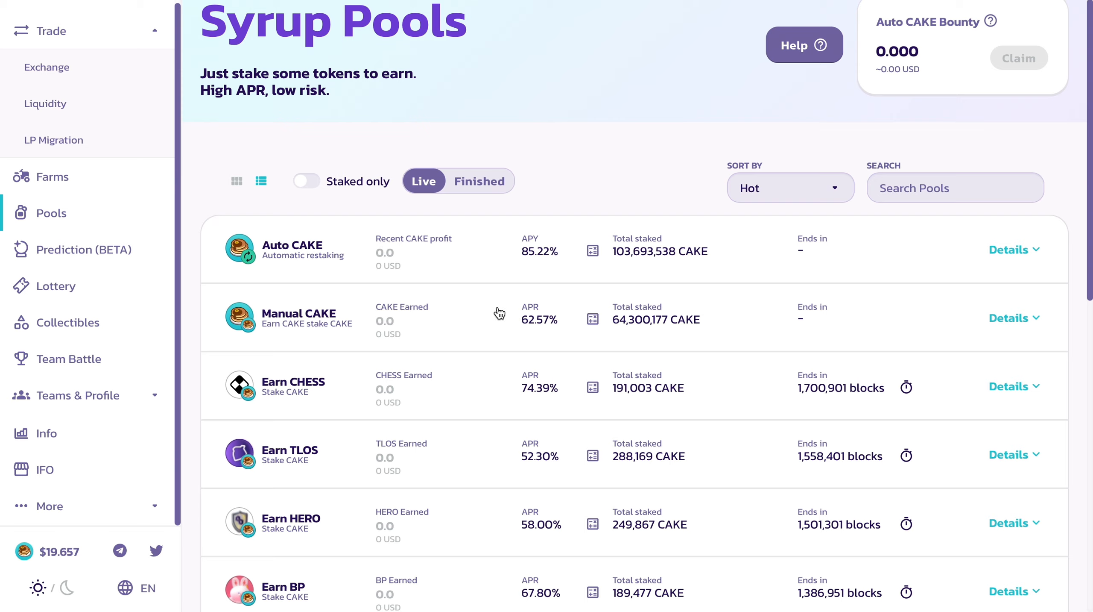
pyautogui.moveTo(470, 232)
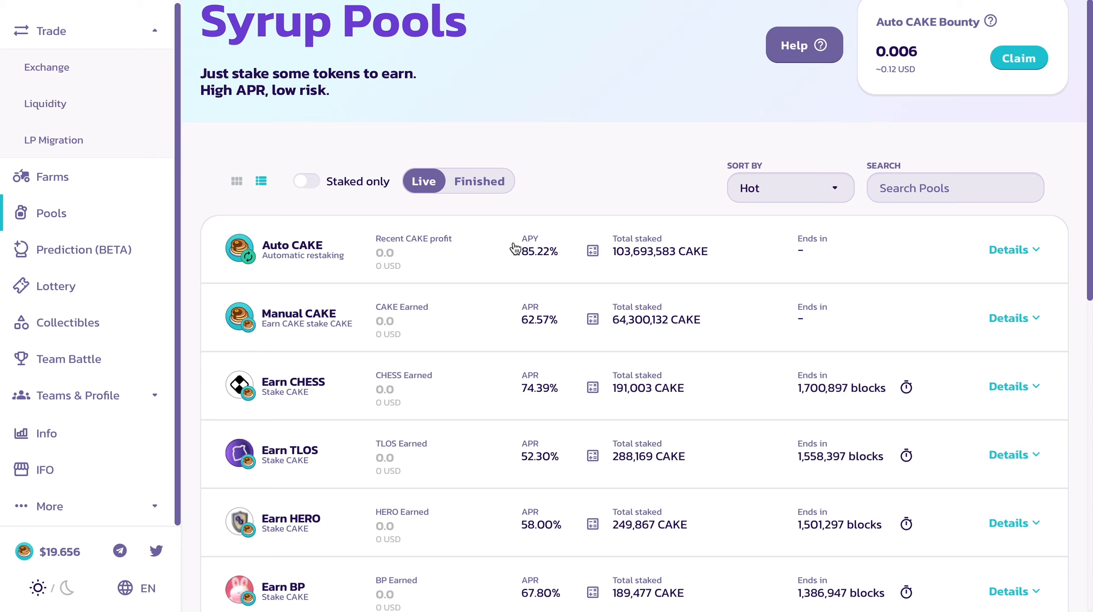
pyautogui.moveTo(532, 261)
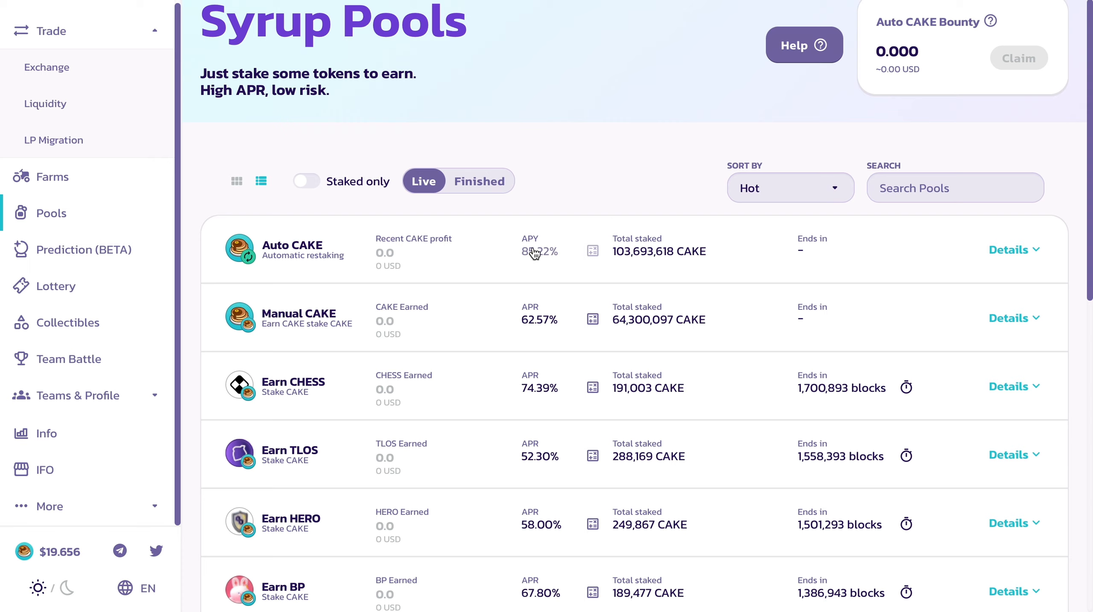
pyautogui.moveTo(462, 256)
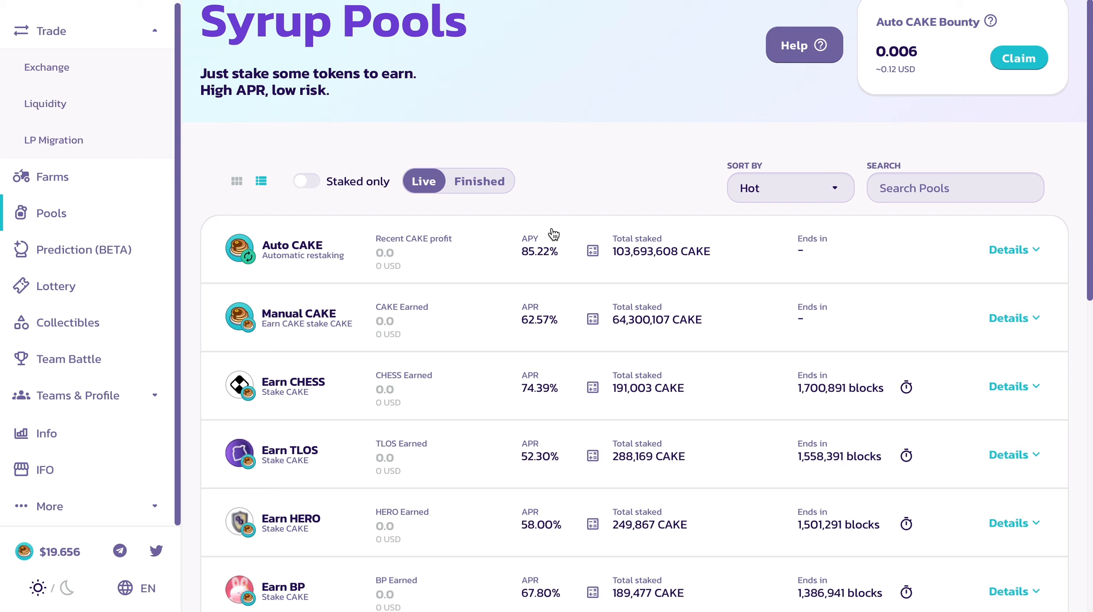
pyautogui.moveTo(542, 284)
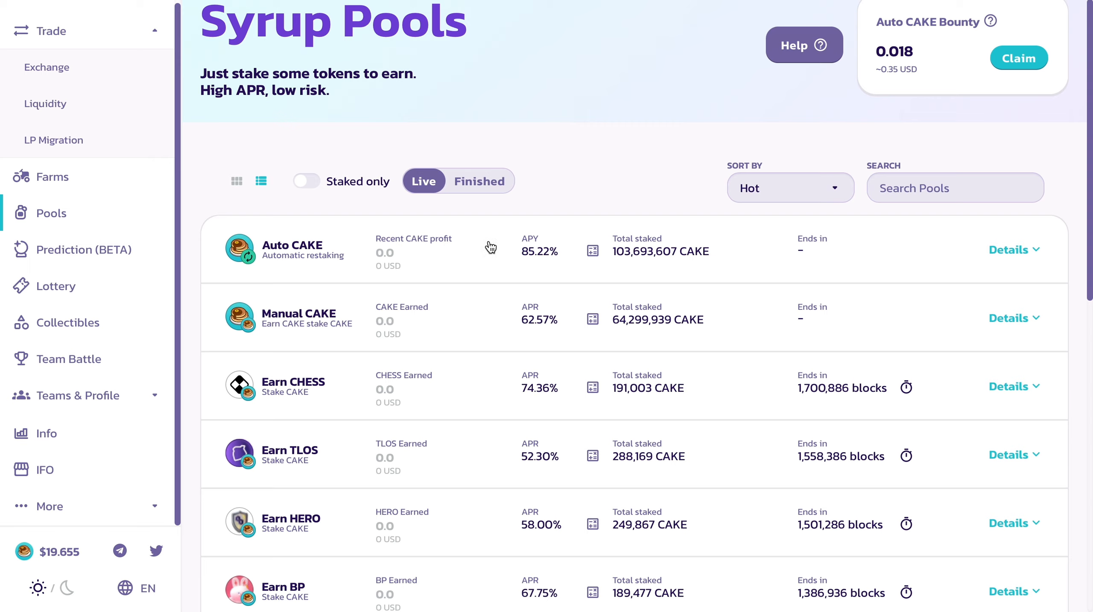
pyautogui.moveTo(582, 242)
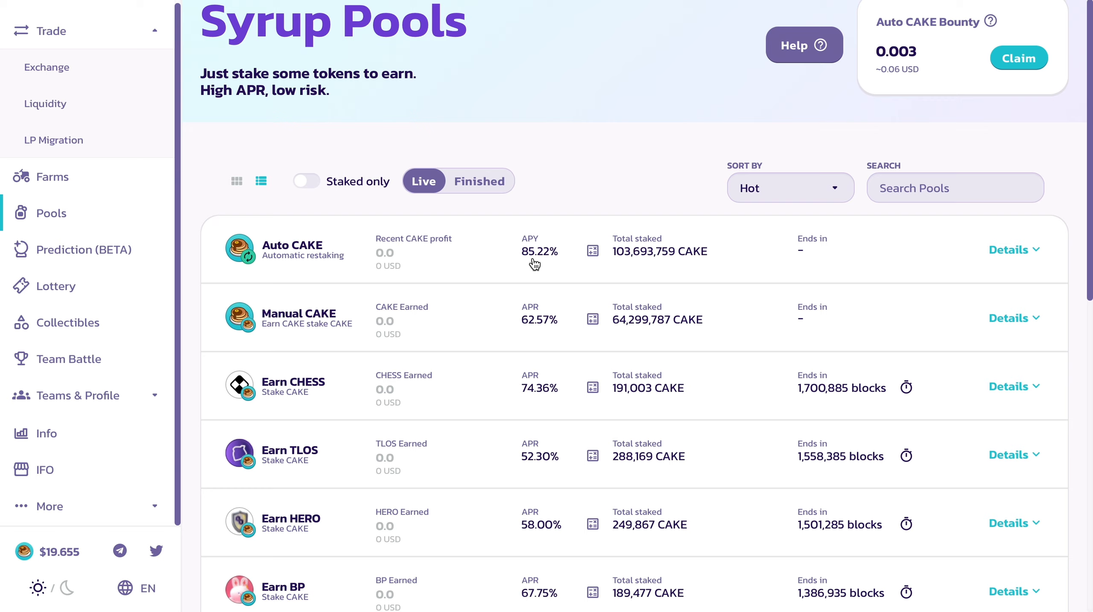
pyautogui.moveTo(639, 270)
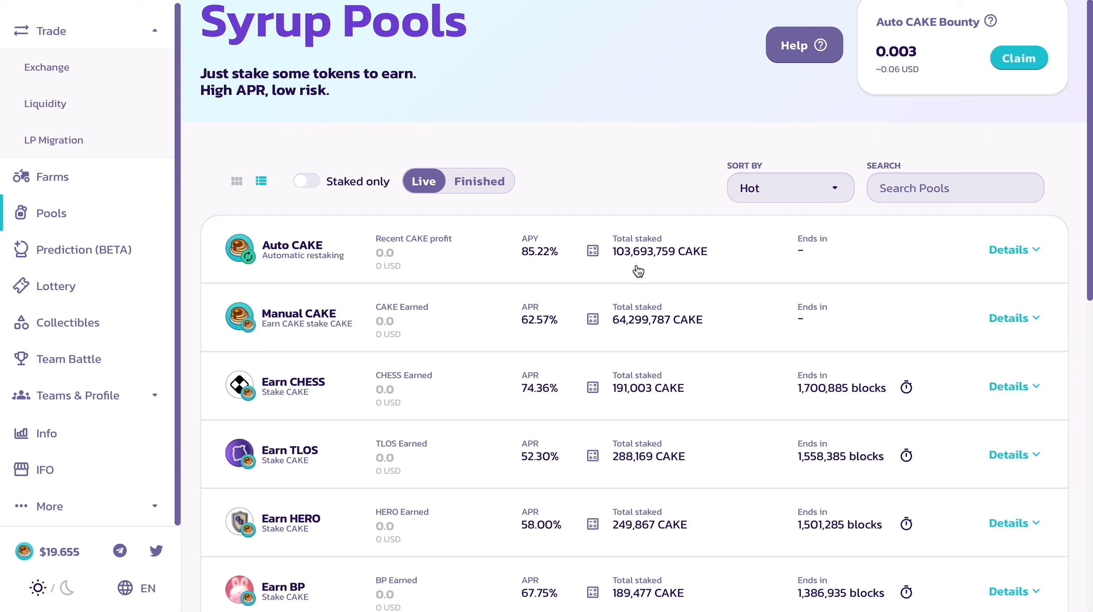
pyautogui.moveTo(660, 237)
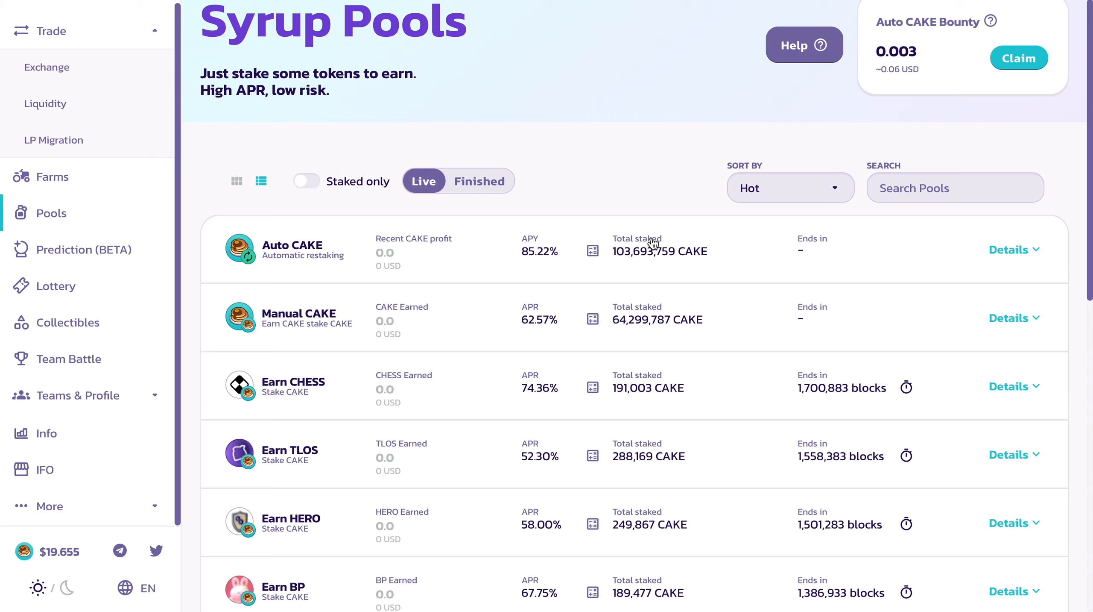
pyautogui.moveTo(719, 252)
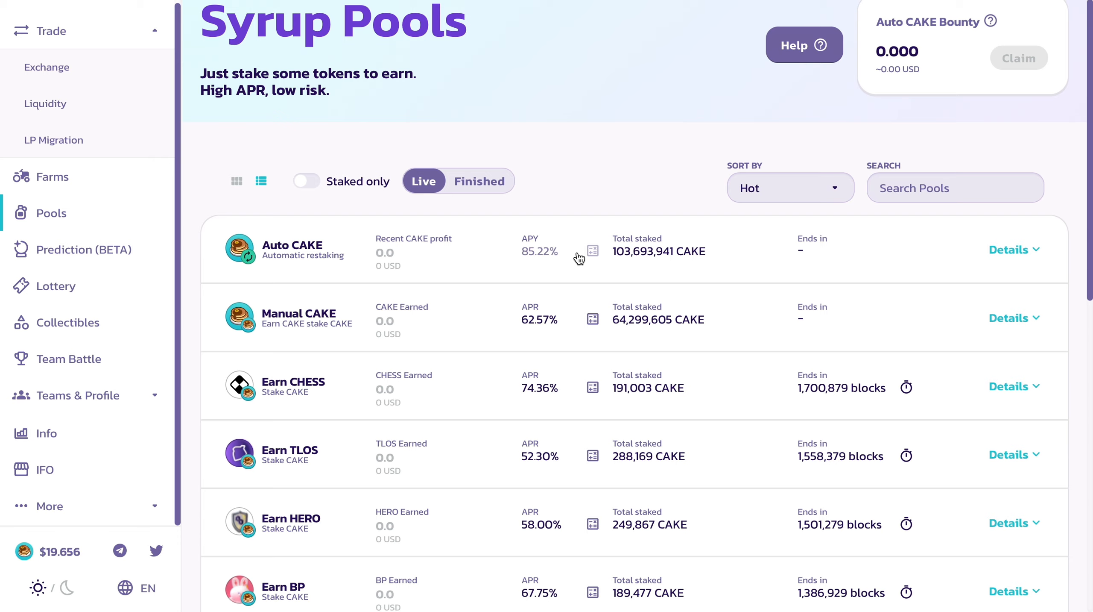
pyautogui.moveTo(509, 266)
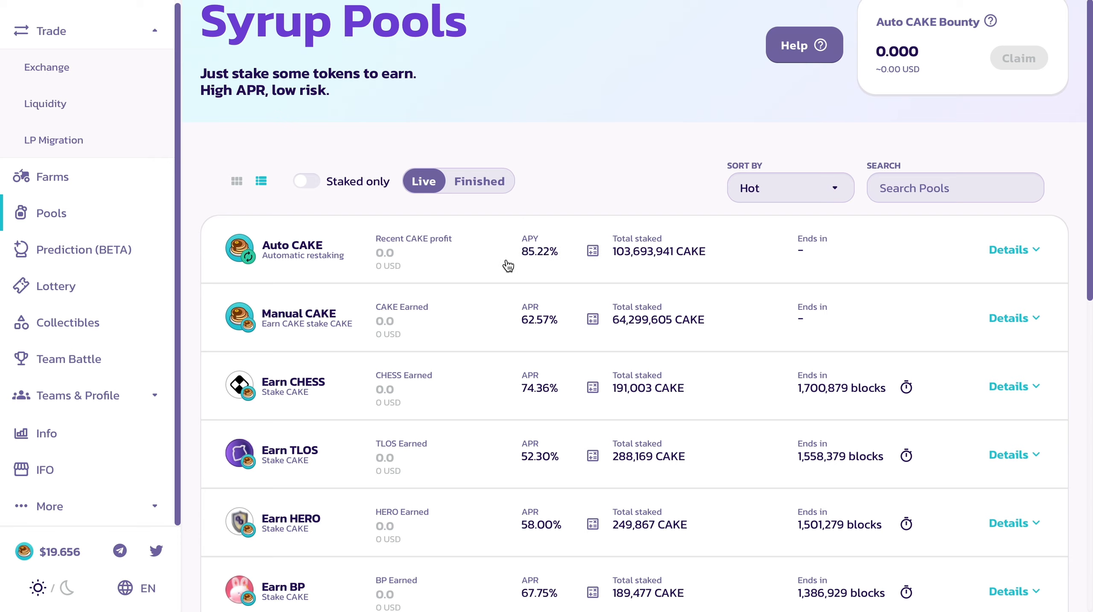
pyautogui.moveTo(623, 280)
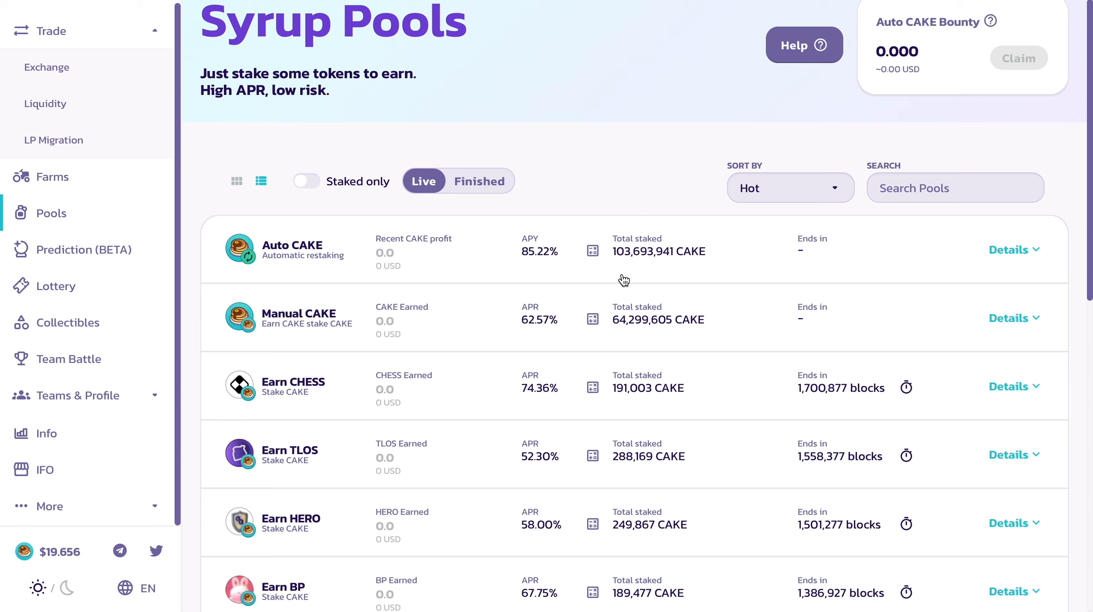
pyautogui.moveTo(562, 264)
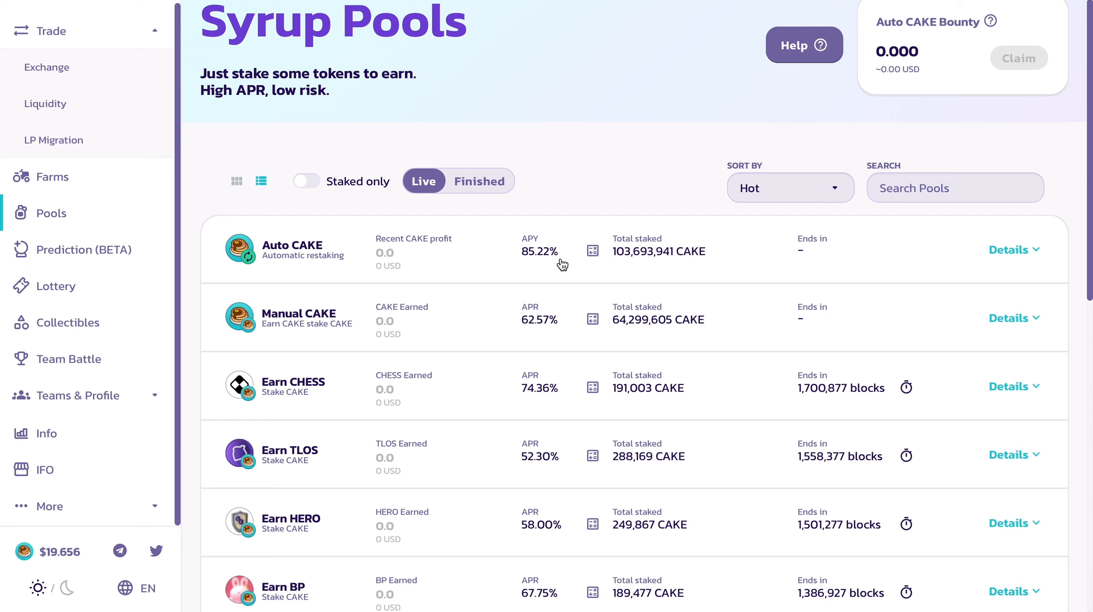
pyautogui.moveTo(509, 264)
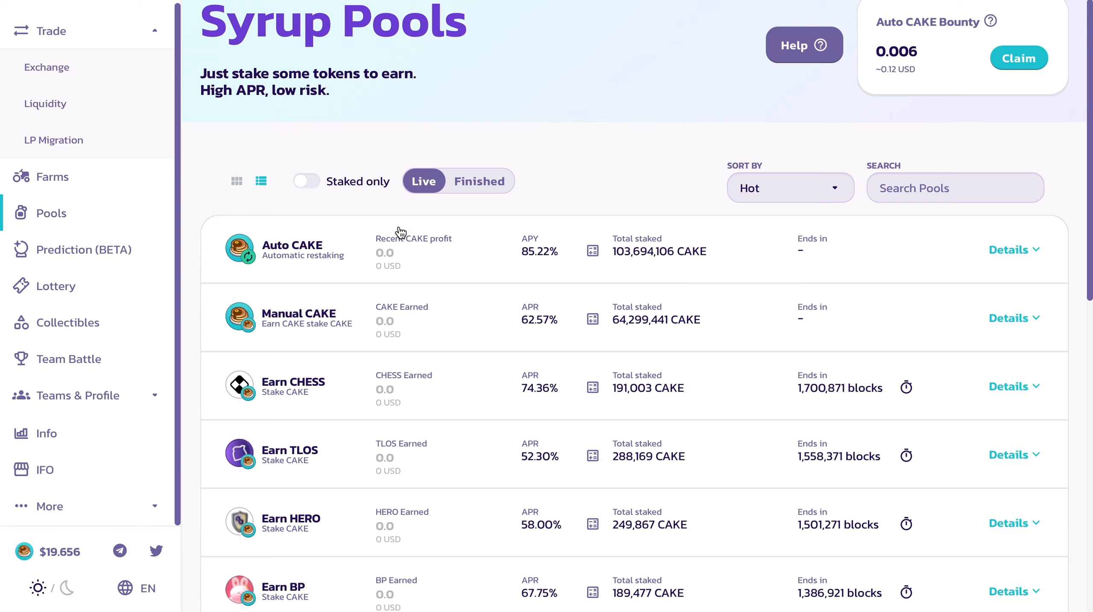
pyautogui.moveTo(644, 240)
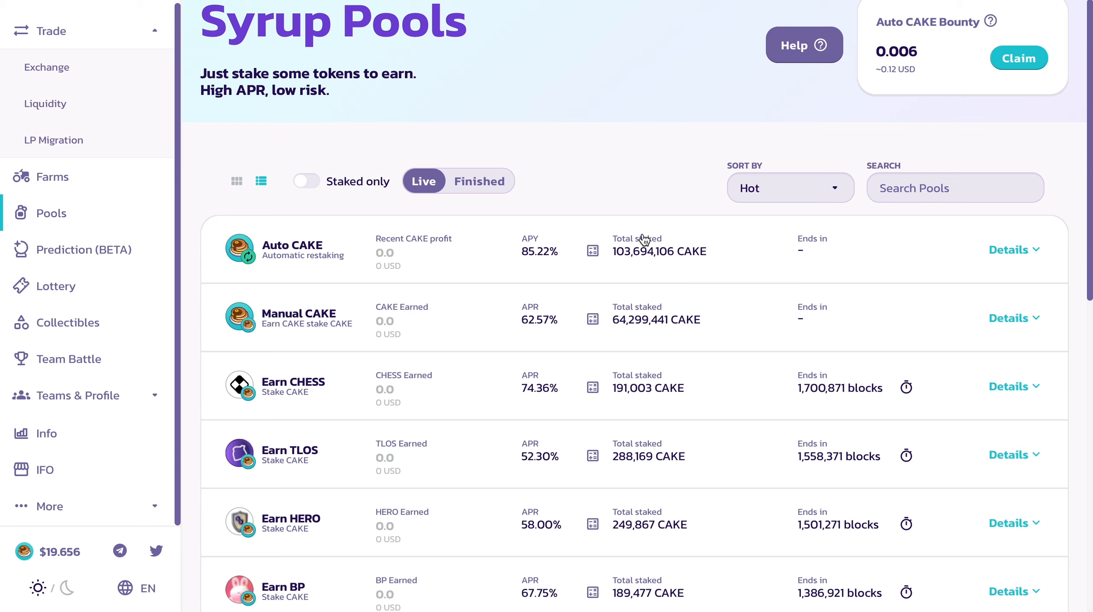
pyautogui.moveTo(647, 240)
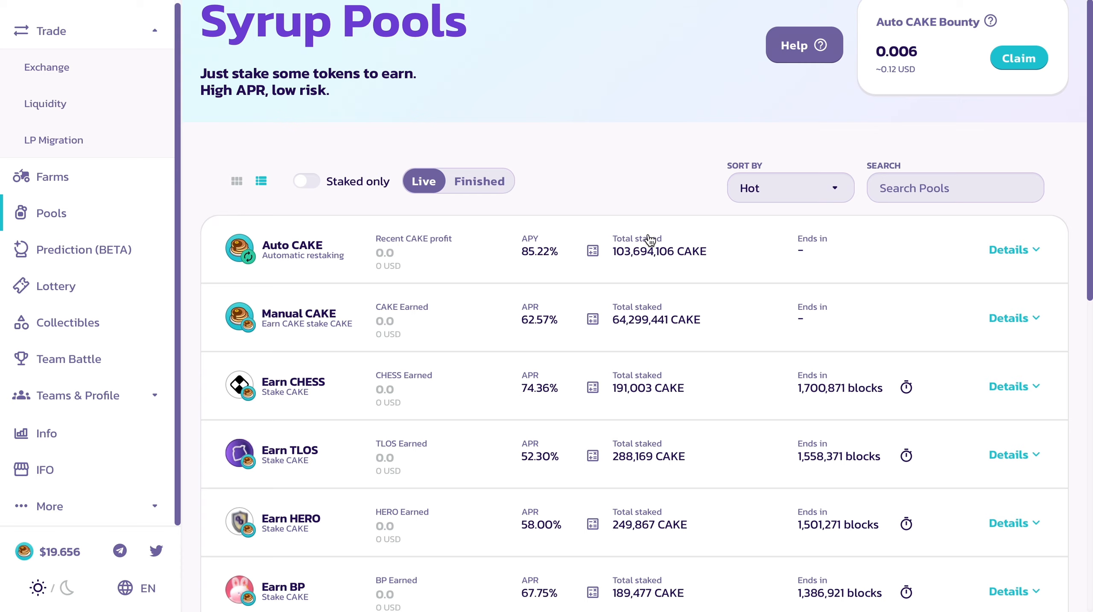
pyautogui.moveTo(690, 185)
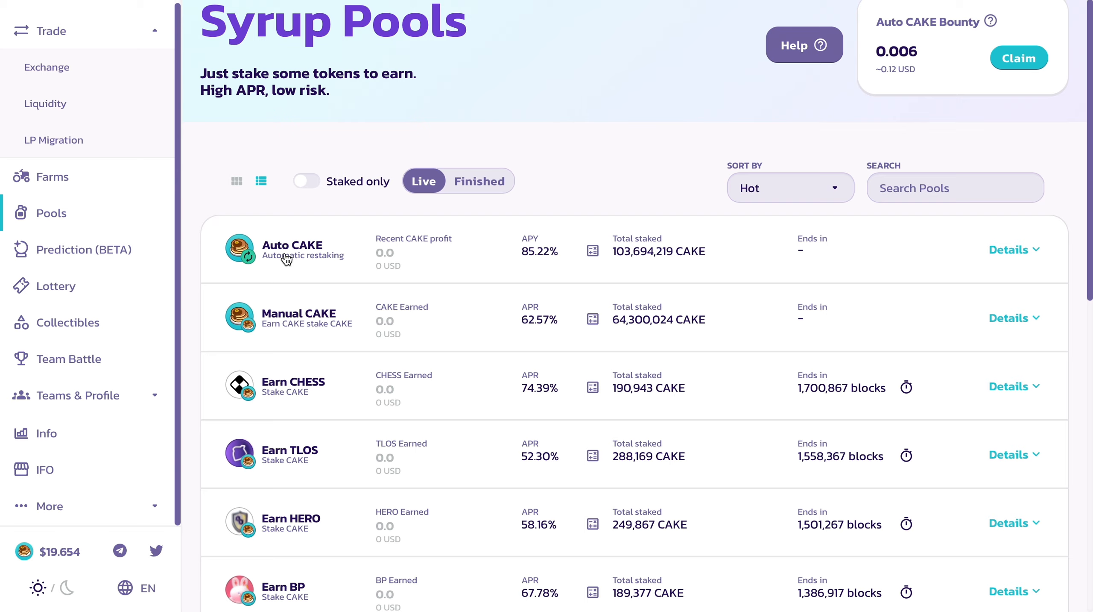
pyautogui.moveTo(642, 138)
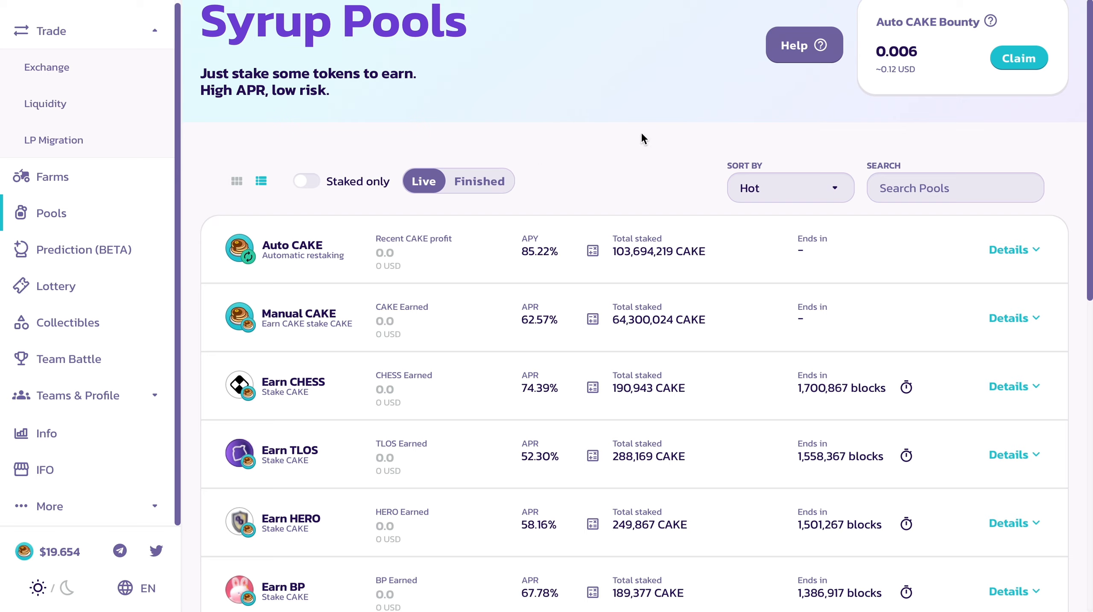
pyautogui.moveTo(560, 217)
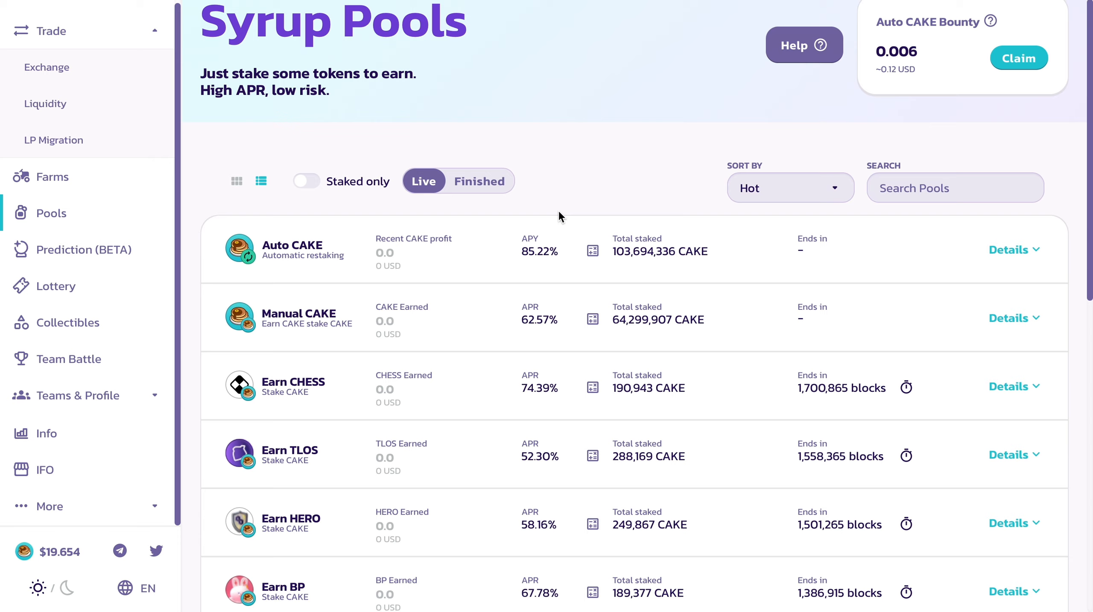
pyautogui.moveTo(829, 94)
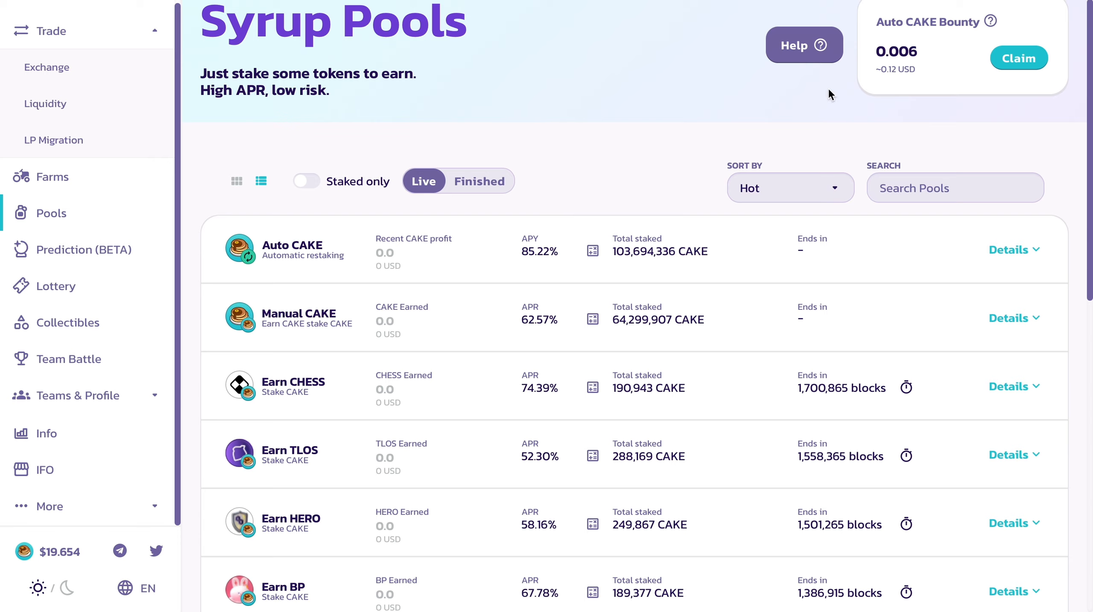
pyautogui.moveTo(901, 11)
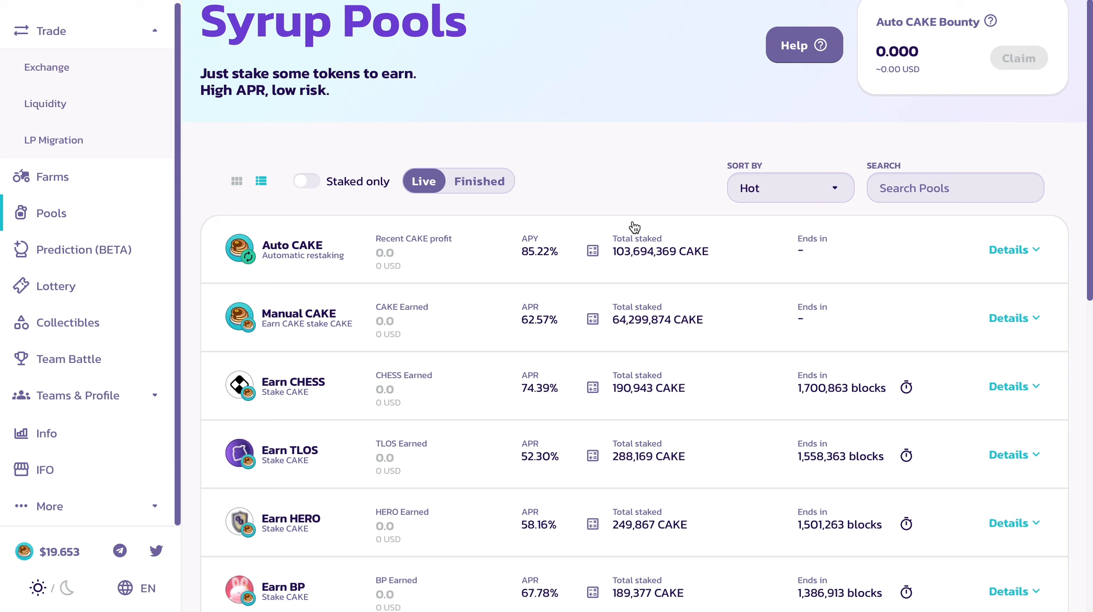
pyautogui.moveTo(664, 300)
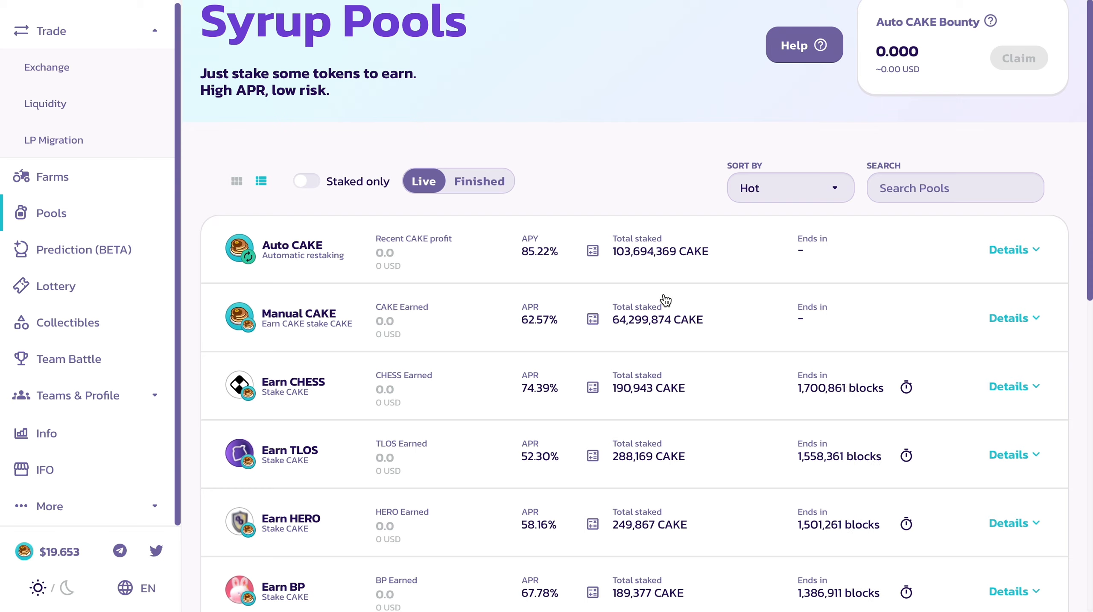
pyautogui.moveTo(684, 350)
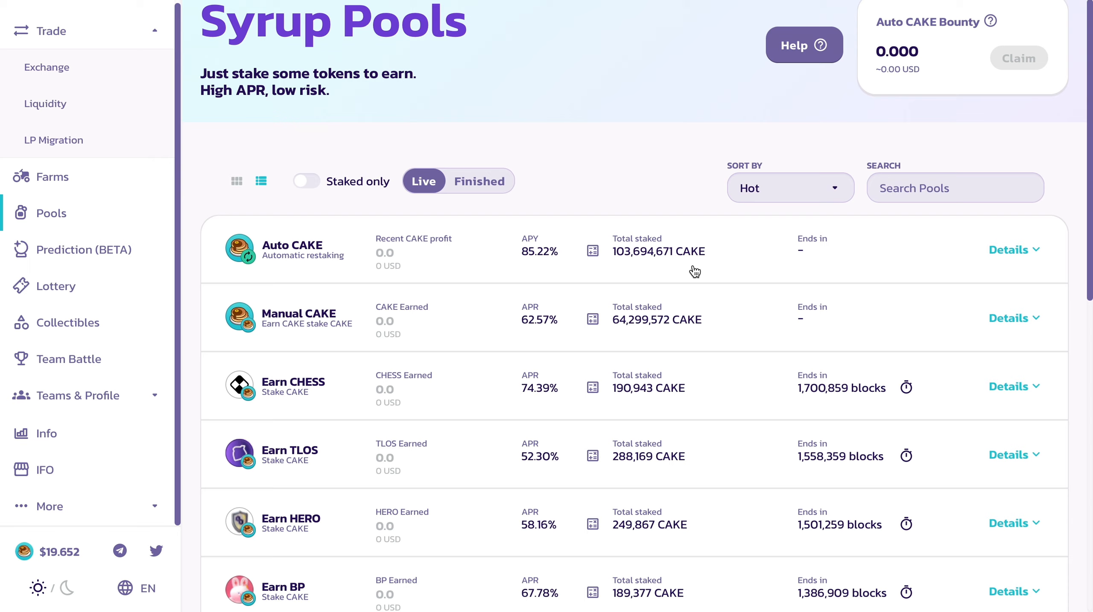
pyautogui.moveTo(306, 291)
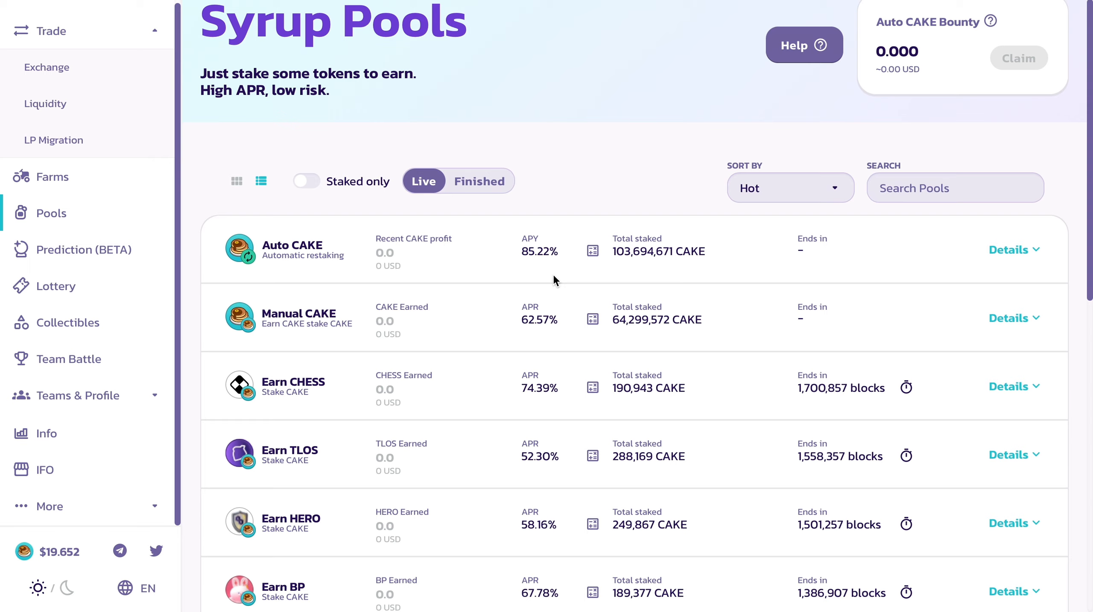
pyautogui.moveTo(551, 280)
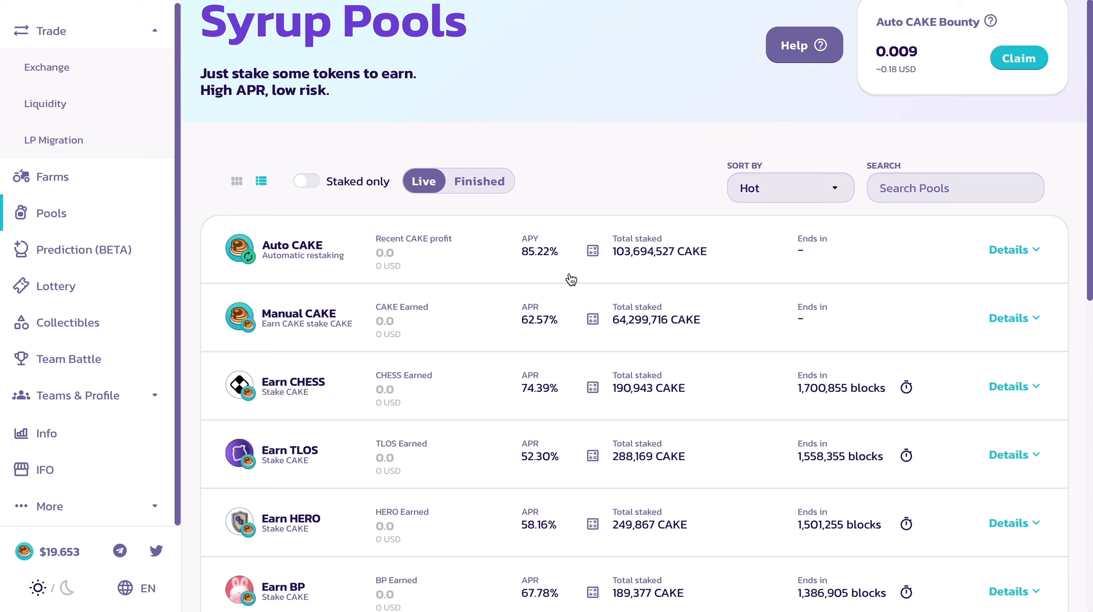
pyautogui.moveTo(349, 282)
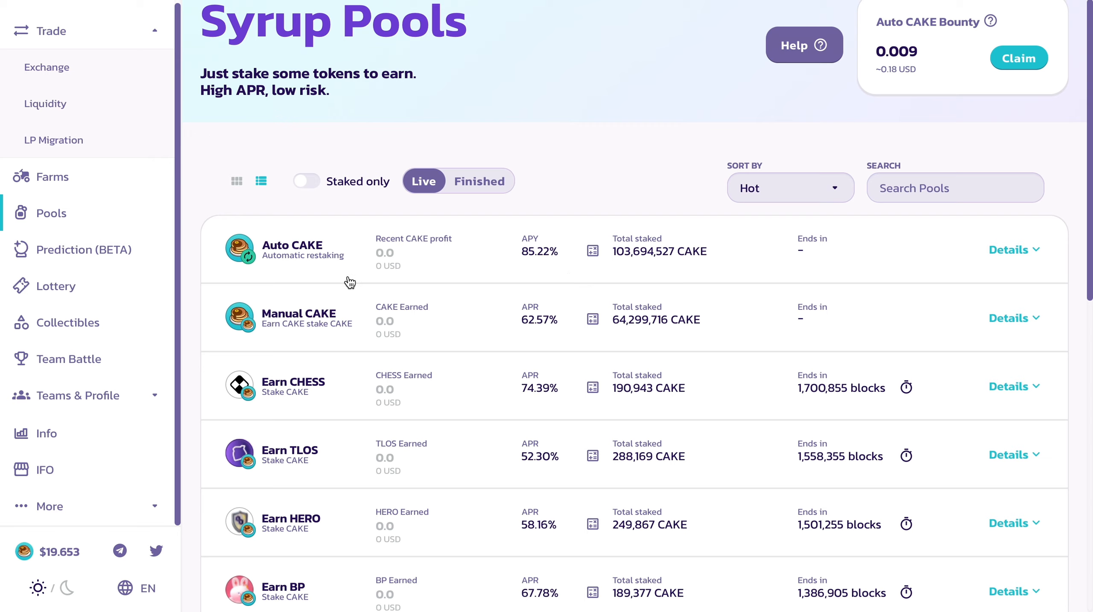
pyautogui.moveTo(544, 260)
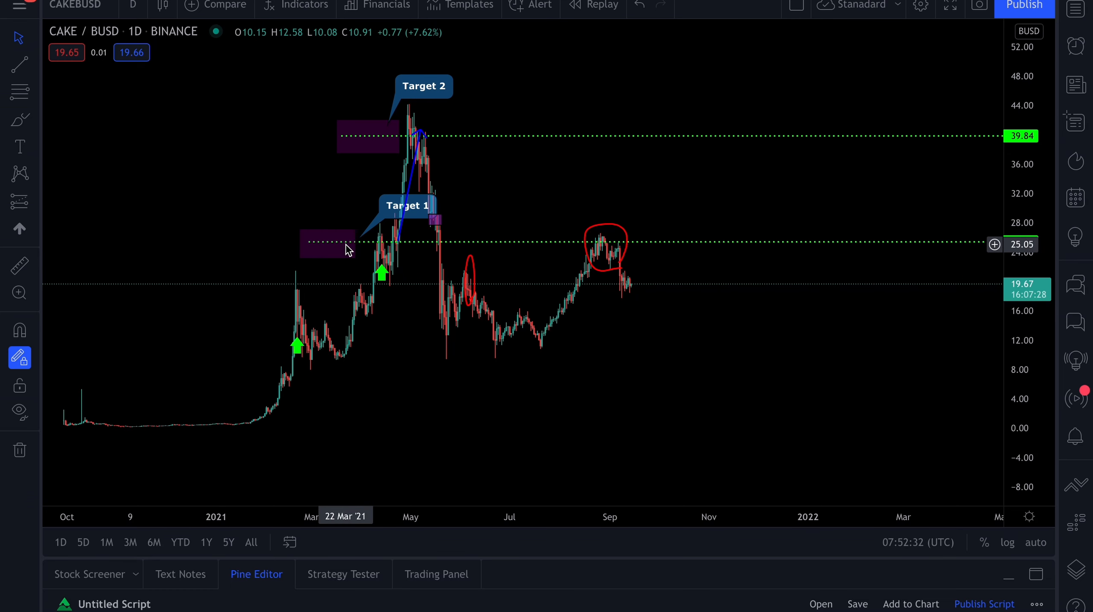
pyautogui.moveTo(534, 329)
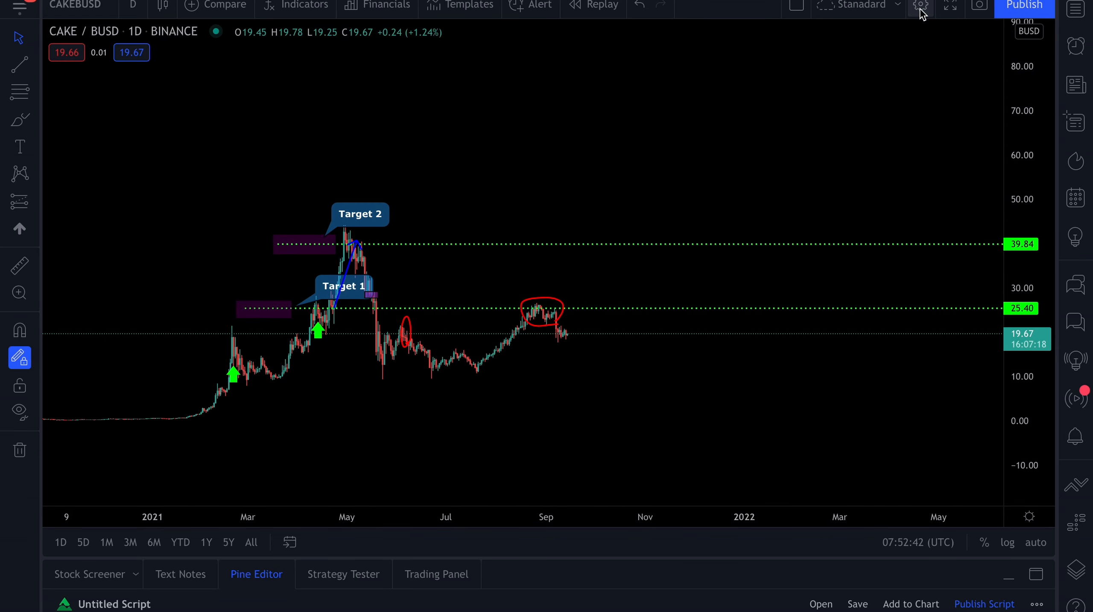
pyautogui.moveTo(922, 6)
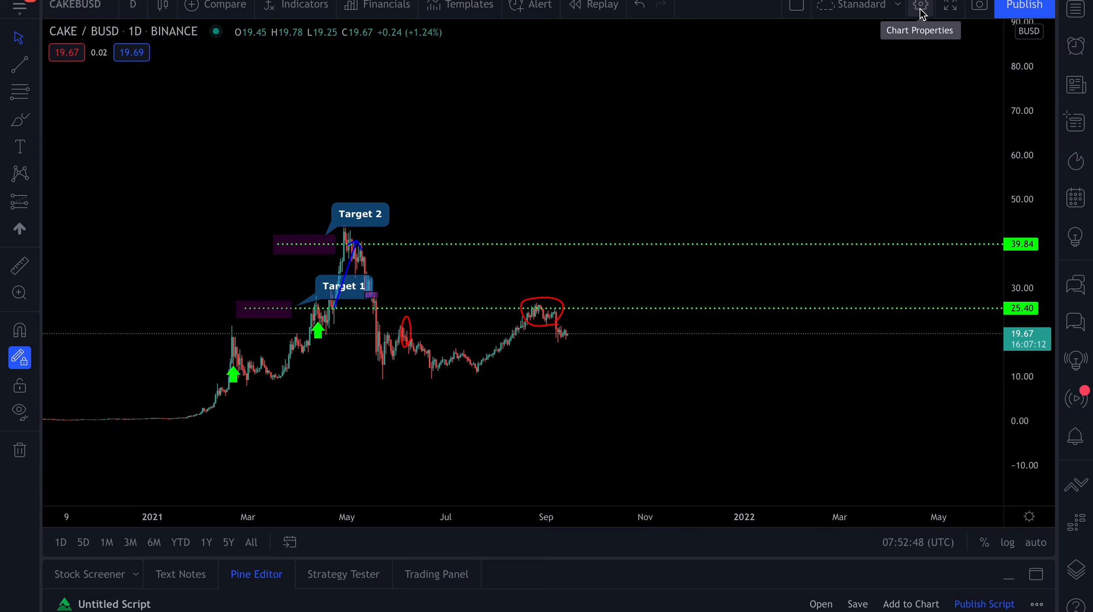
pyautogui.moveTo(875, 8)
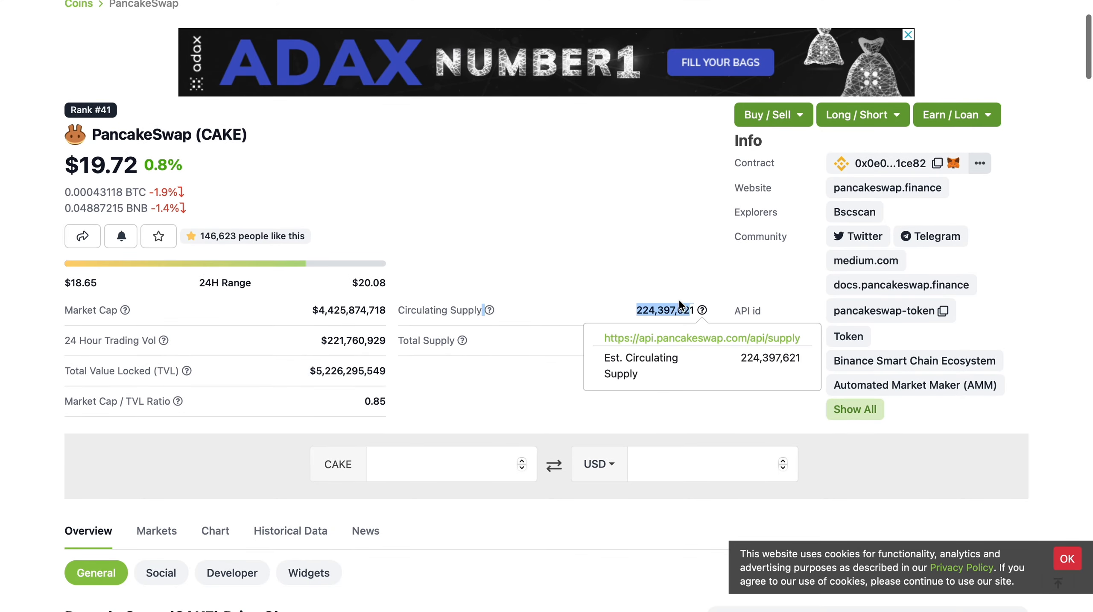
# - Search CoinGecko for "ether" to surface Ethereum (ETH) suggestions
pyautogui.click(906, 139)
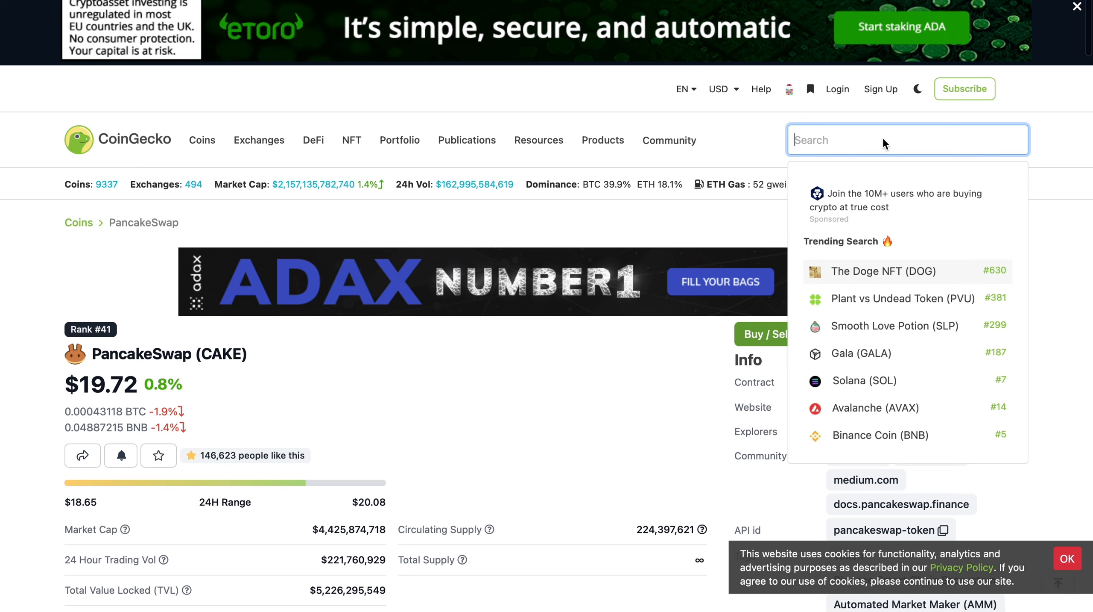
pyautogui.write('ether')
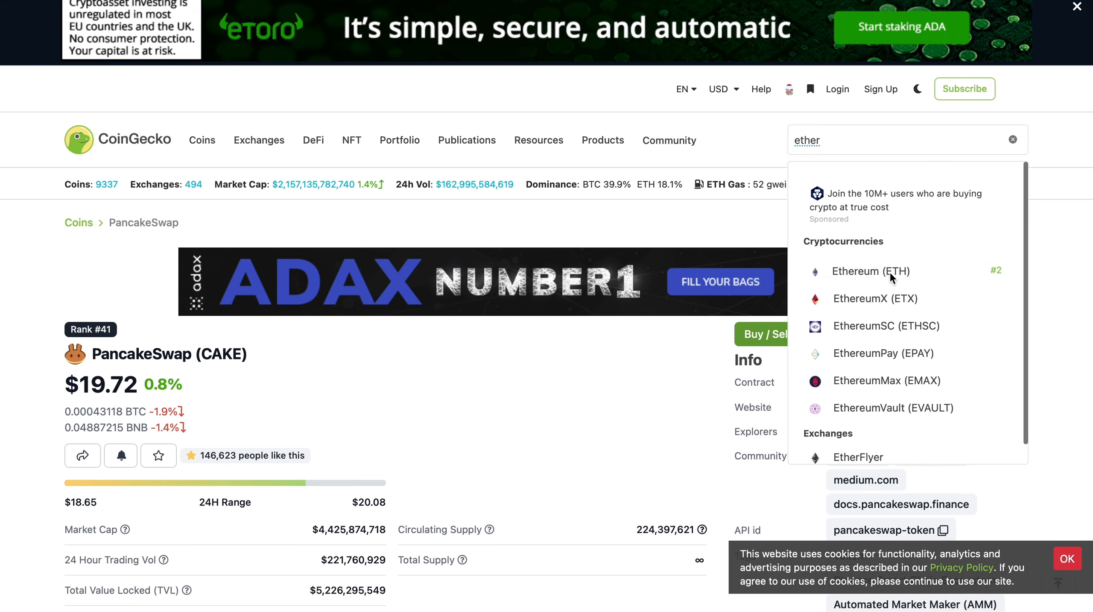
# - Load Ethereum (ETH)'s page showing its $3,310.77 price and supply figures
pyautogui.click(869, 272)
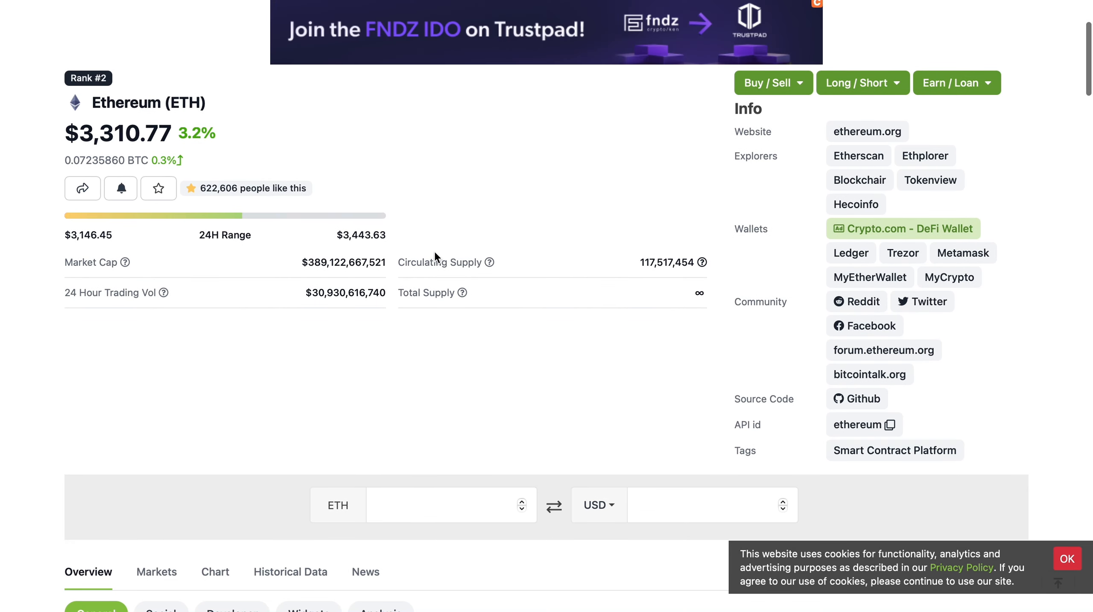
pyautogui.moveTo(682, 288)
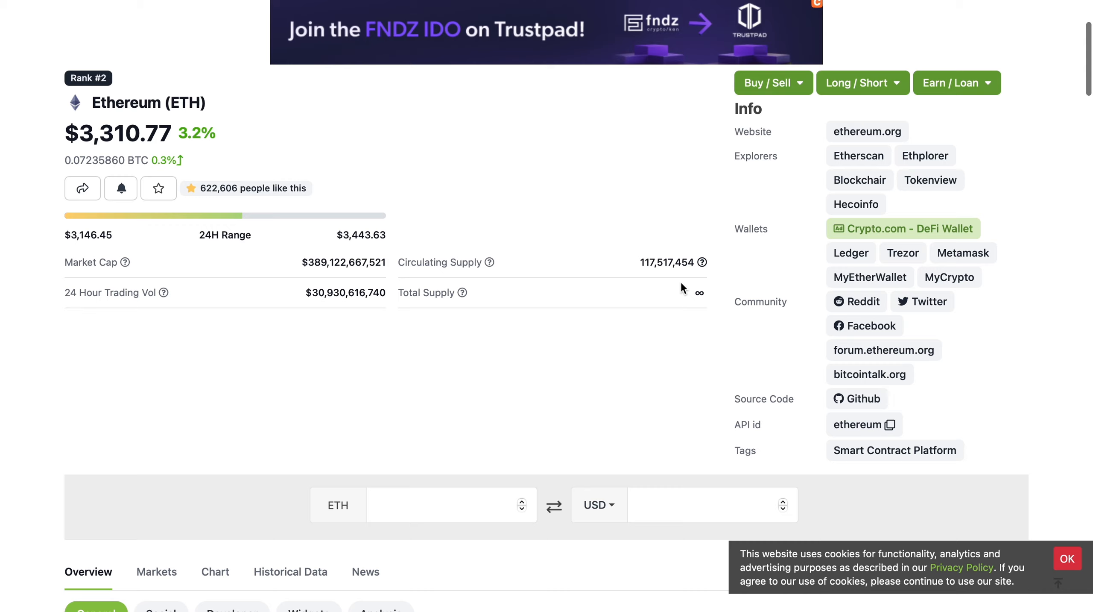
pyautogui.moveTo(256, 157)
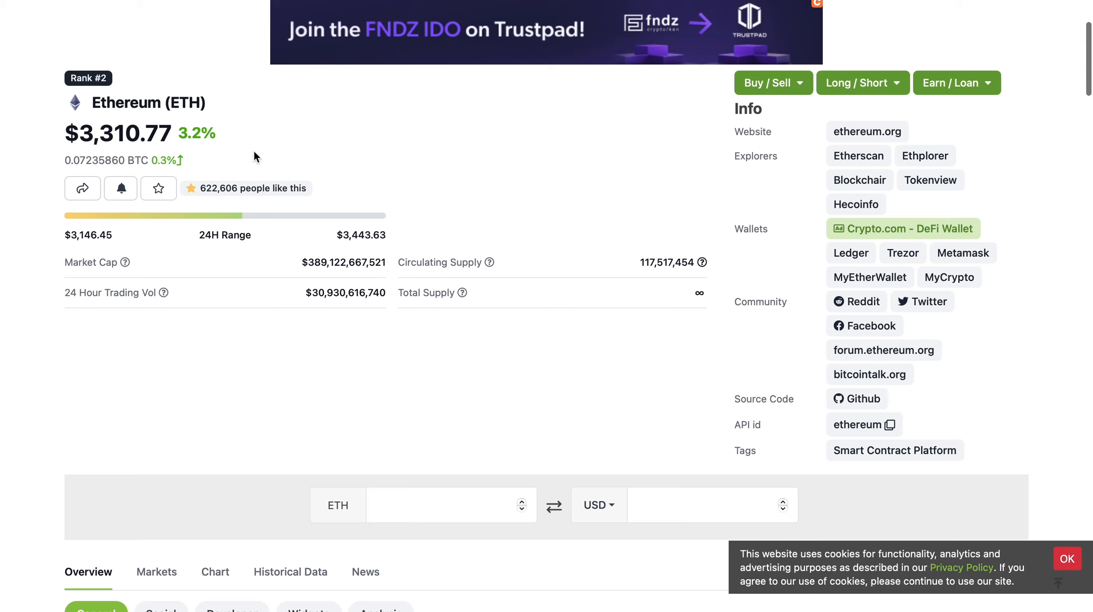
pyautogui.moveTo(115, 149)
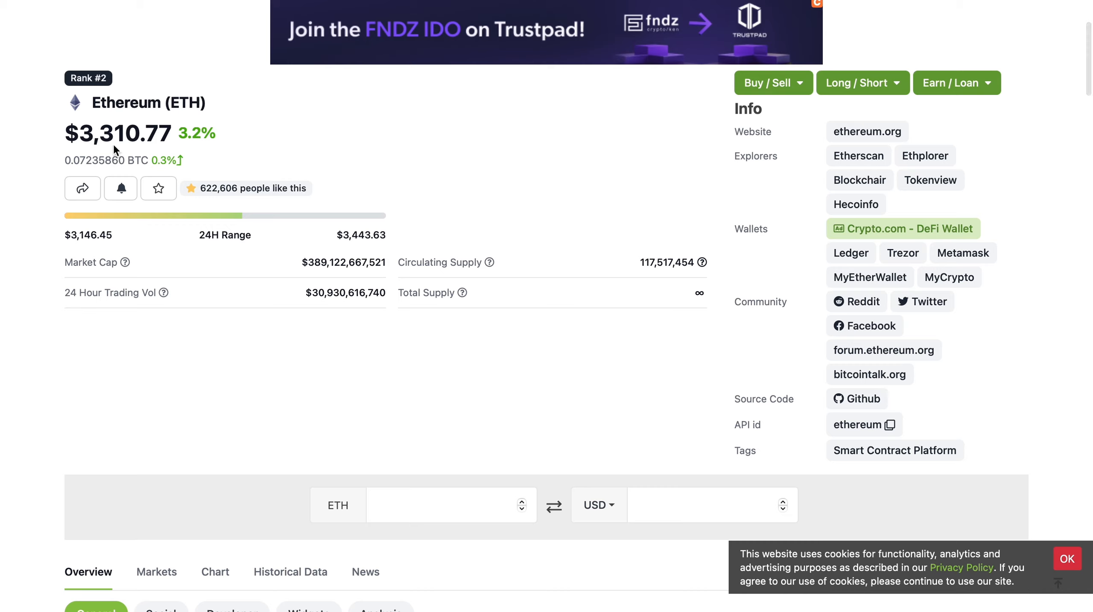
pyautogui.moveTo(304, 285)
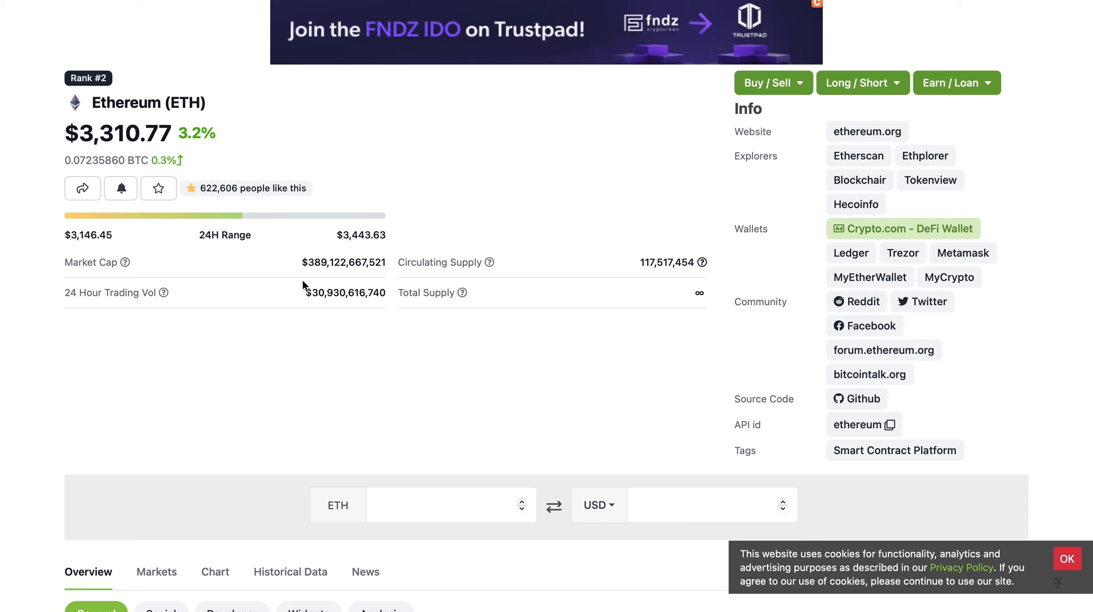
pyautogui.moveTo(341, 281)
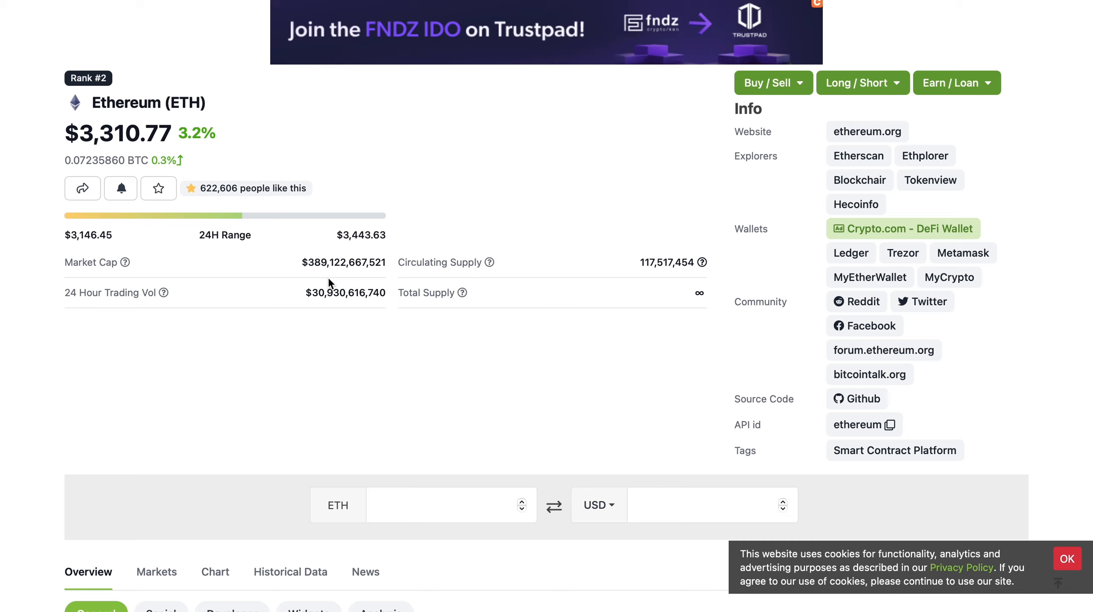
pyautogui.moveTo(272, 260)
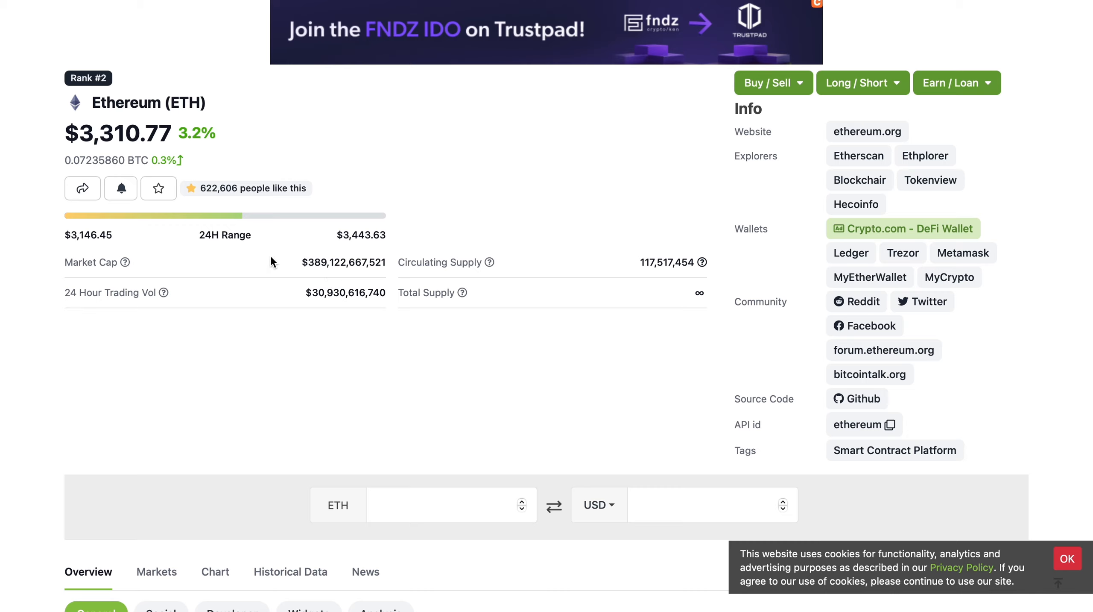
pyautogui.moveTo(674, 265)
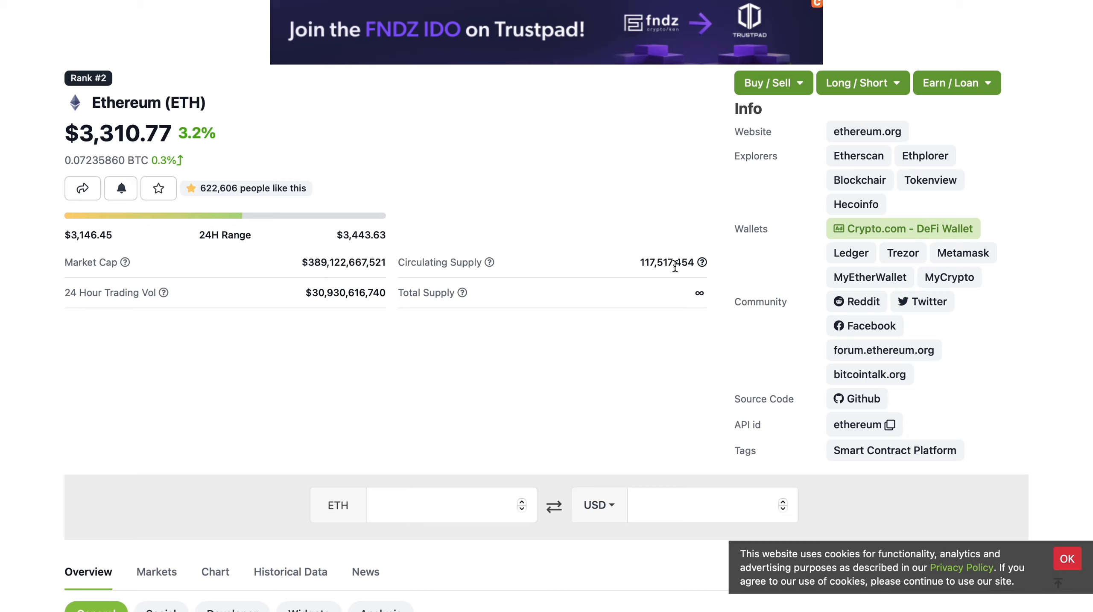
pyautogui.moveTo(479, 238)
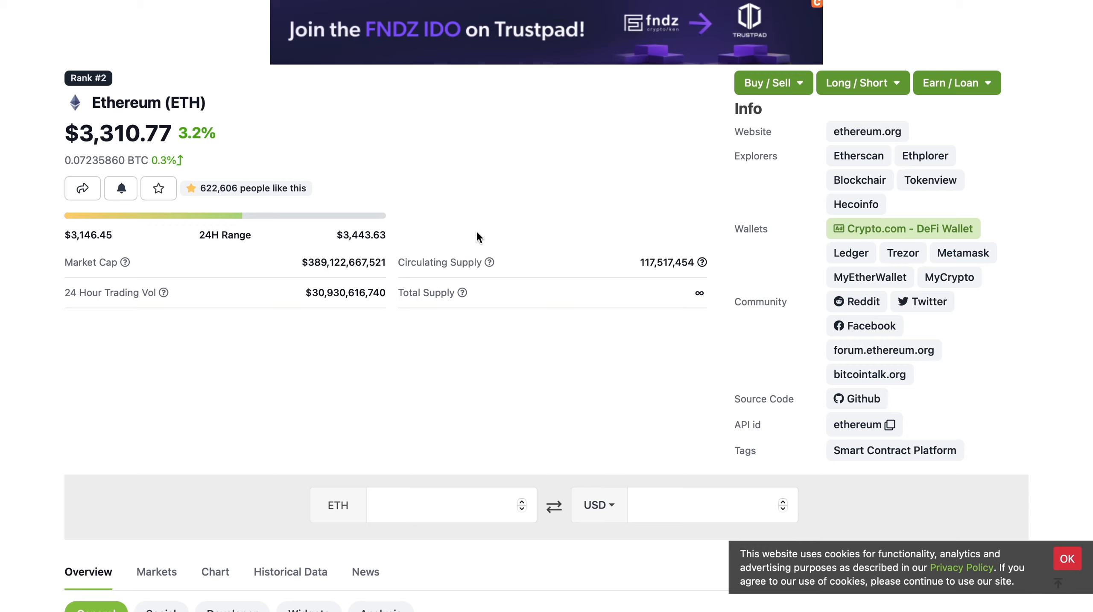
pyautogui.moveTo(597, 267)
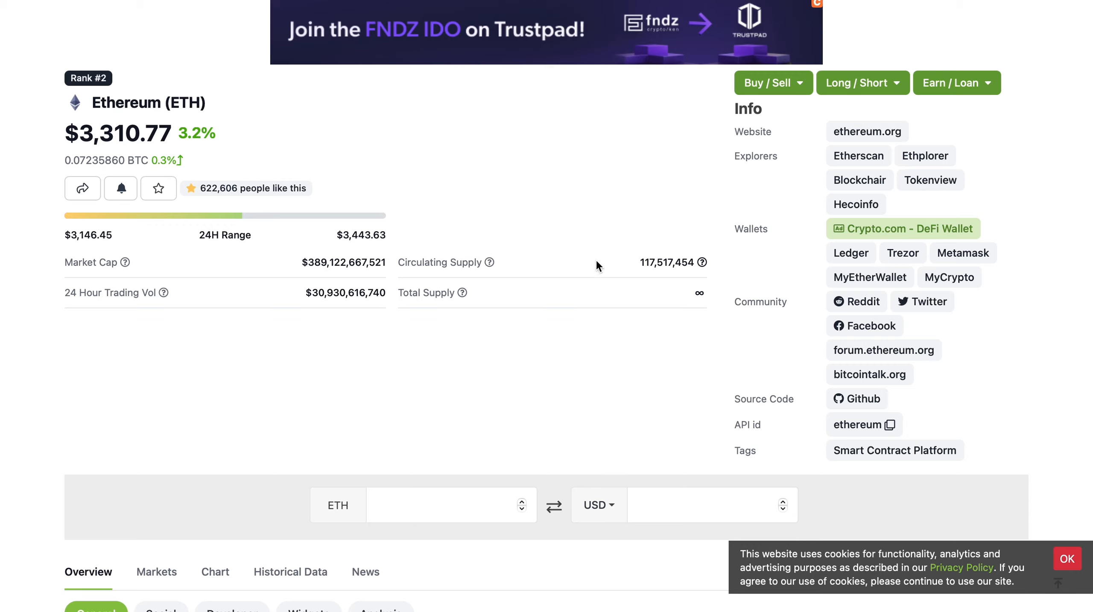
pyautogui.moveTo(377, 174)
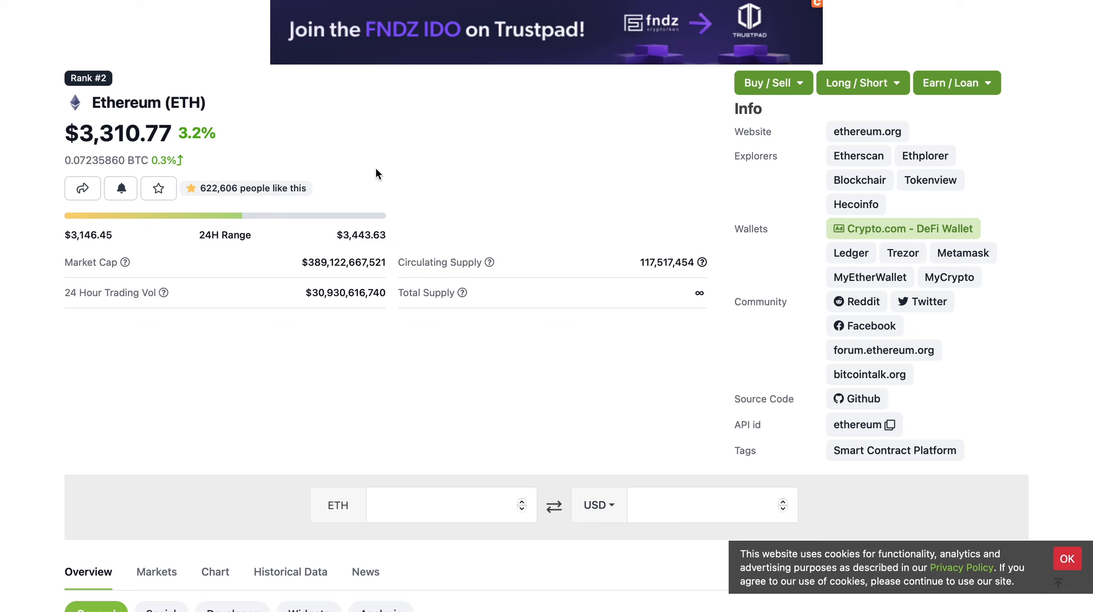
pyautogui.moveTo(406, 240)
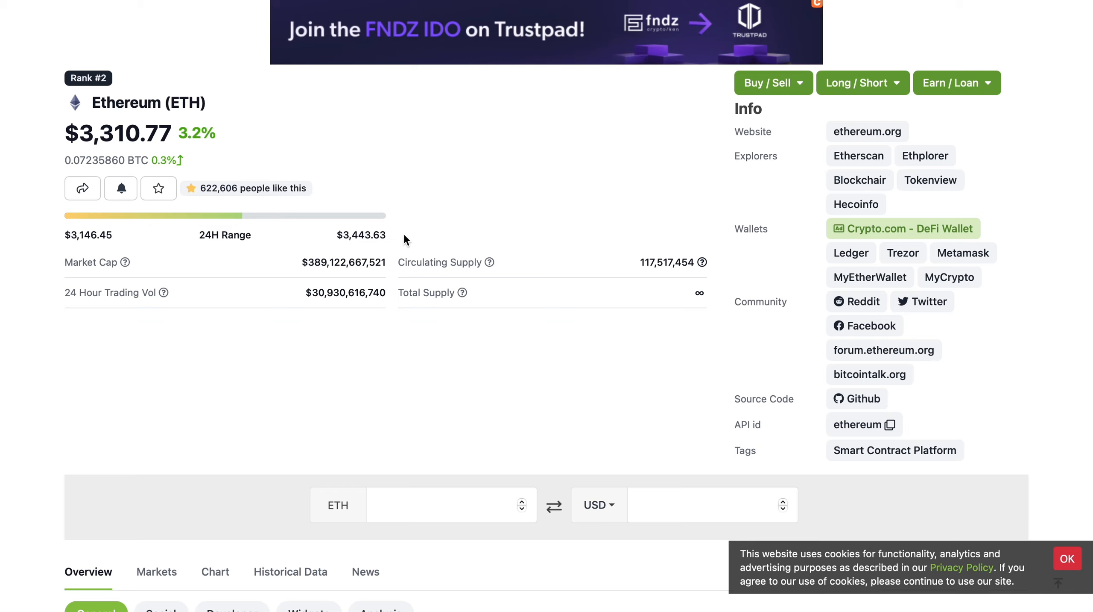
pyautogui.moveTo(697, 253)
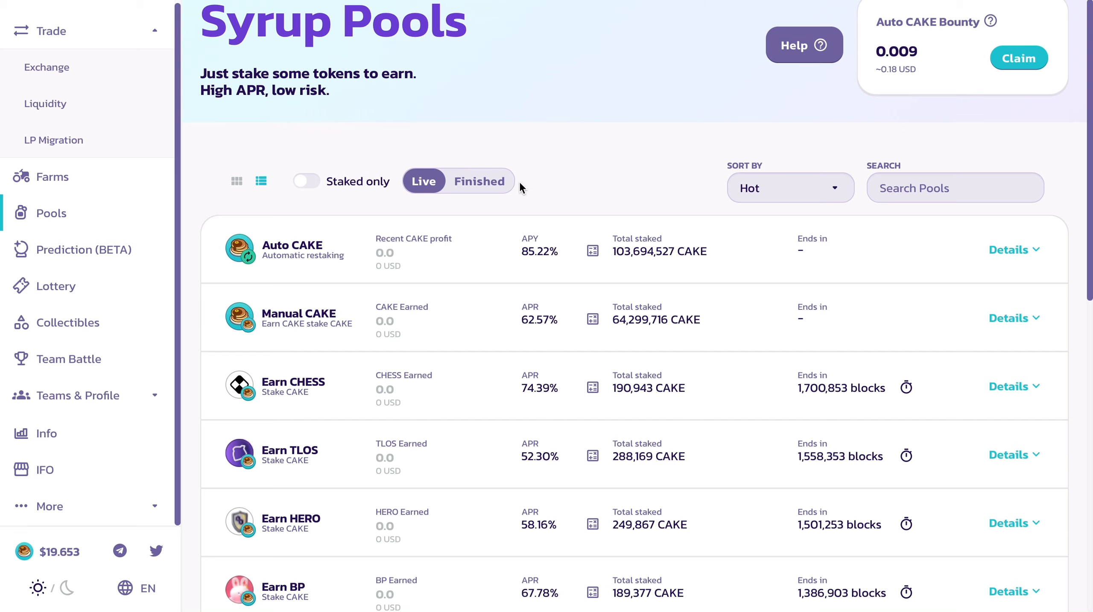
pyautogui.moveTo(562, 246)
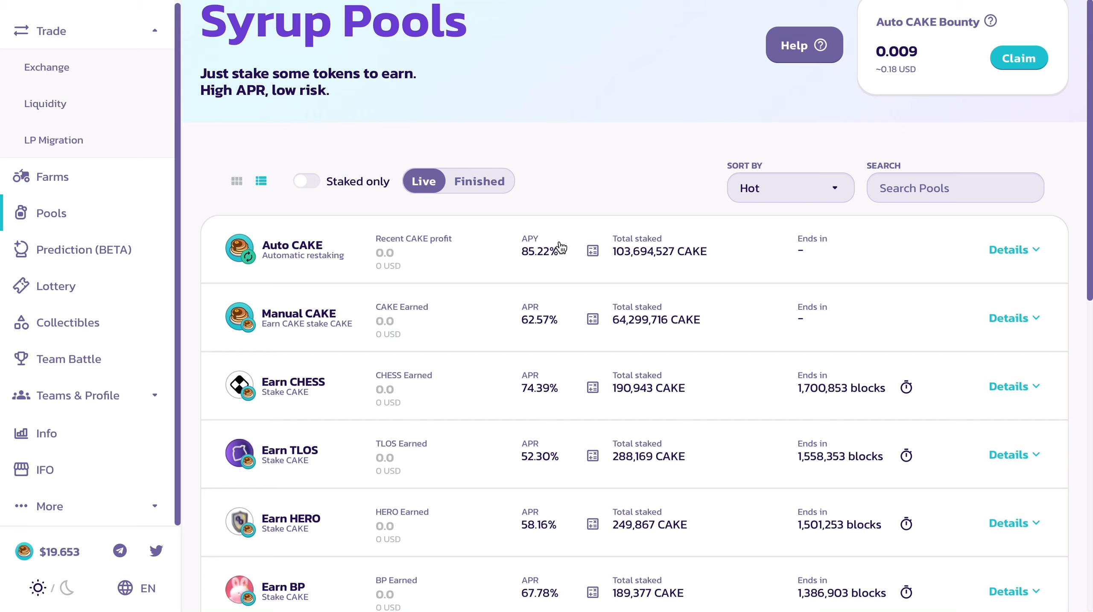
pyautogui.click(1018, 58)
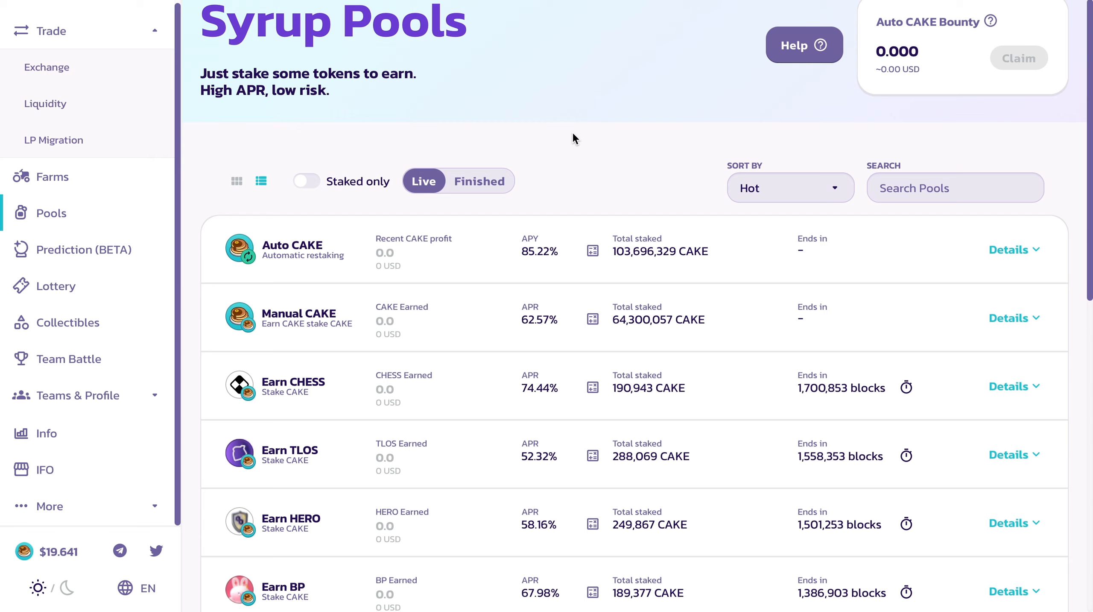
pyautogui.moveTo(563, 182)
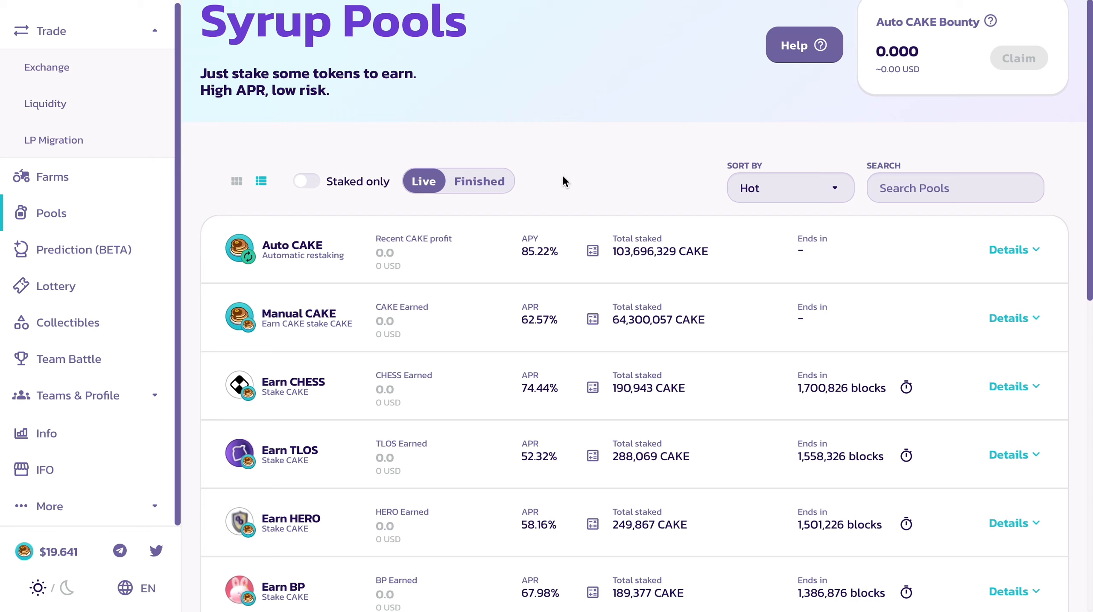
pyautogui.moveTo(714, 242)
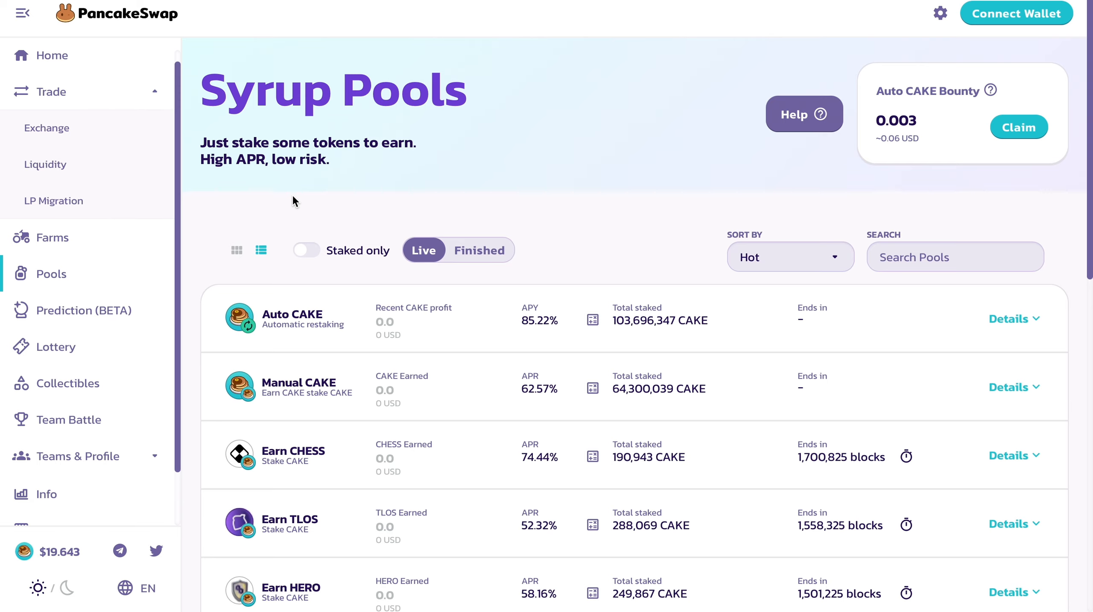
pyautogui.moveTo(318, 184)
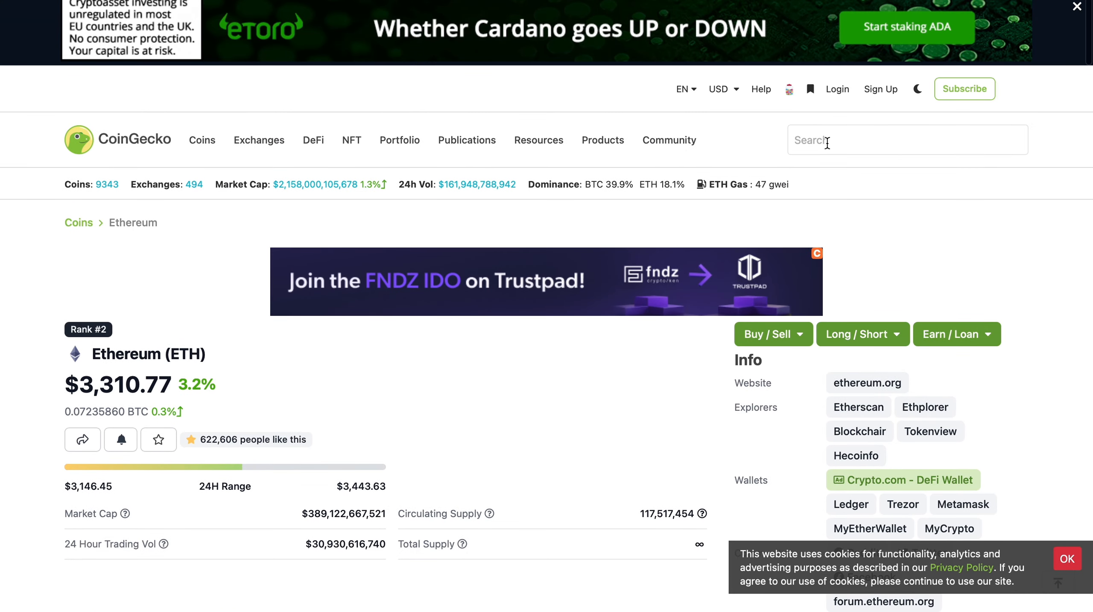
# - Search "cake" and return to the PancakeSwap (CAKE) page at $19.70
pyautogui.click(906, 140)
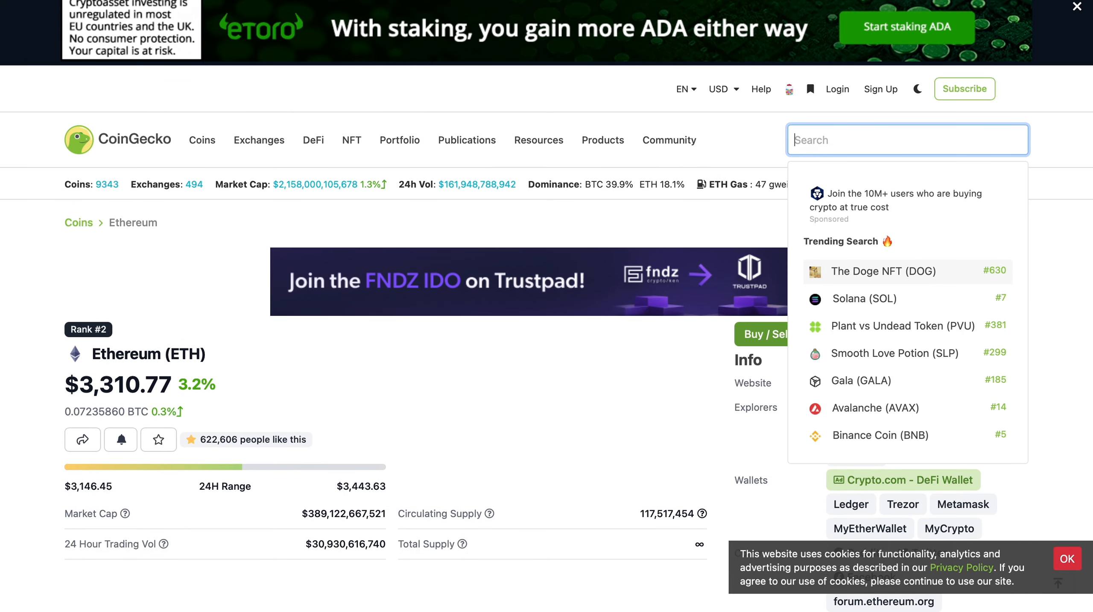
pyautogui.write('cake')
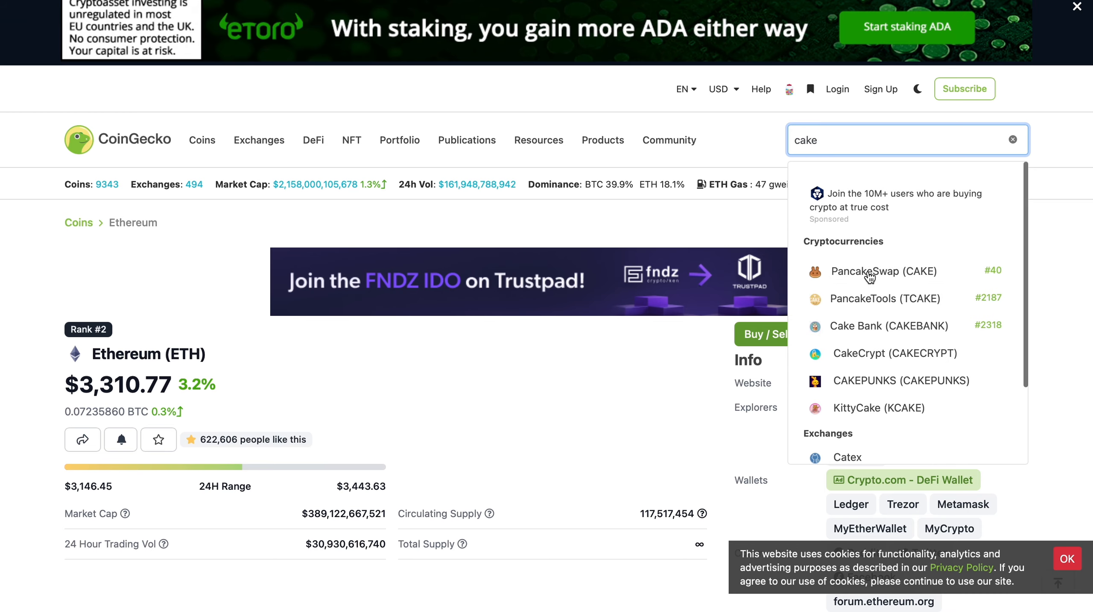
pyautogui.click(884, 272)
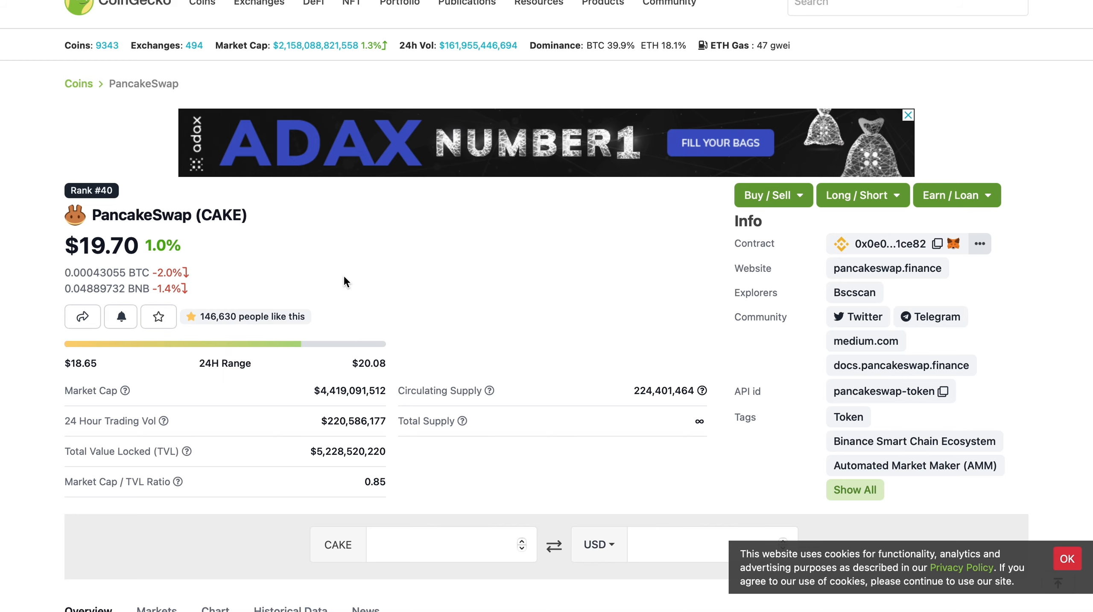
# - Search "uni" and review Uniswap (UNI) at $22.92 with its market cap, TVL and supply
pyautogui.click(906, 139)
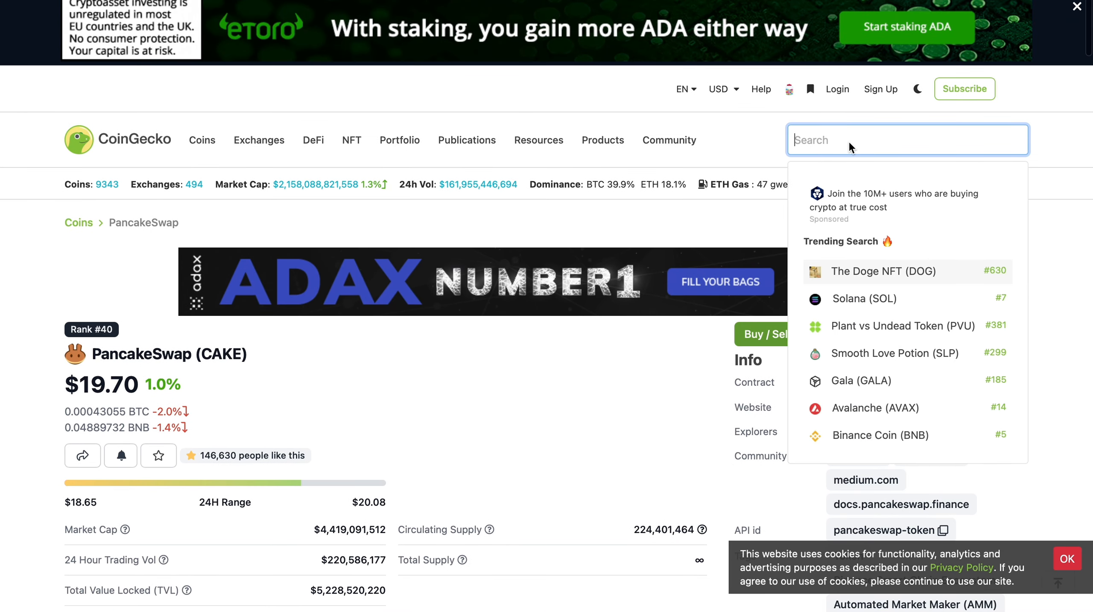
pyautogui.write('uni')
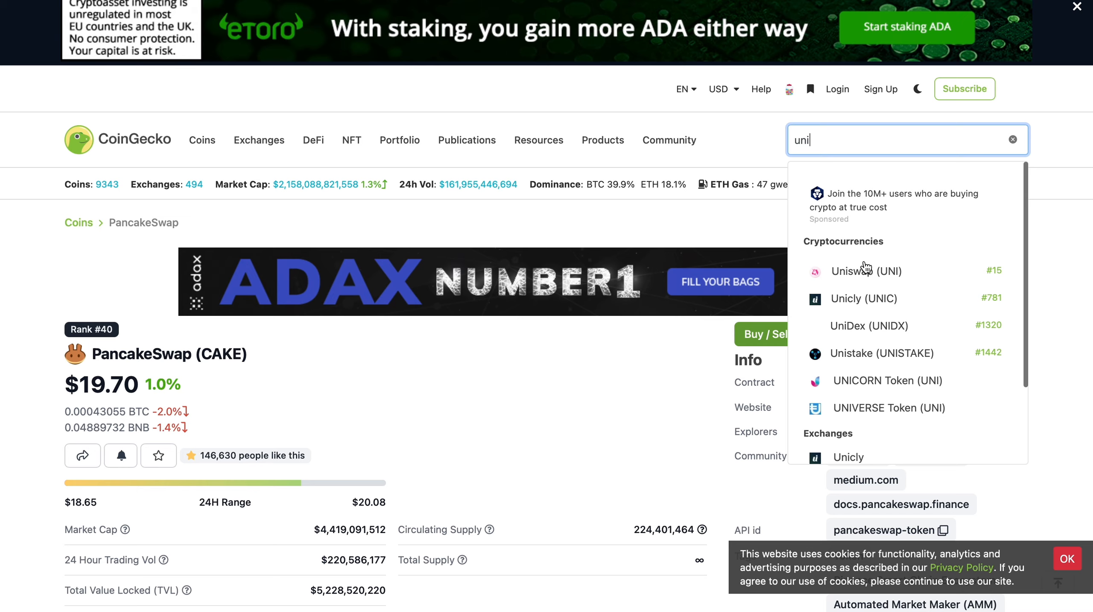
pyautogui.click(866, 271)
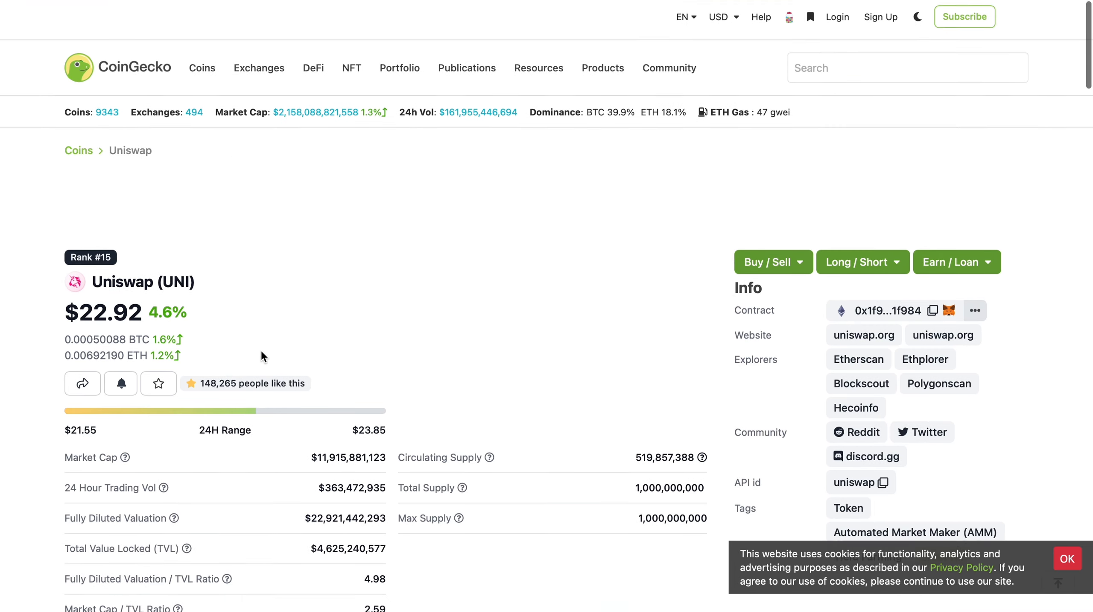
pyautogui.scroll(-3)
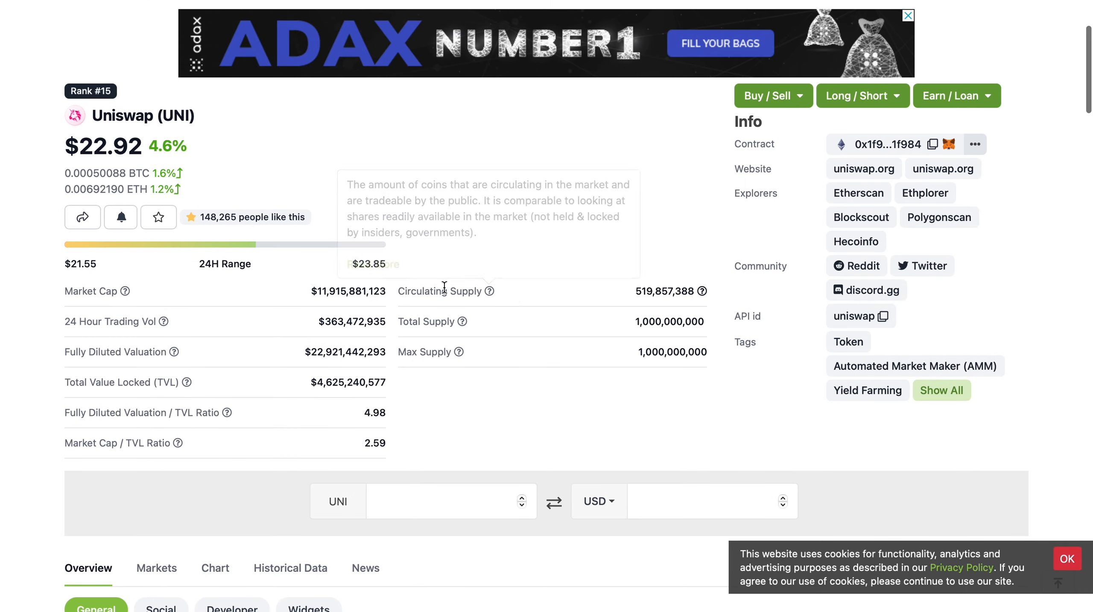
pyautogui.moveTo(117, 154)
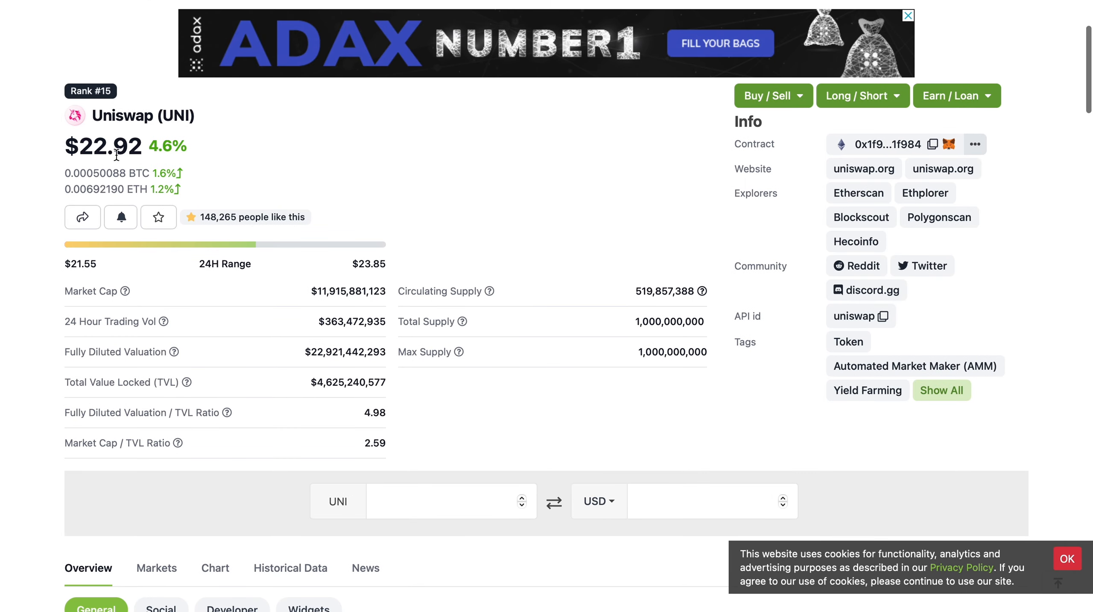
pyautogui.moveTo(647, 316)
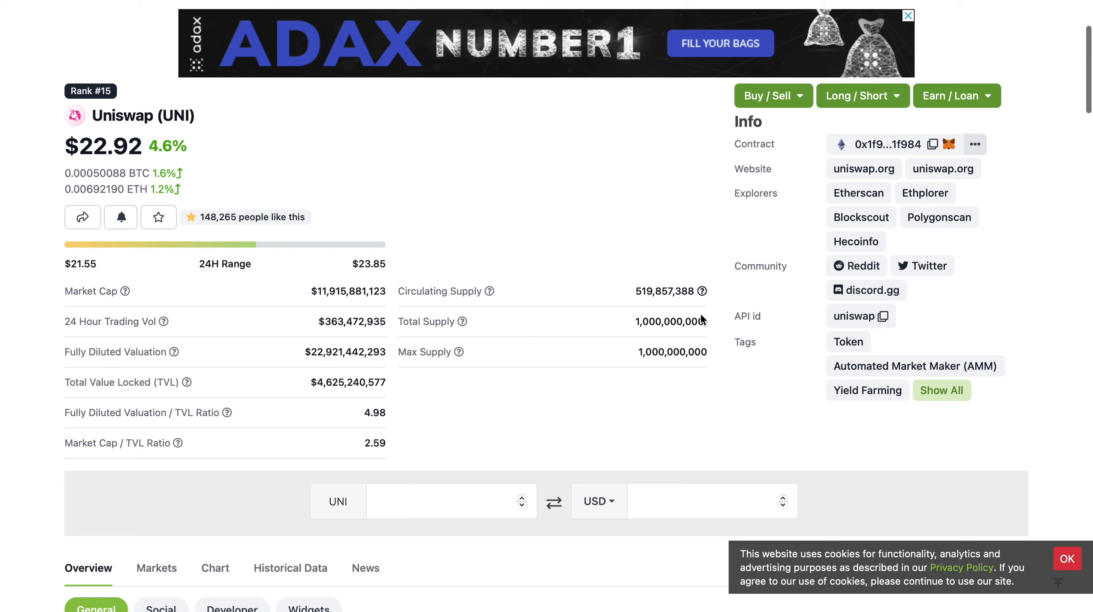
pyautogui.moveTo(656, 309)
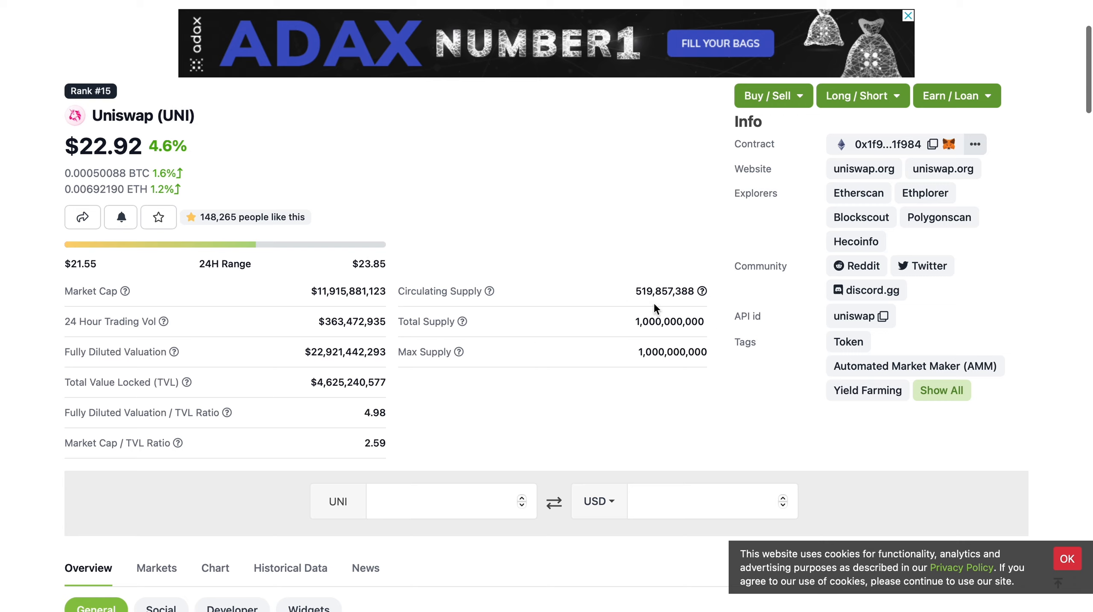
pyautogui.moveTo(657, 309)
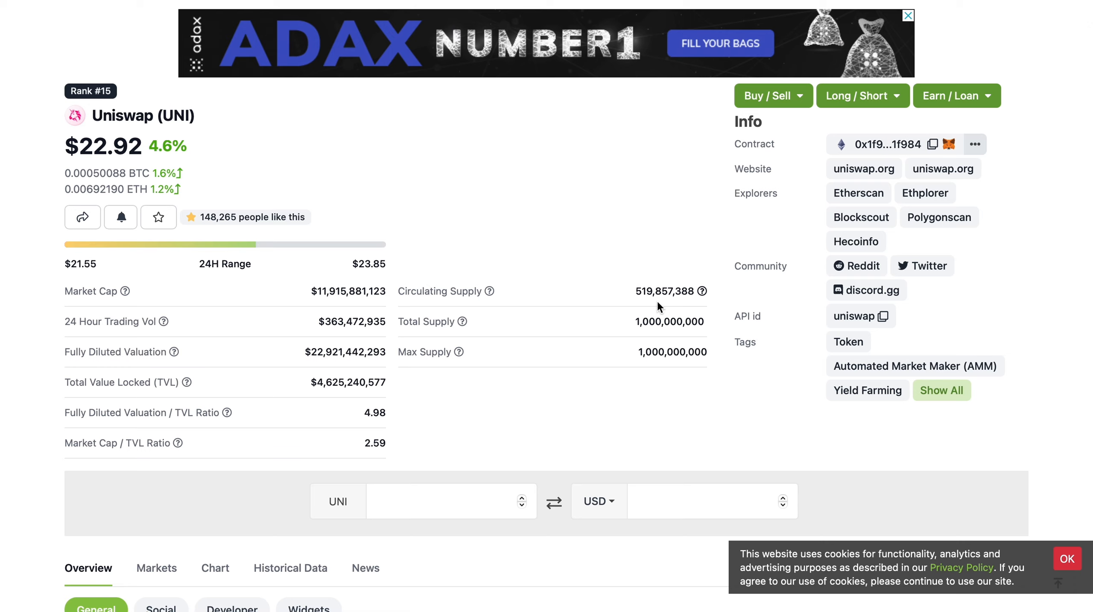
pyautogui.moveTo(520, 304)
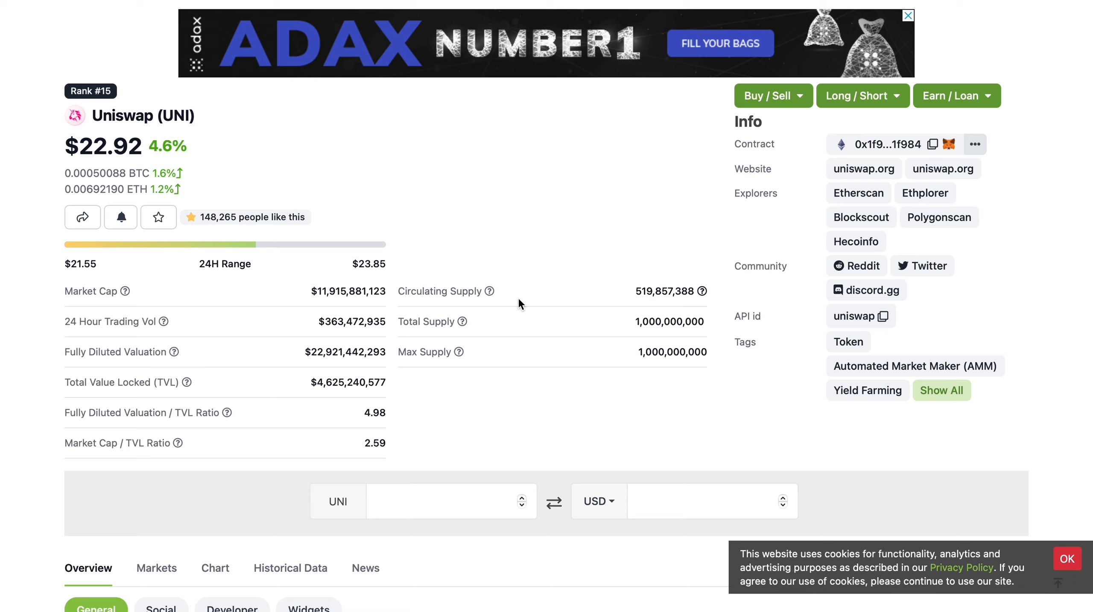
pyautogui.moveTo(623, 302)
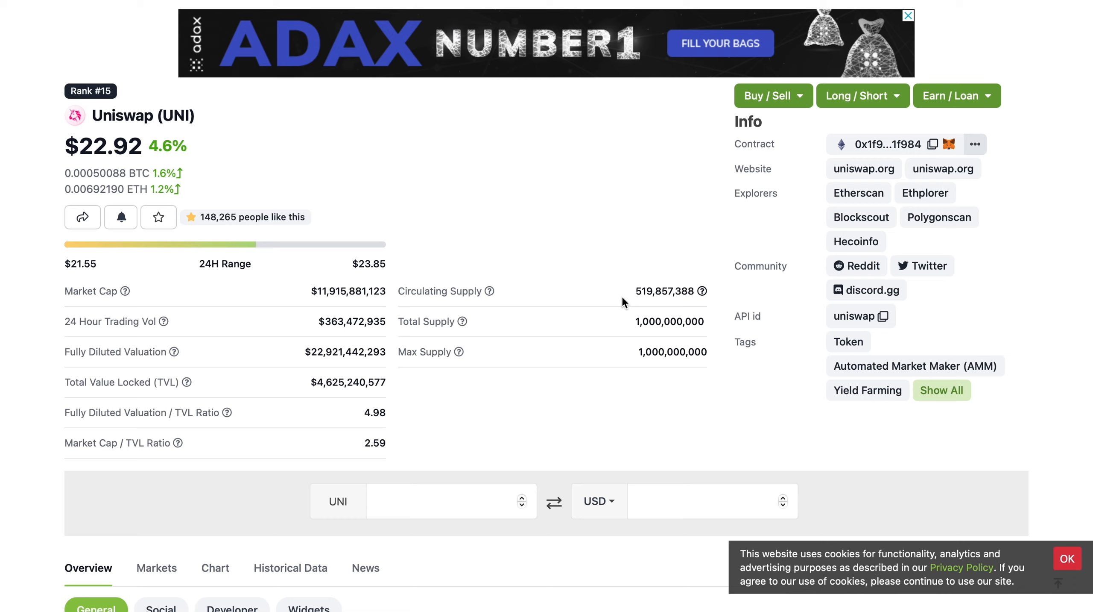
pyautogui.moveTo(145, 161)
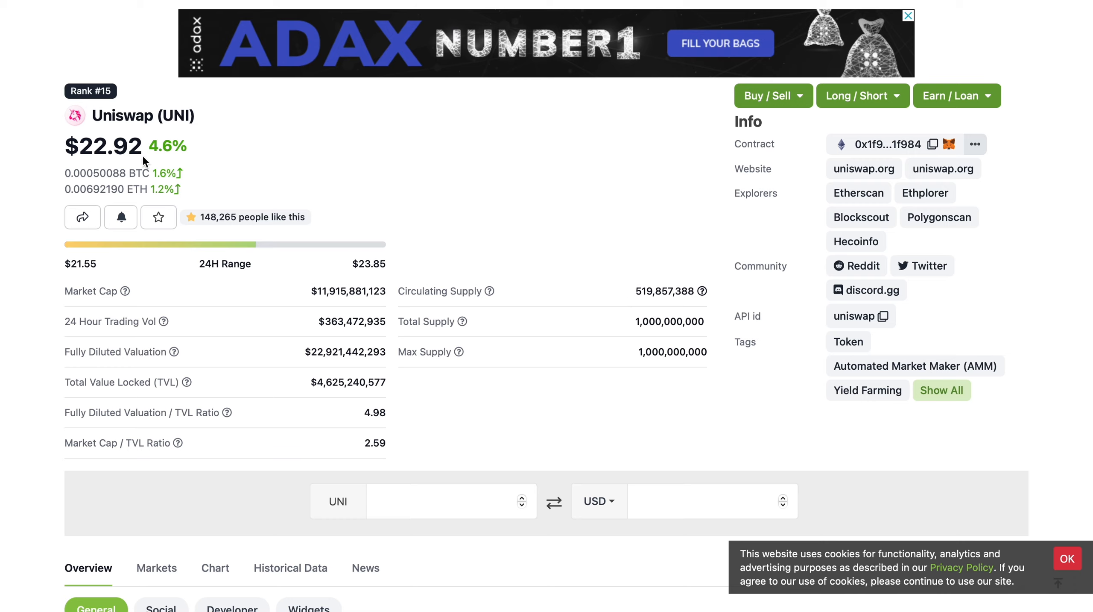
pyautogui.moveTo(276, 181)
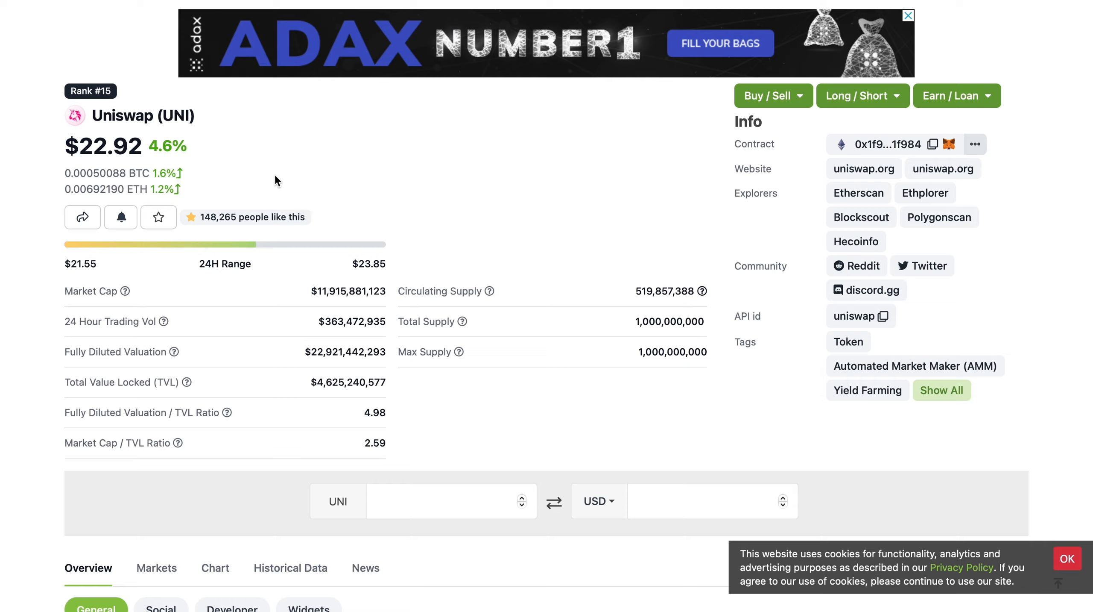
pyautogui.scroll(-3)
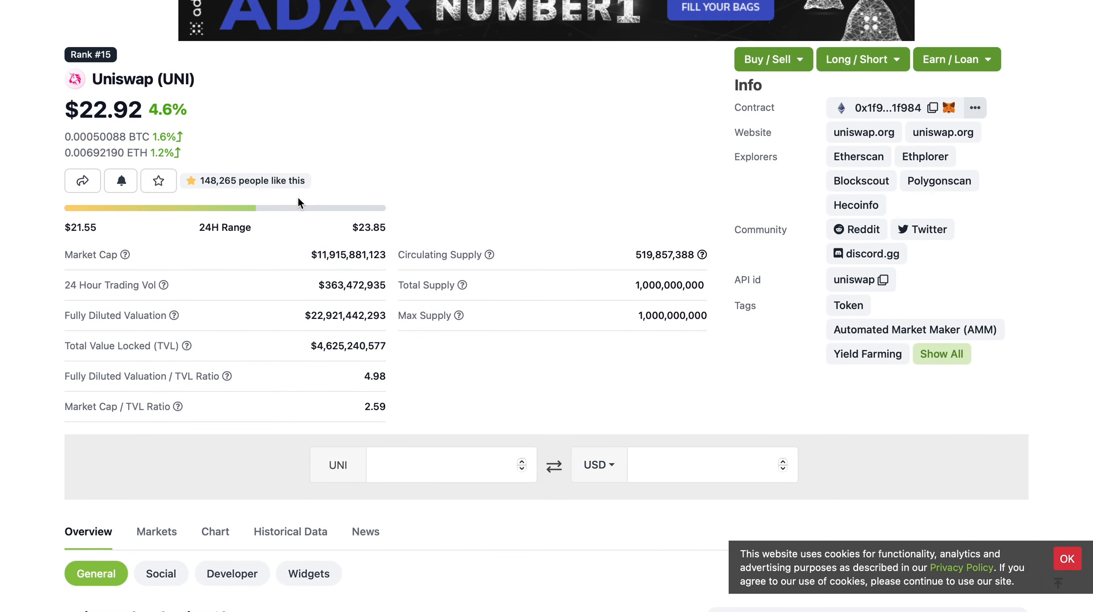
pyautogui.scroll(-3)
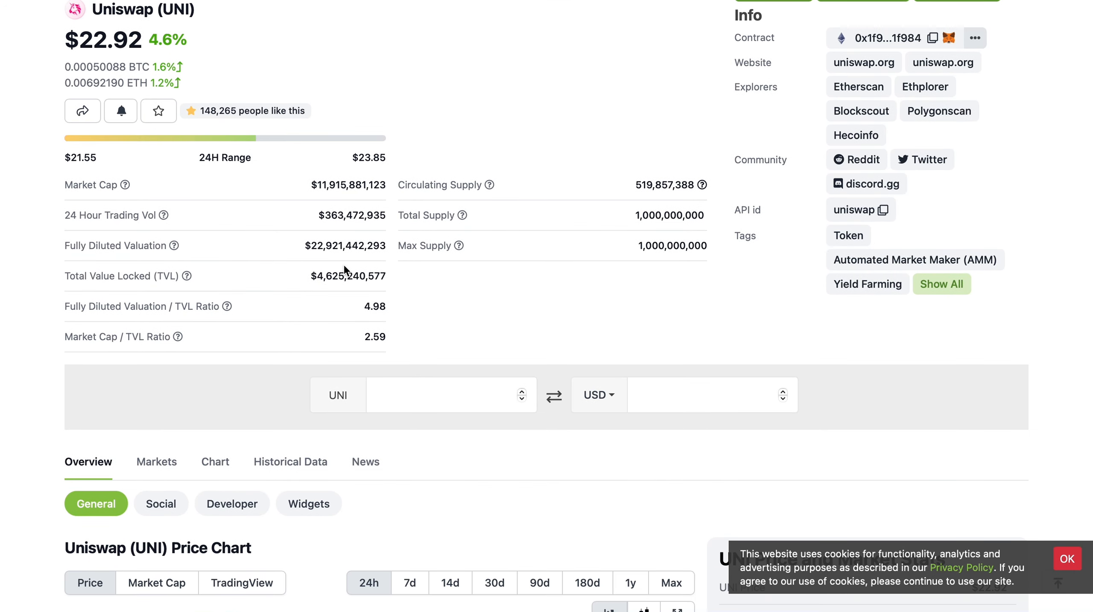
pyautogui.moveTo(335, 280)
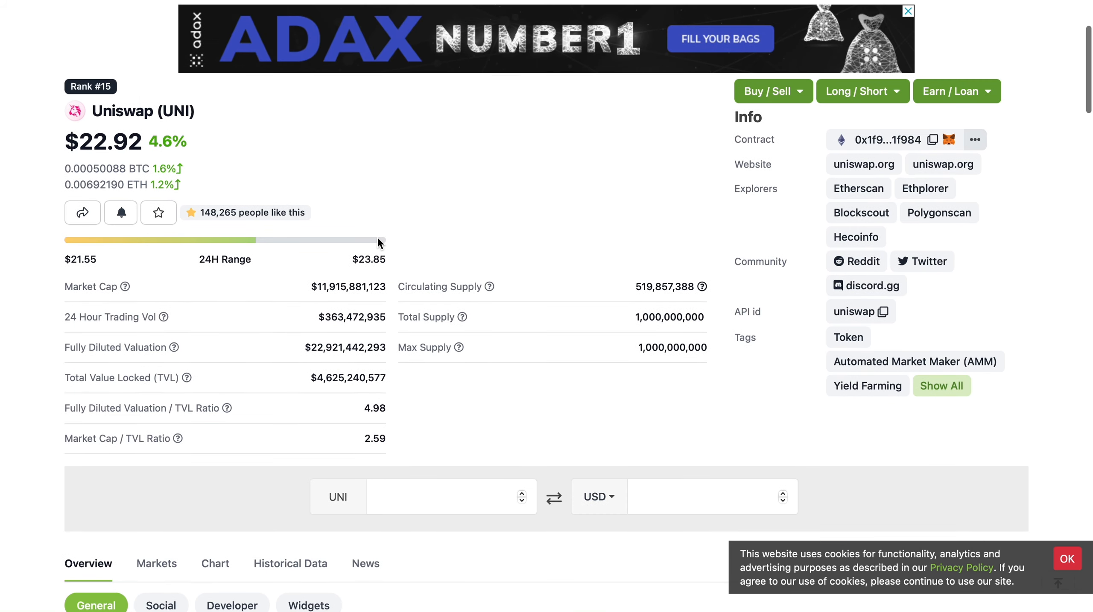
pyautogui.moveTo(557, 204)
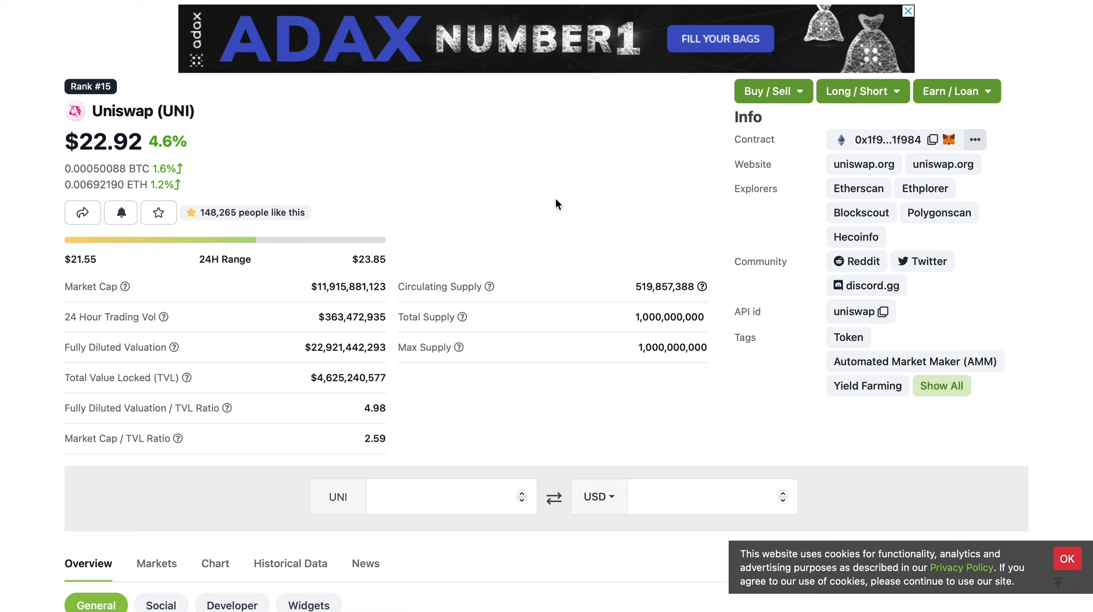
pyautogui.moveTo(172, 162)
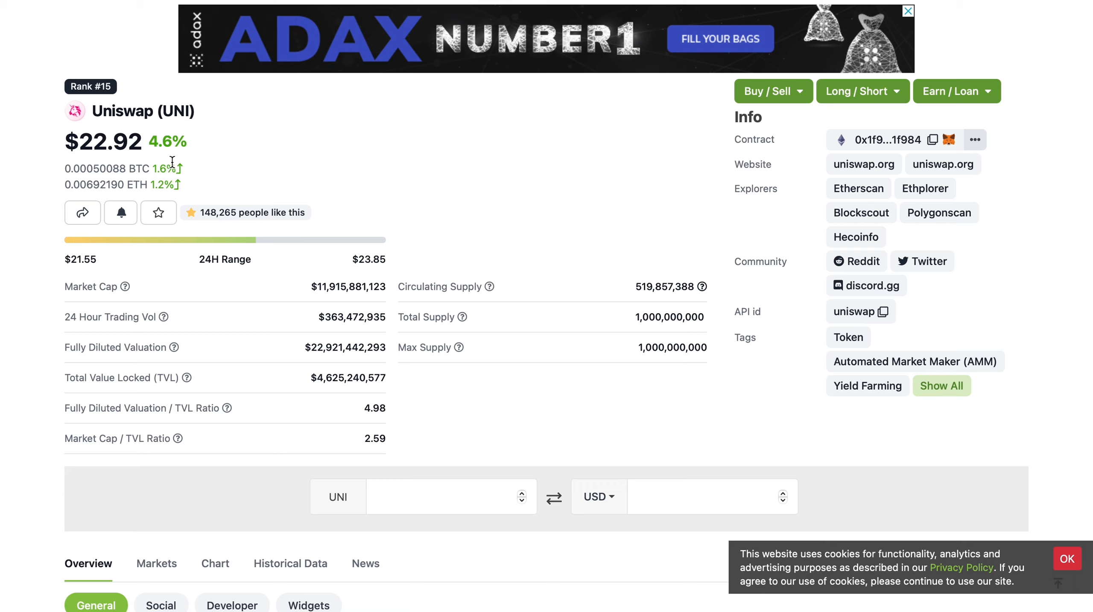
pyautogui.moveTo(466, 173)
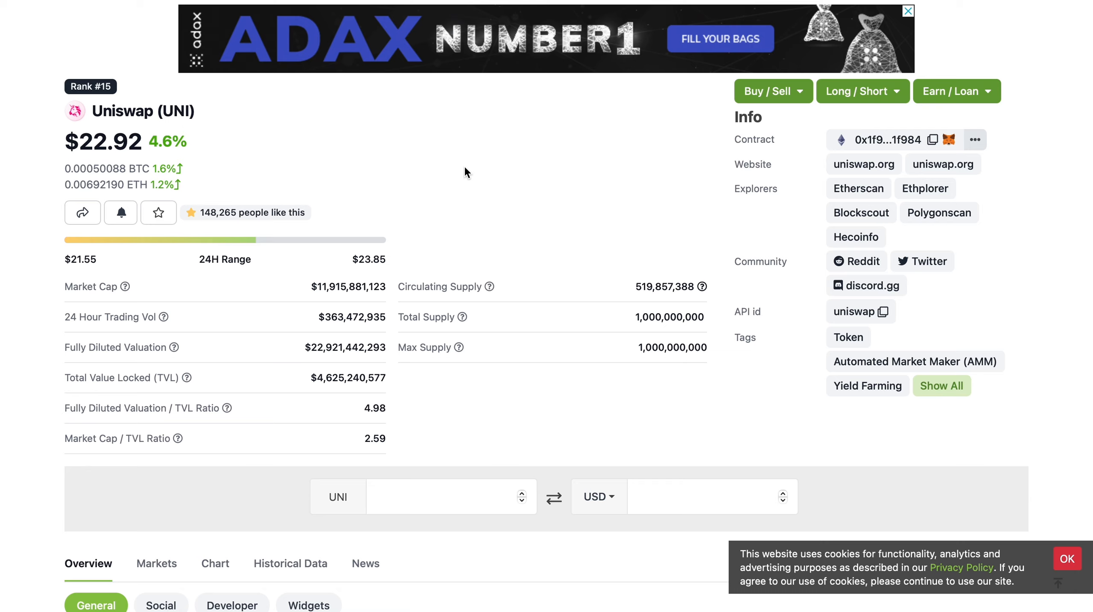
pyautogui.moveTo(690, 37)
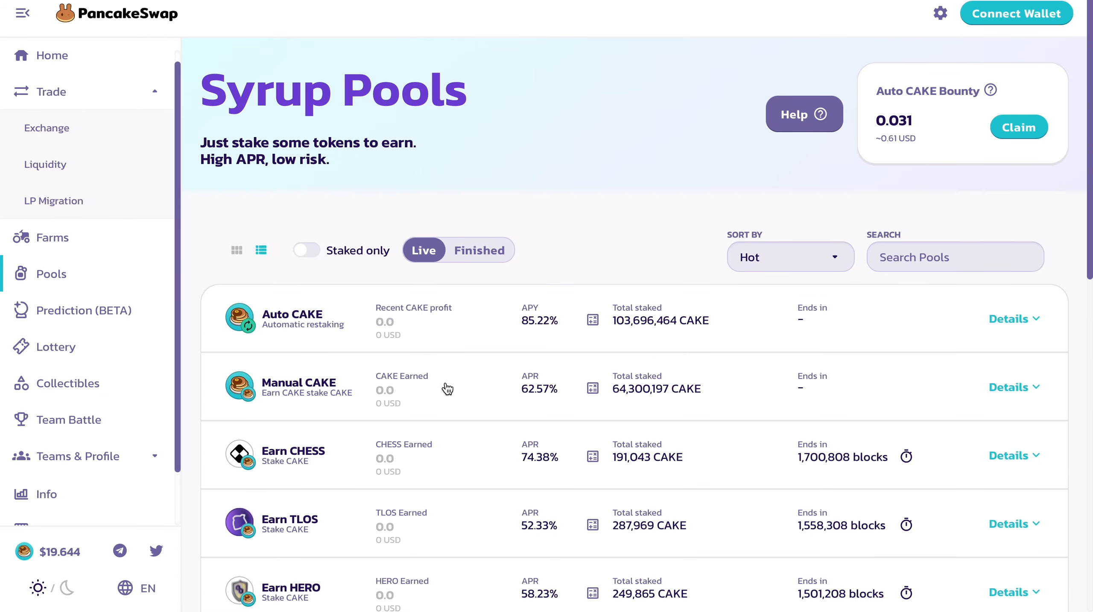
pyautogui.moveTo(758, 421)
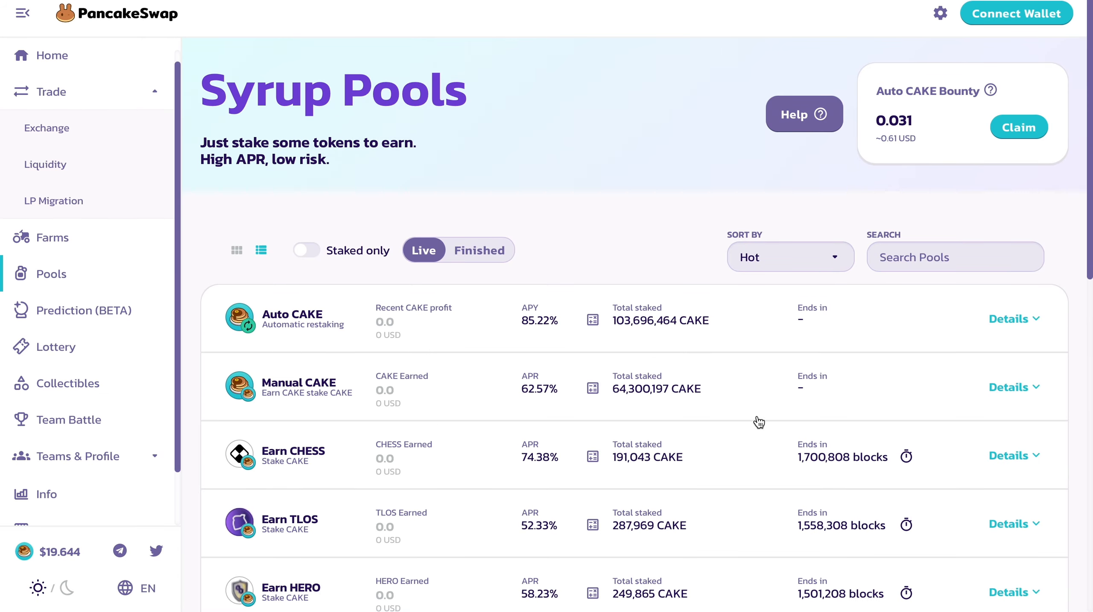
pyautogui.moveTo(694, 353)
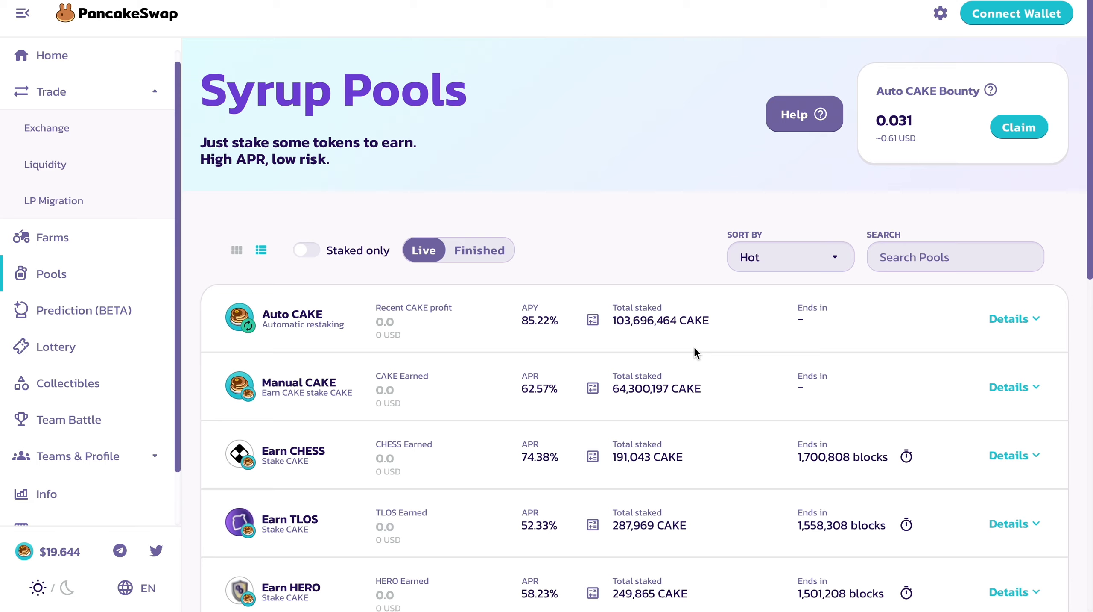